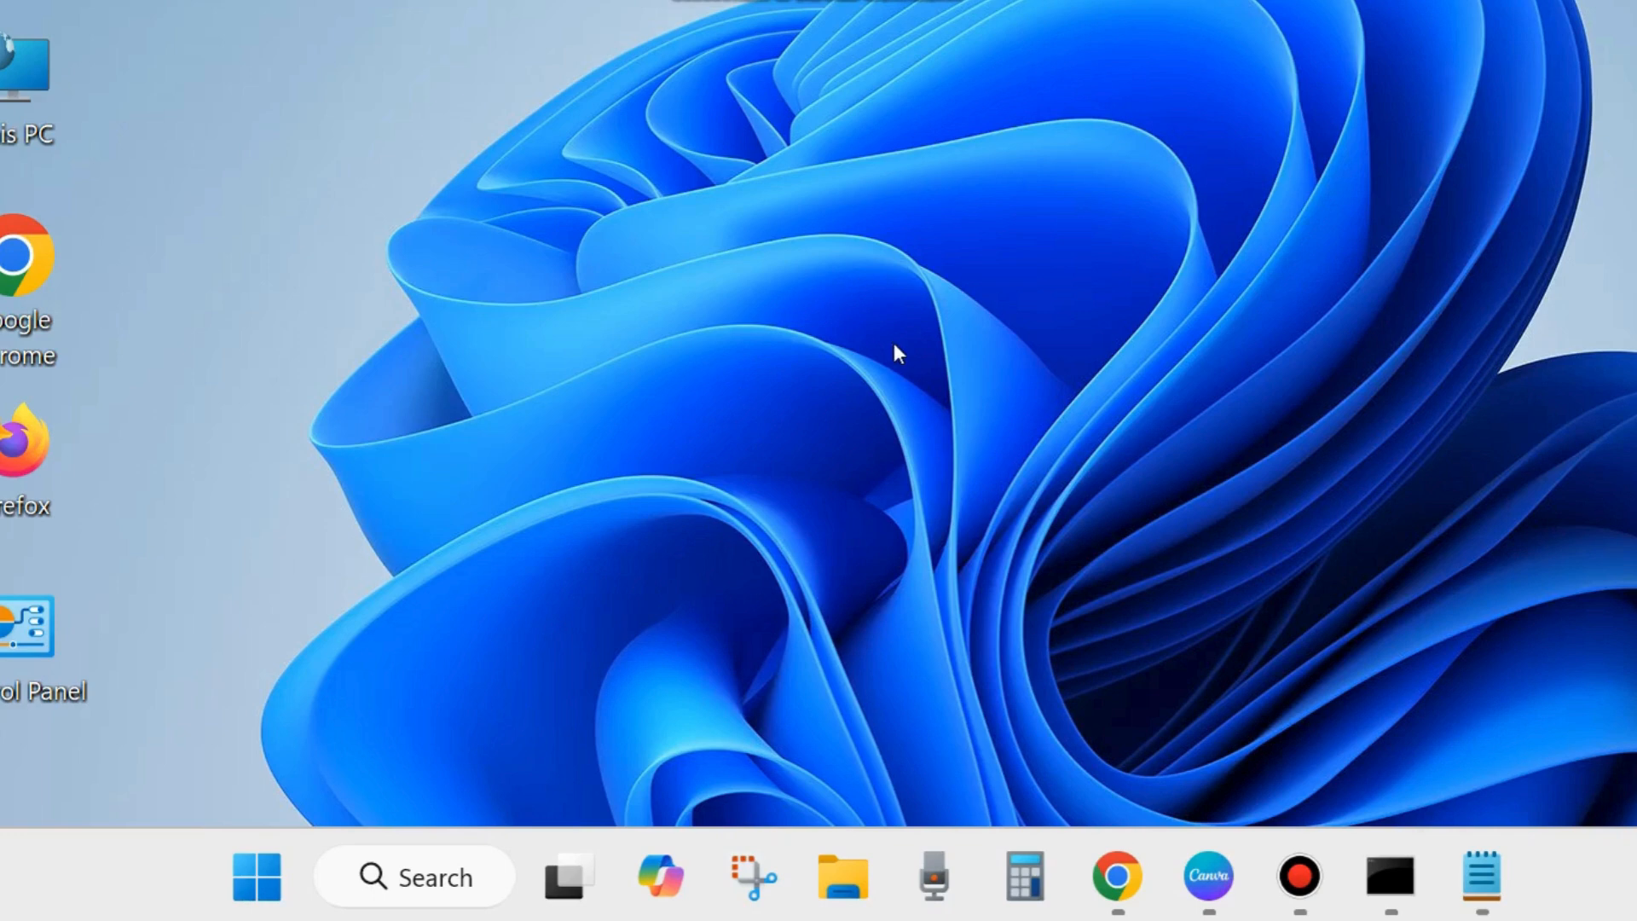
mouse_move(817, 358)
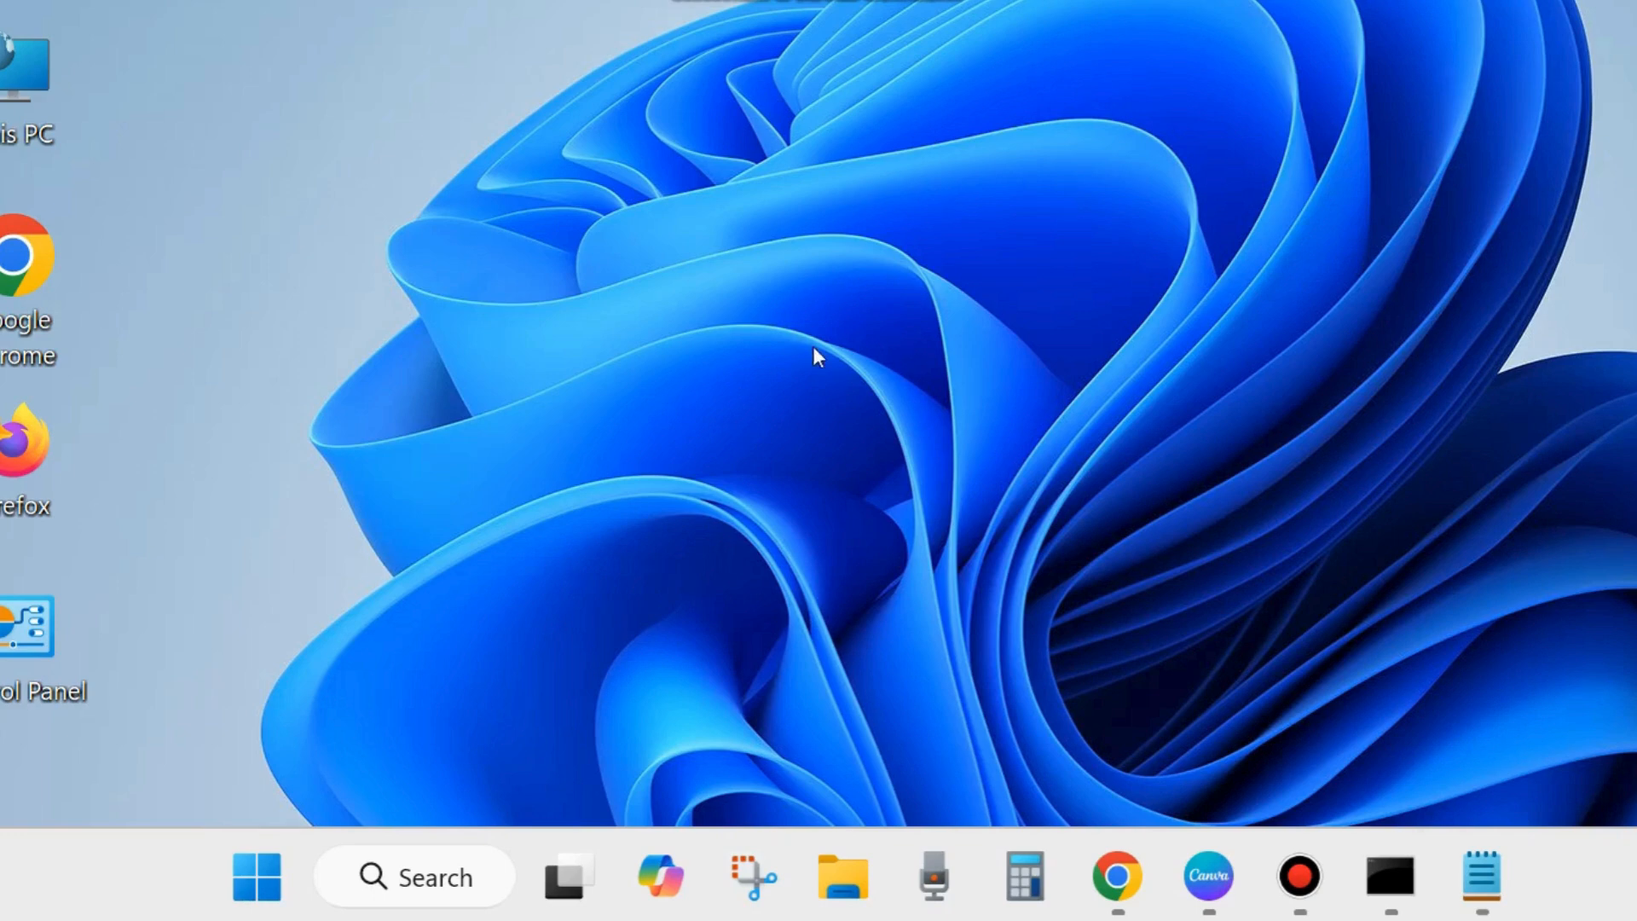
mouse_move(452, 890)
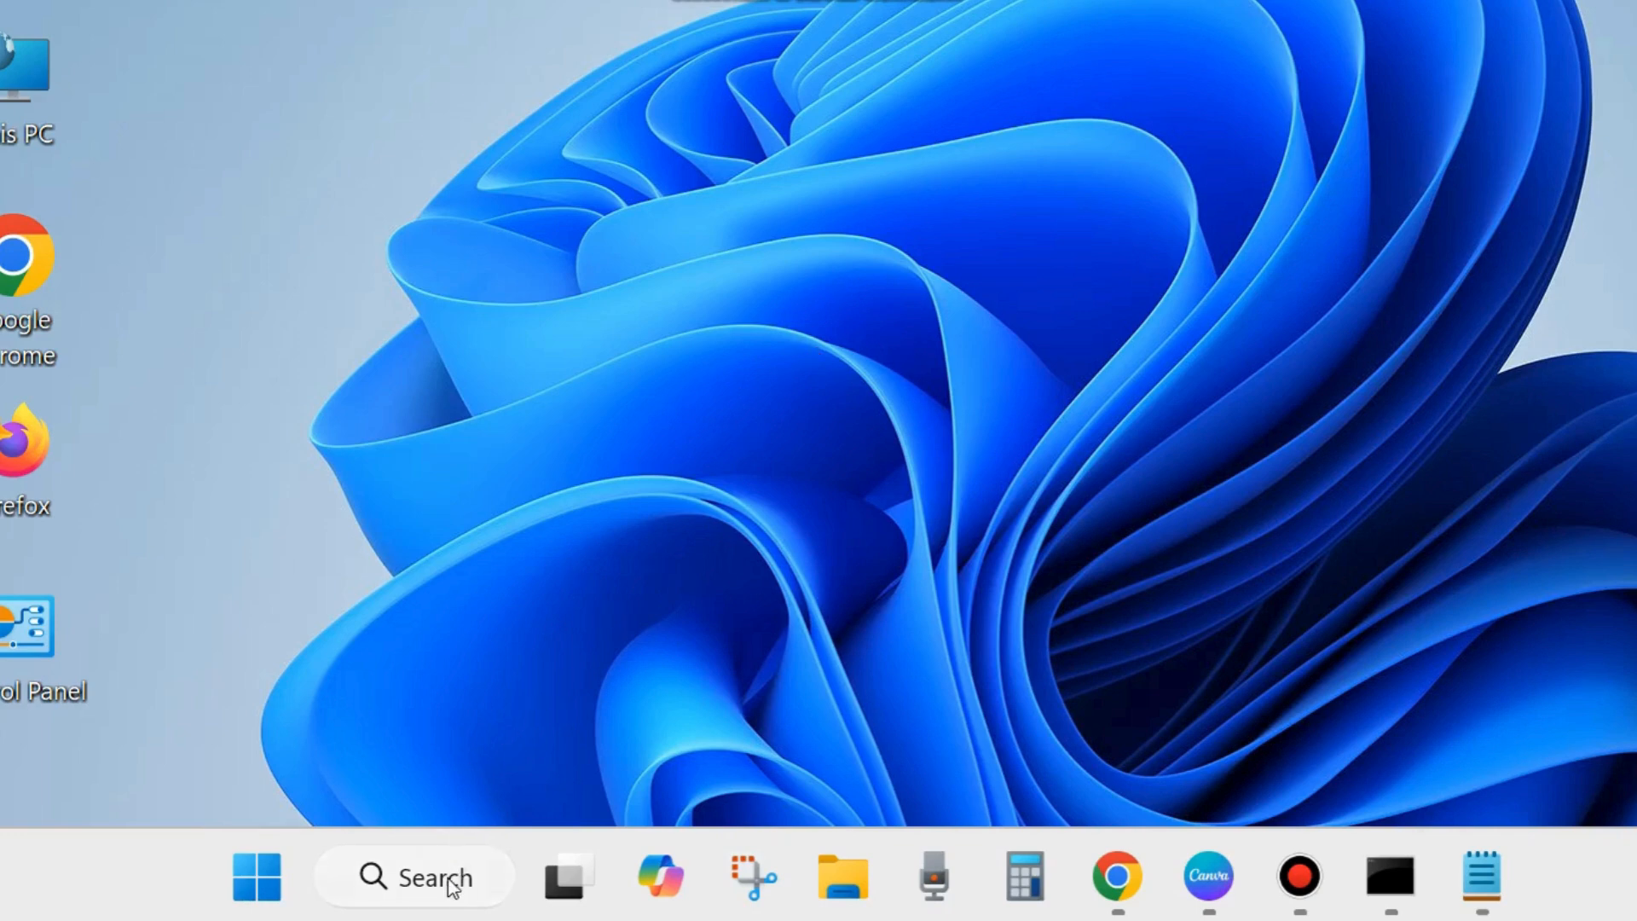
- Search for cmd from the taskbar to surface Command Prompt and its launch options
left_click(413, 878)
type("cmd")
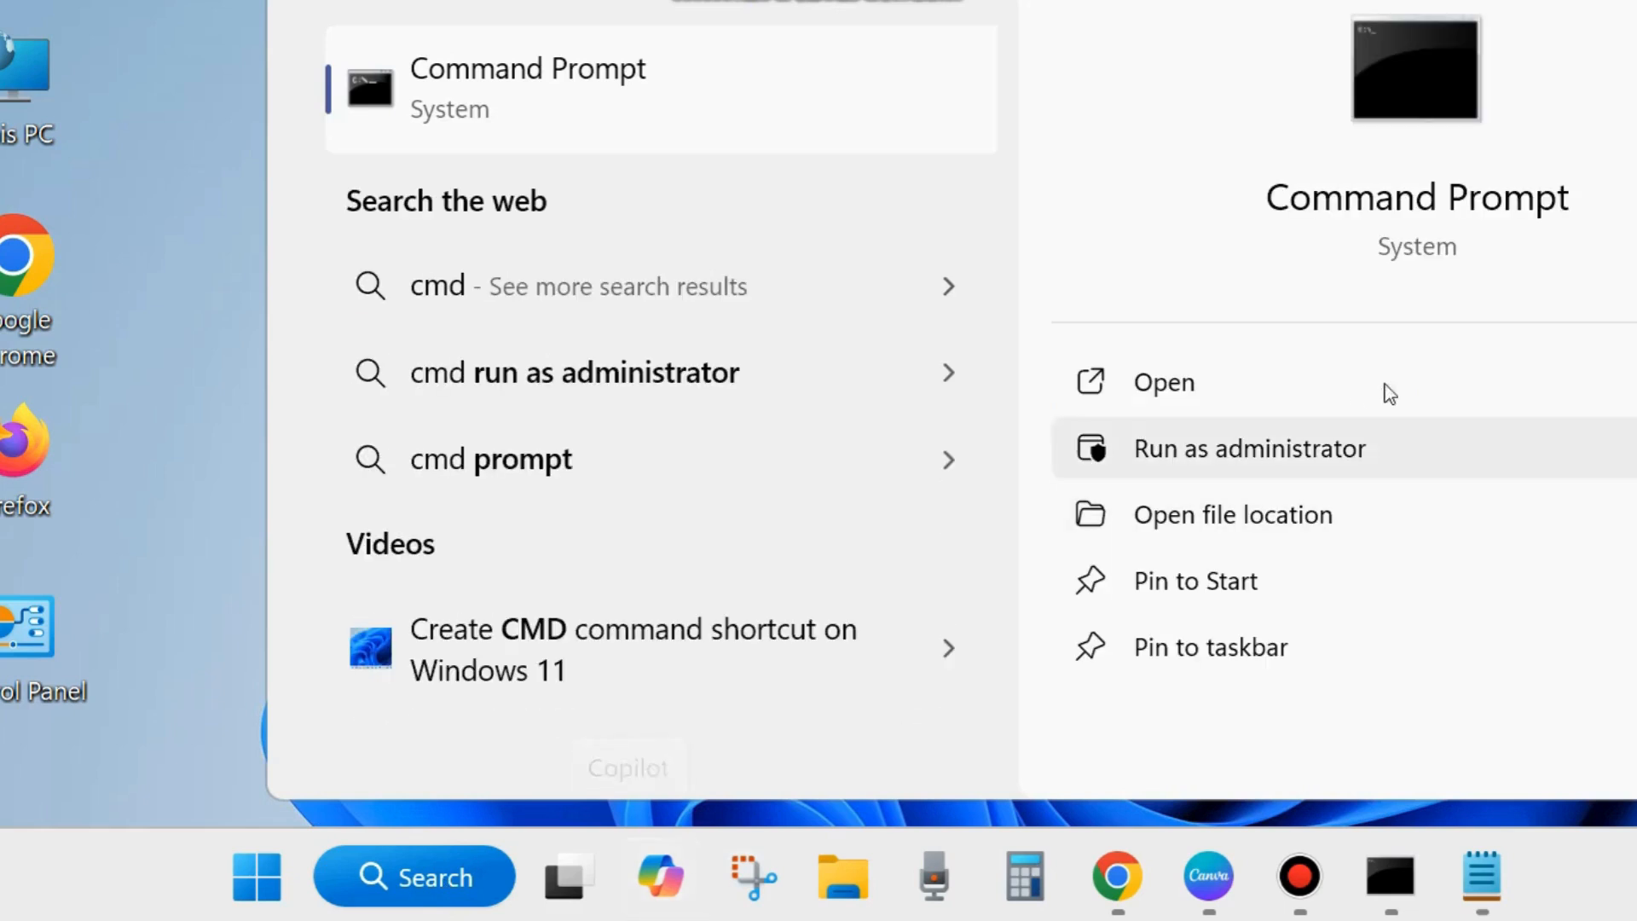
mouse_move(1267, 471)
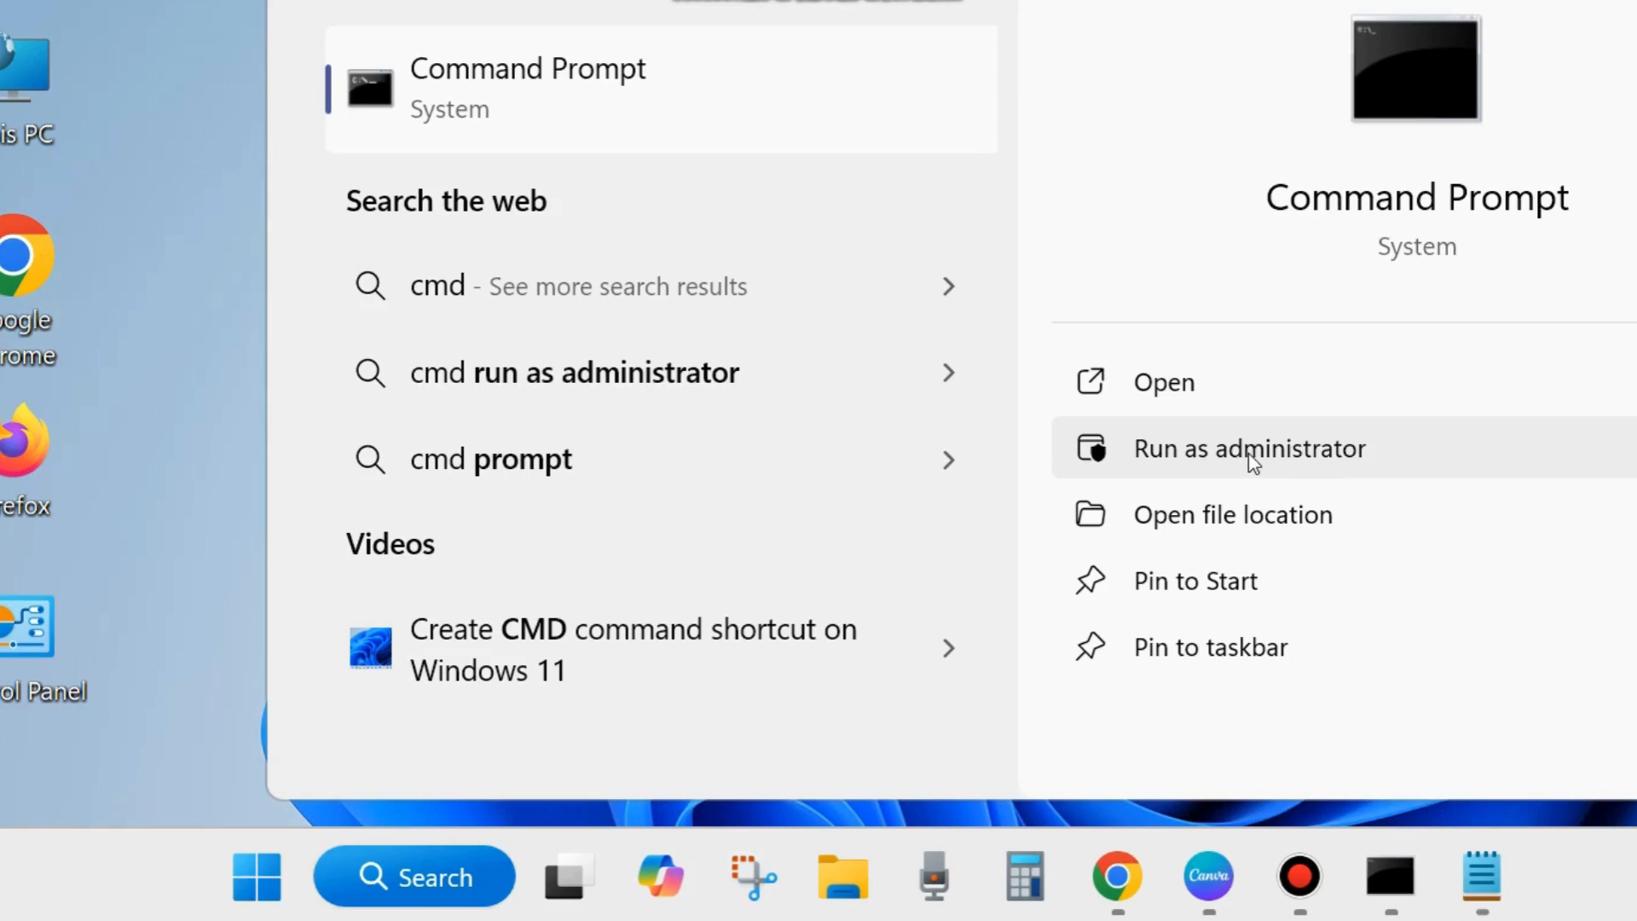
- Run Command Prompt as administrator, enter sfc /scannow, then minimize to the desktop
left_click(1248, 448)
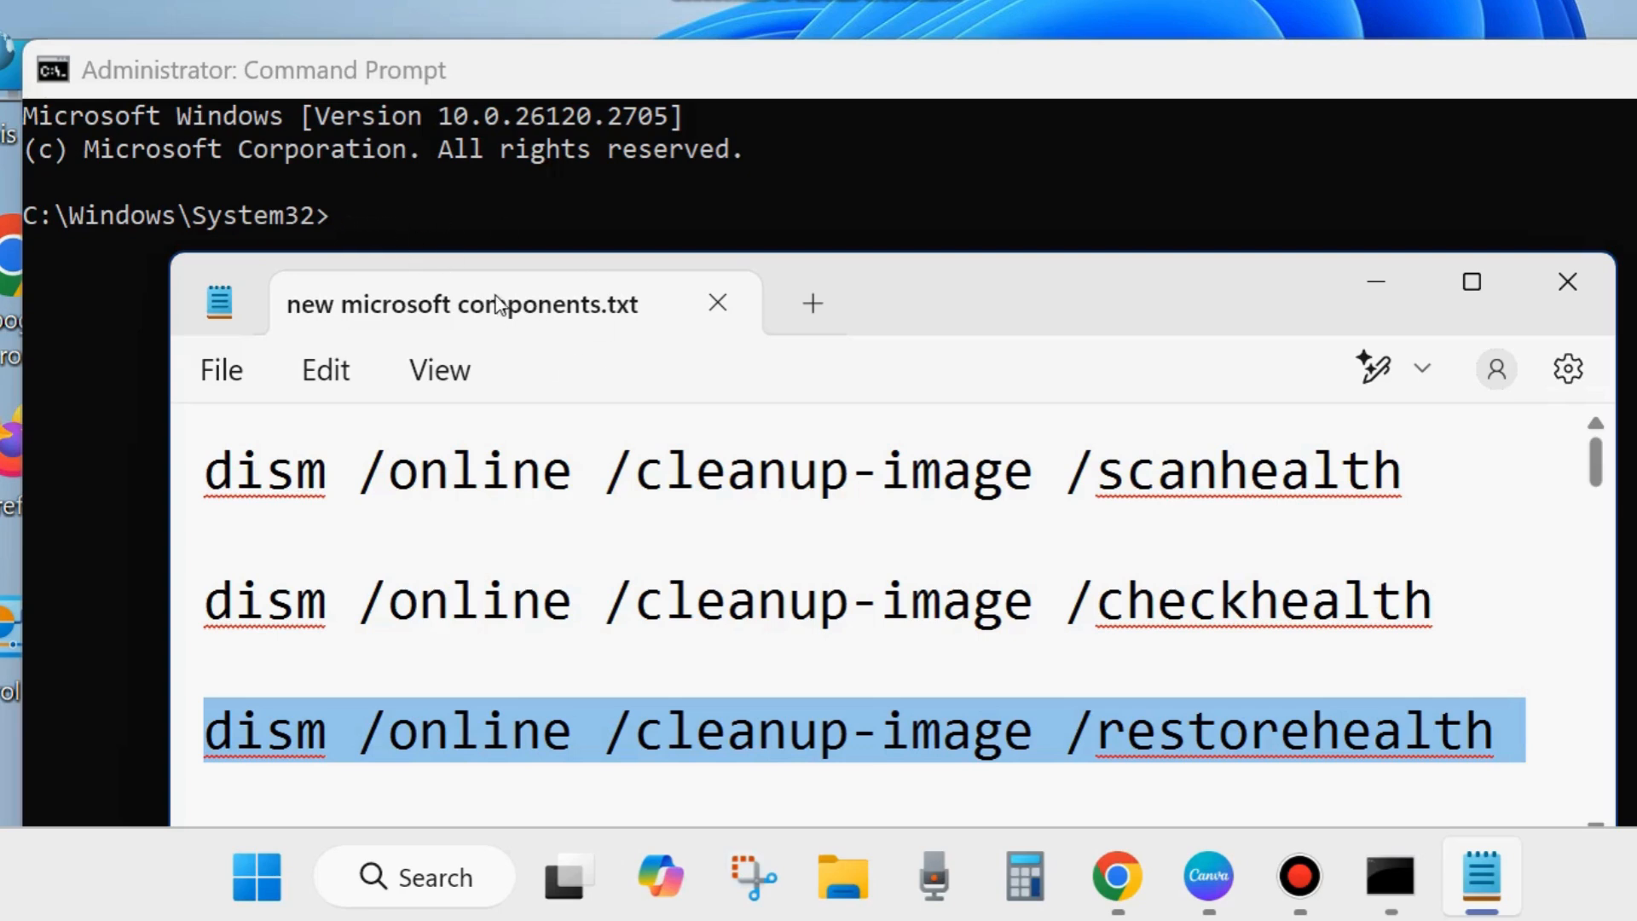
mouse_move(1443, 335)
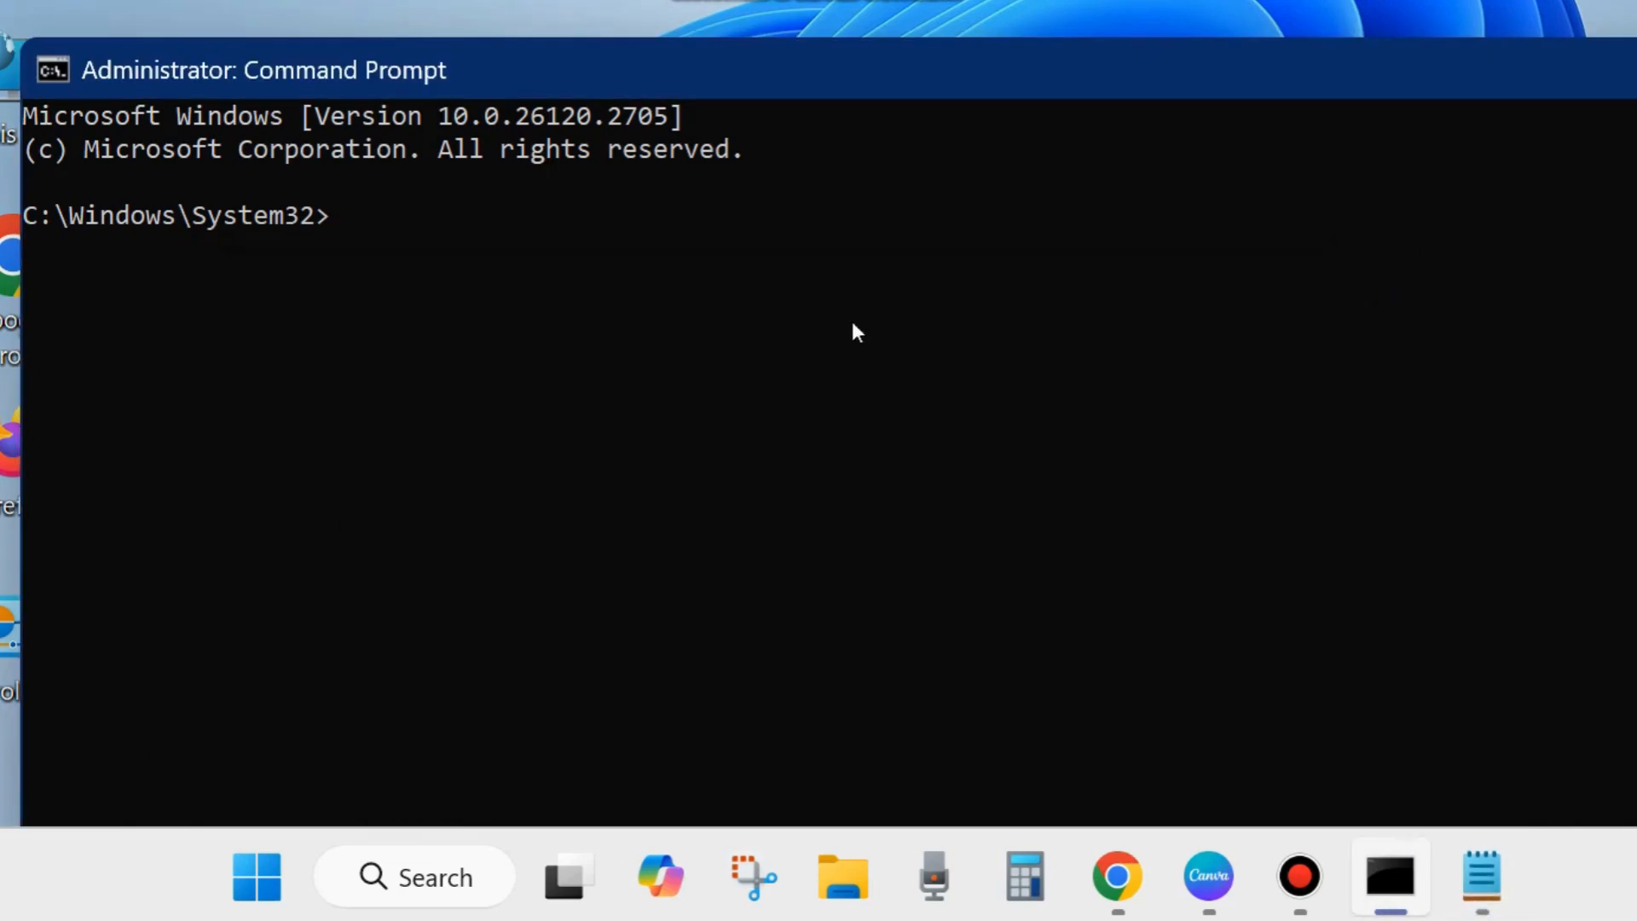
type("sfc")
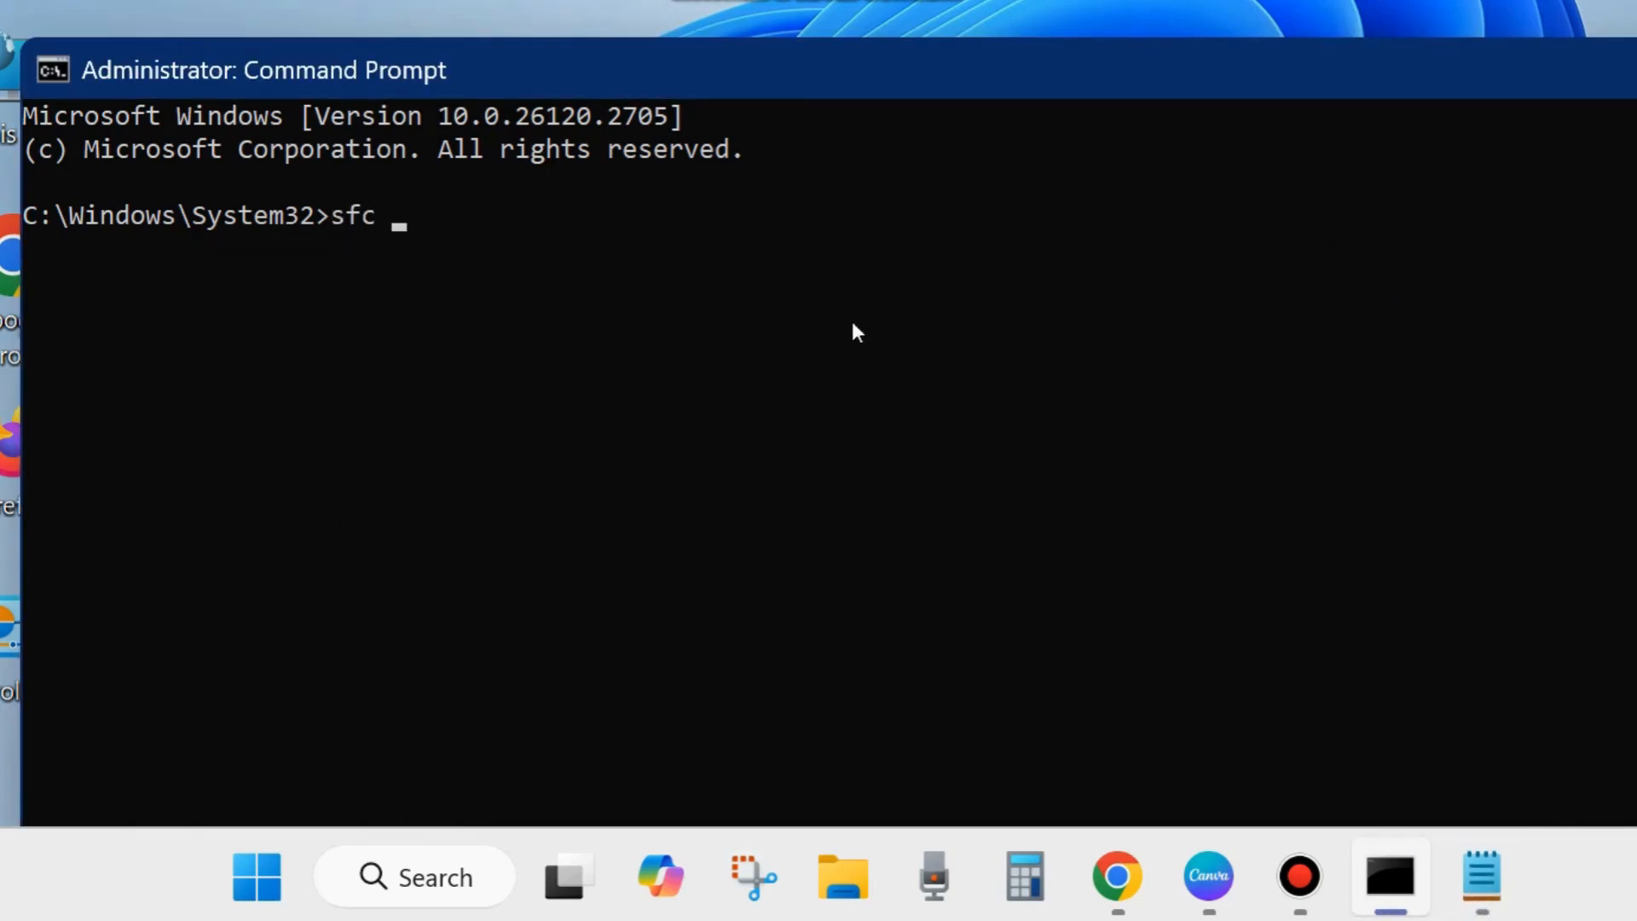
type("/scan")
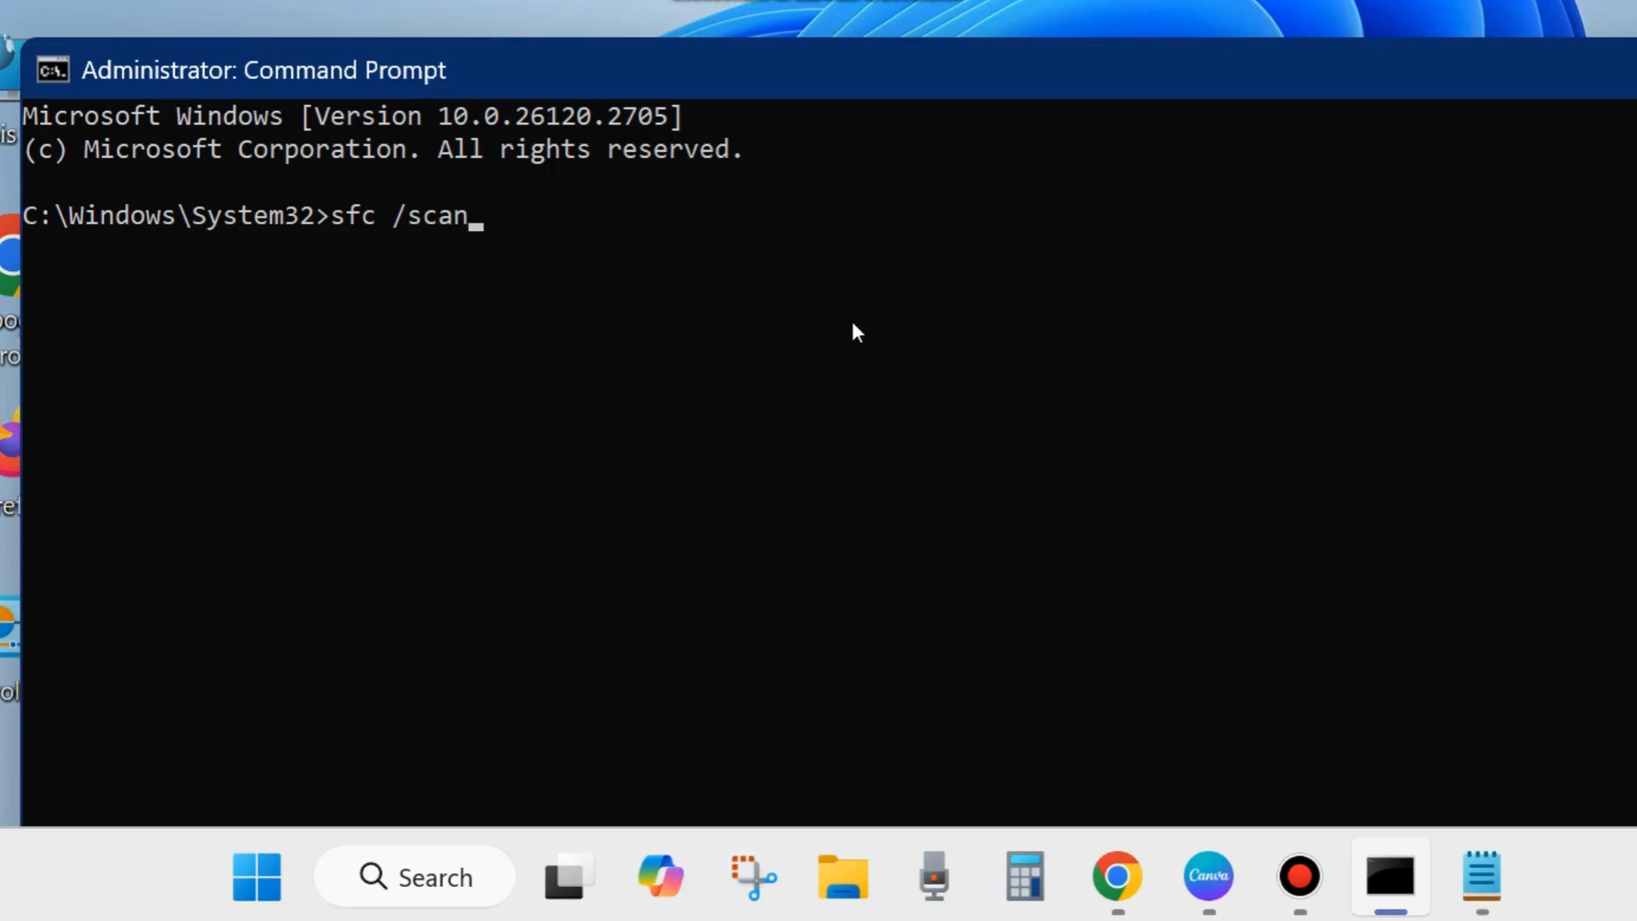
type("now")
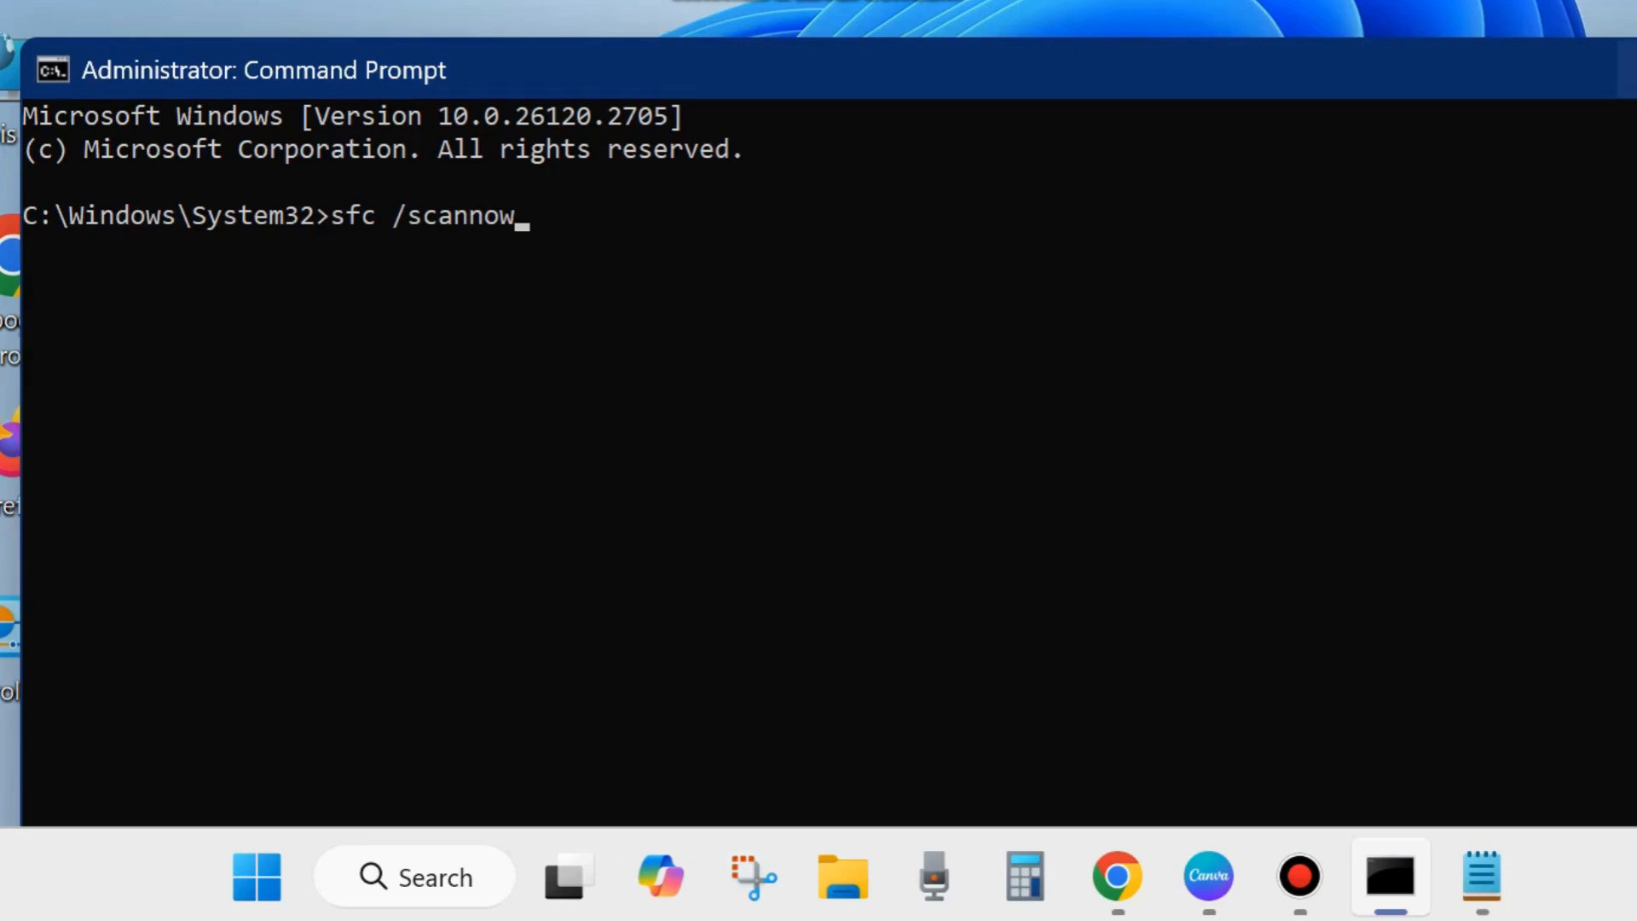
left_click(1387, 876)
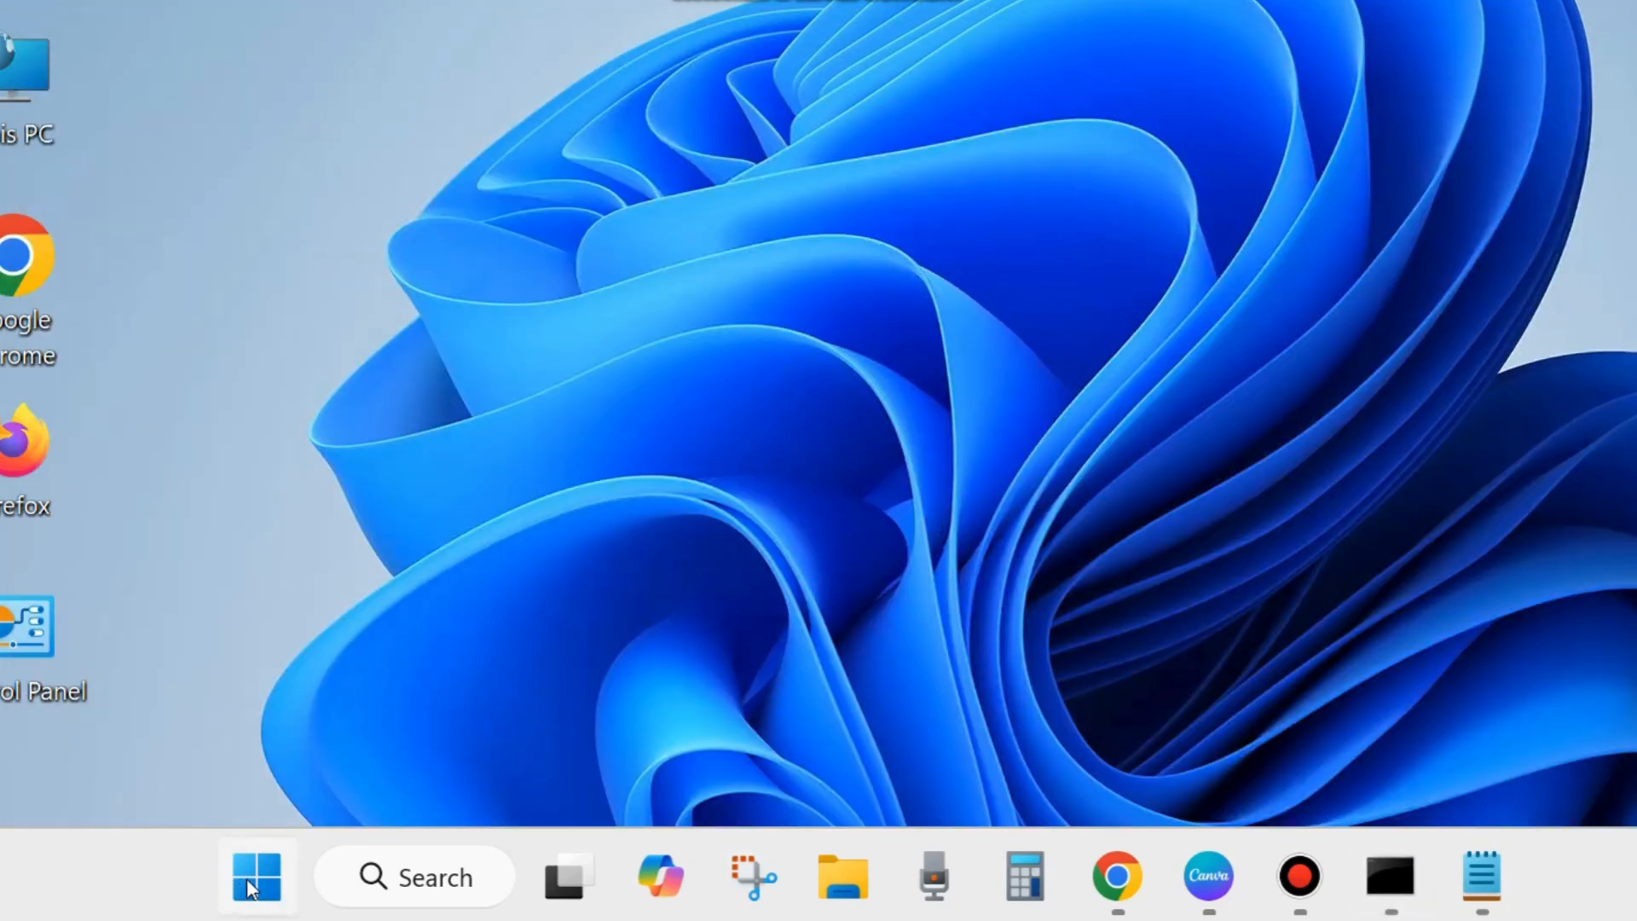
- Reach System settings via the Start quick links and scroll down to Activation
right_click(255, 877)
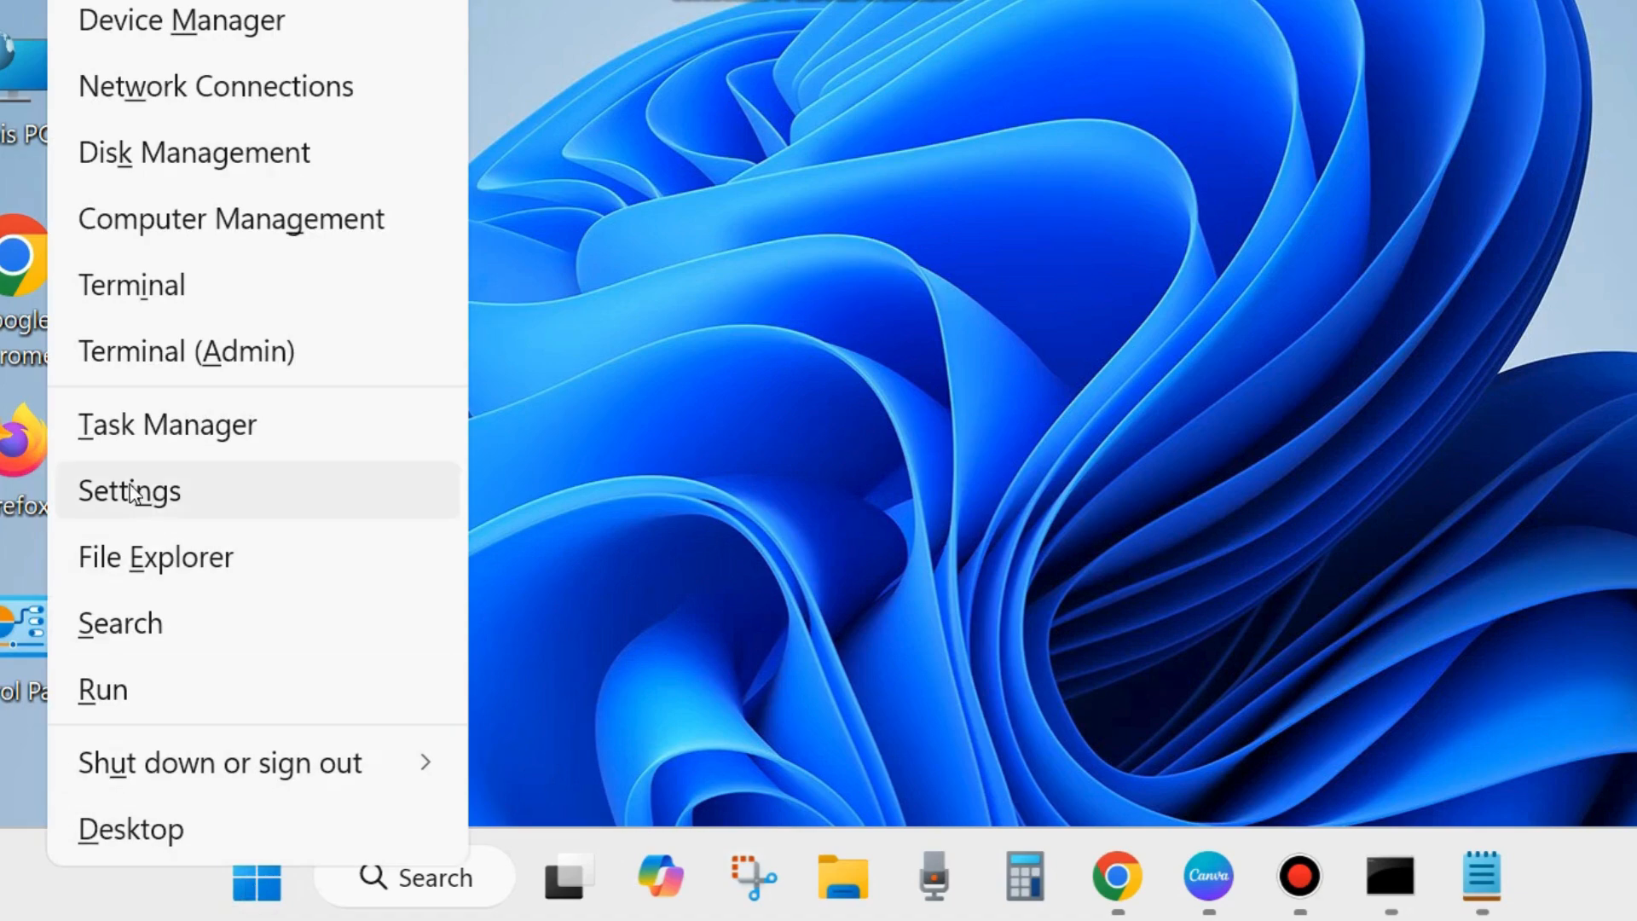
left_click(129, 491)
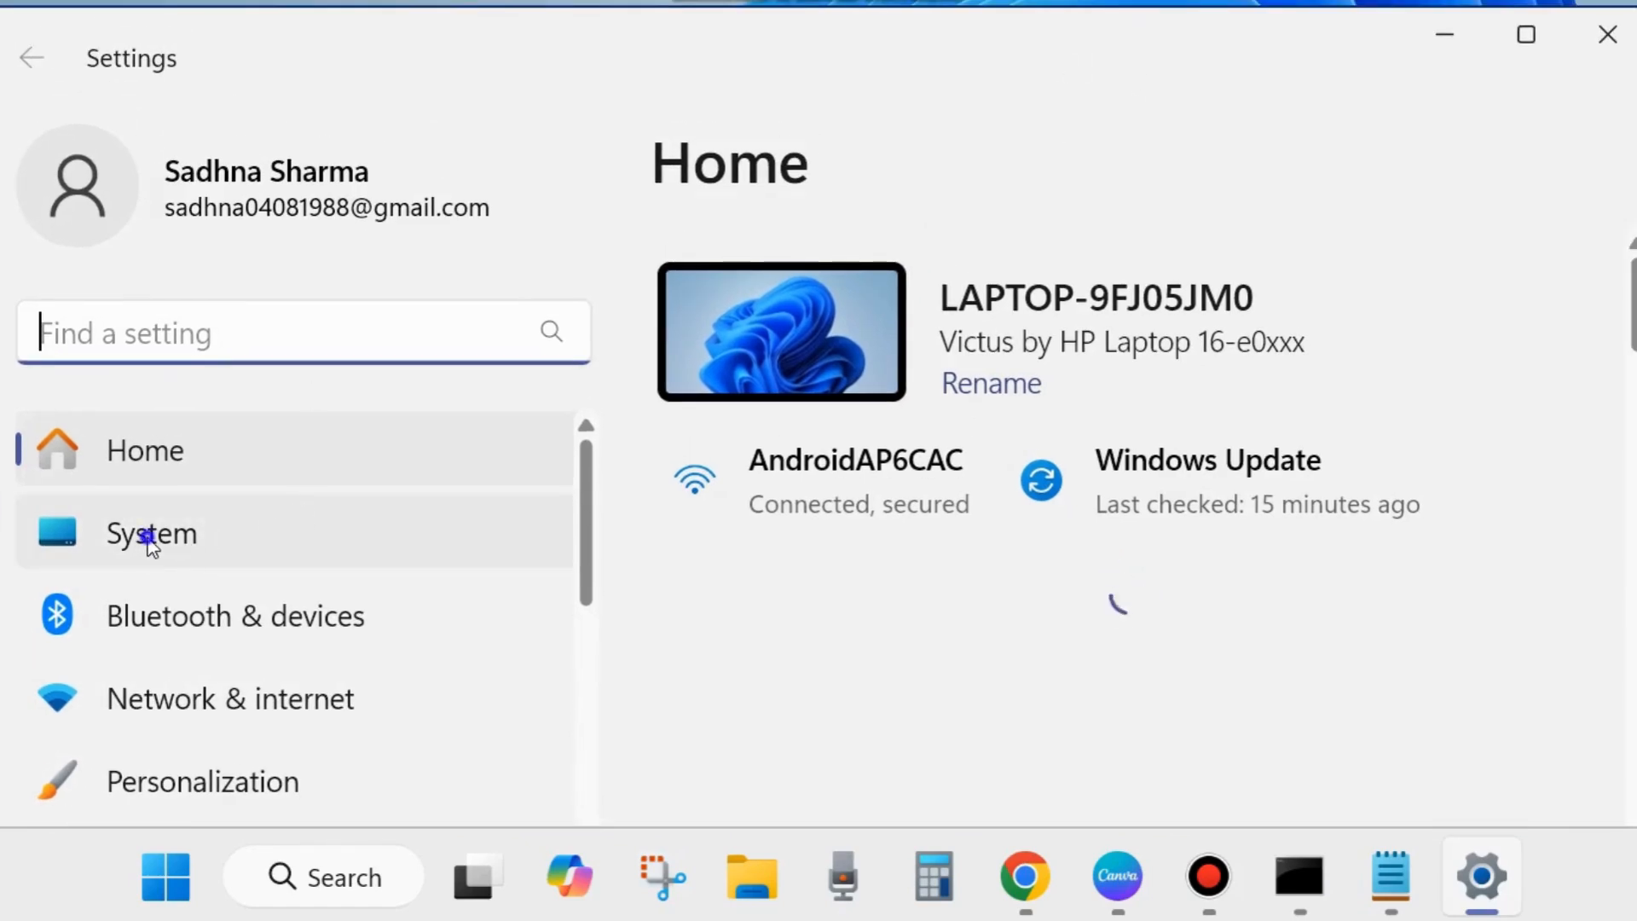
left_click(150, 534)
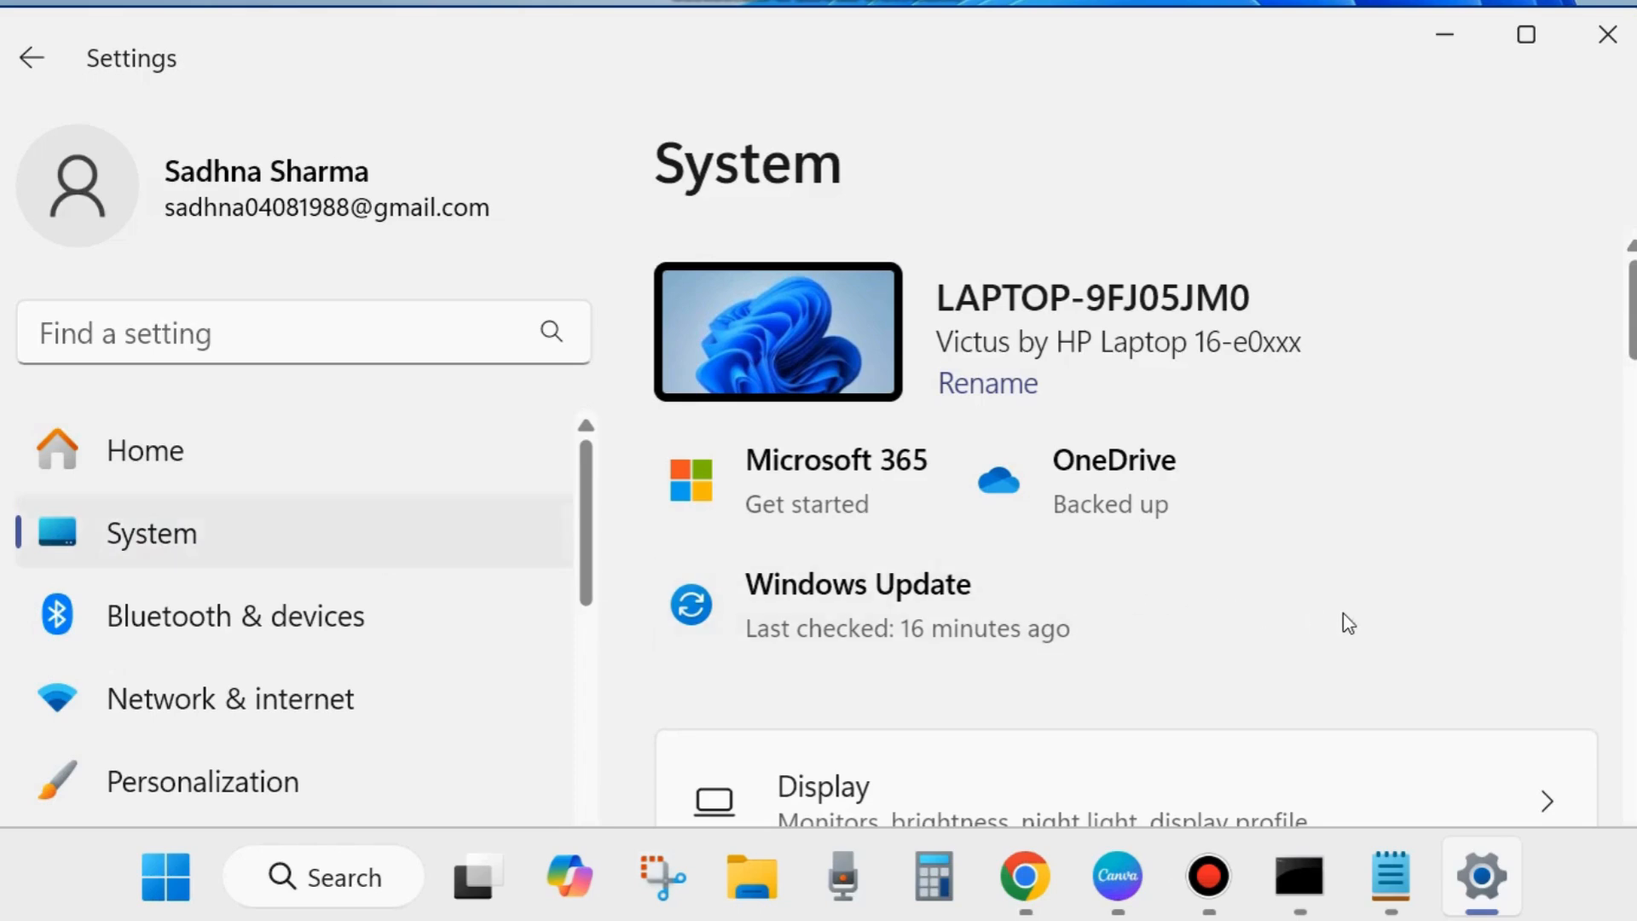
scroll("down", 3)
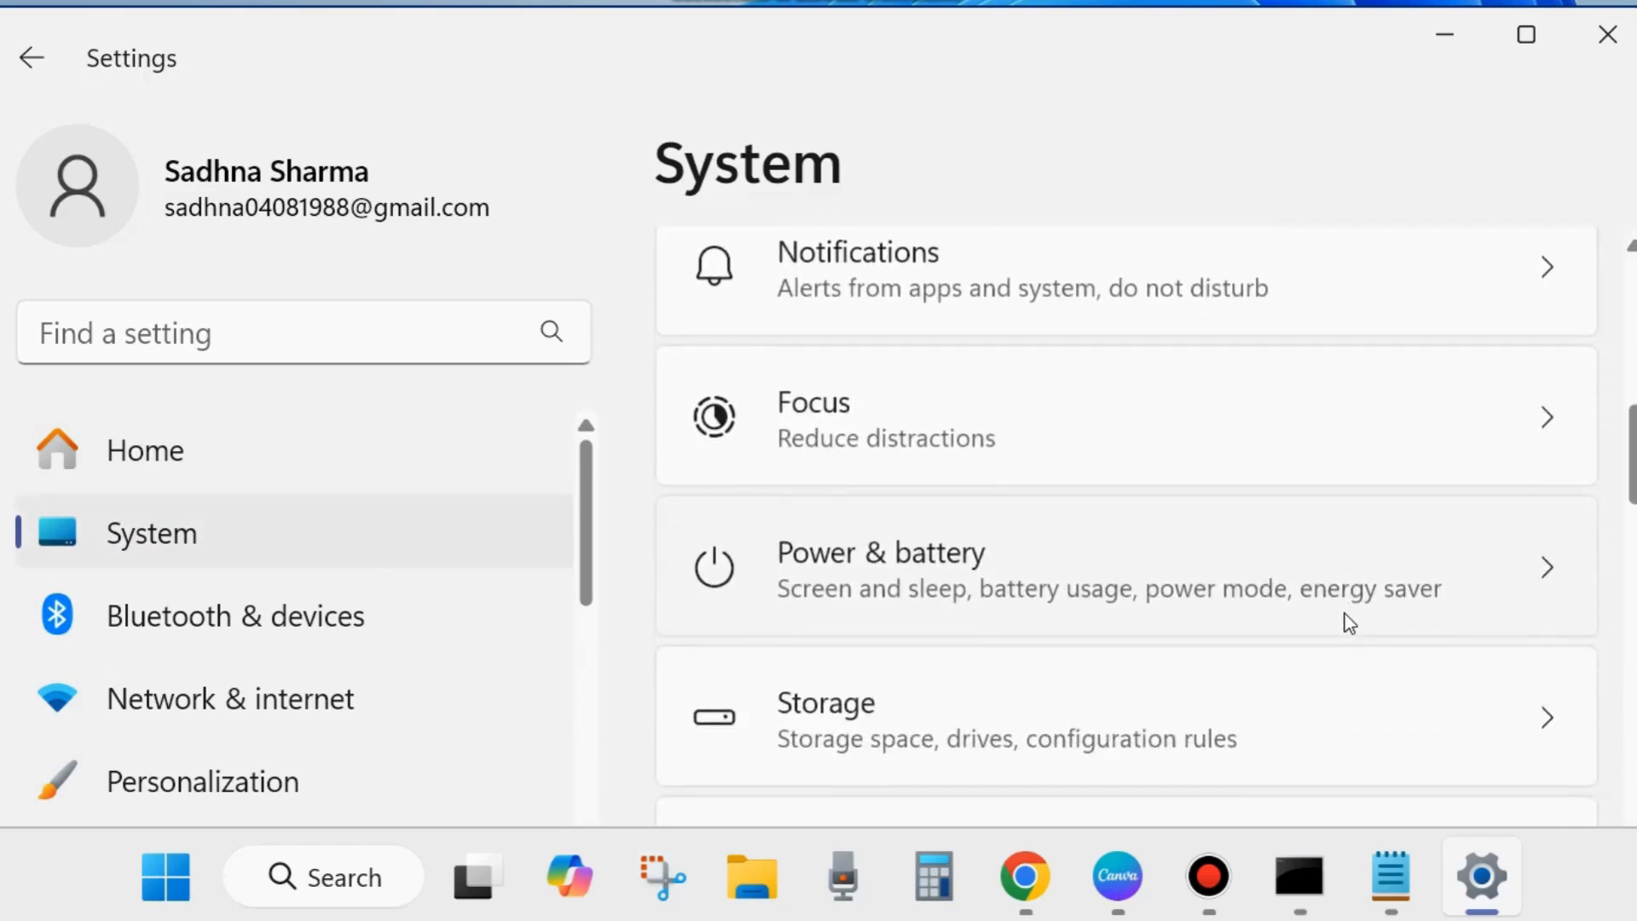
scroll("down", 3)
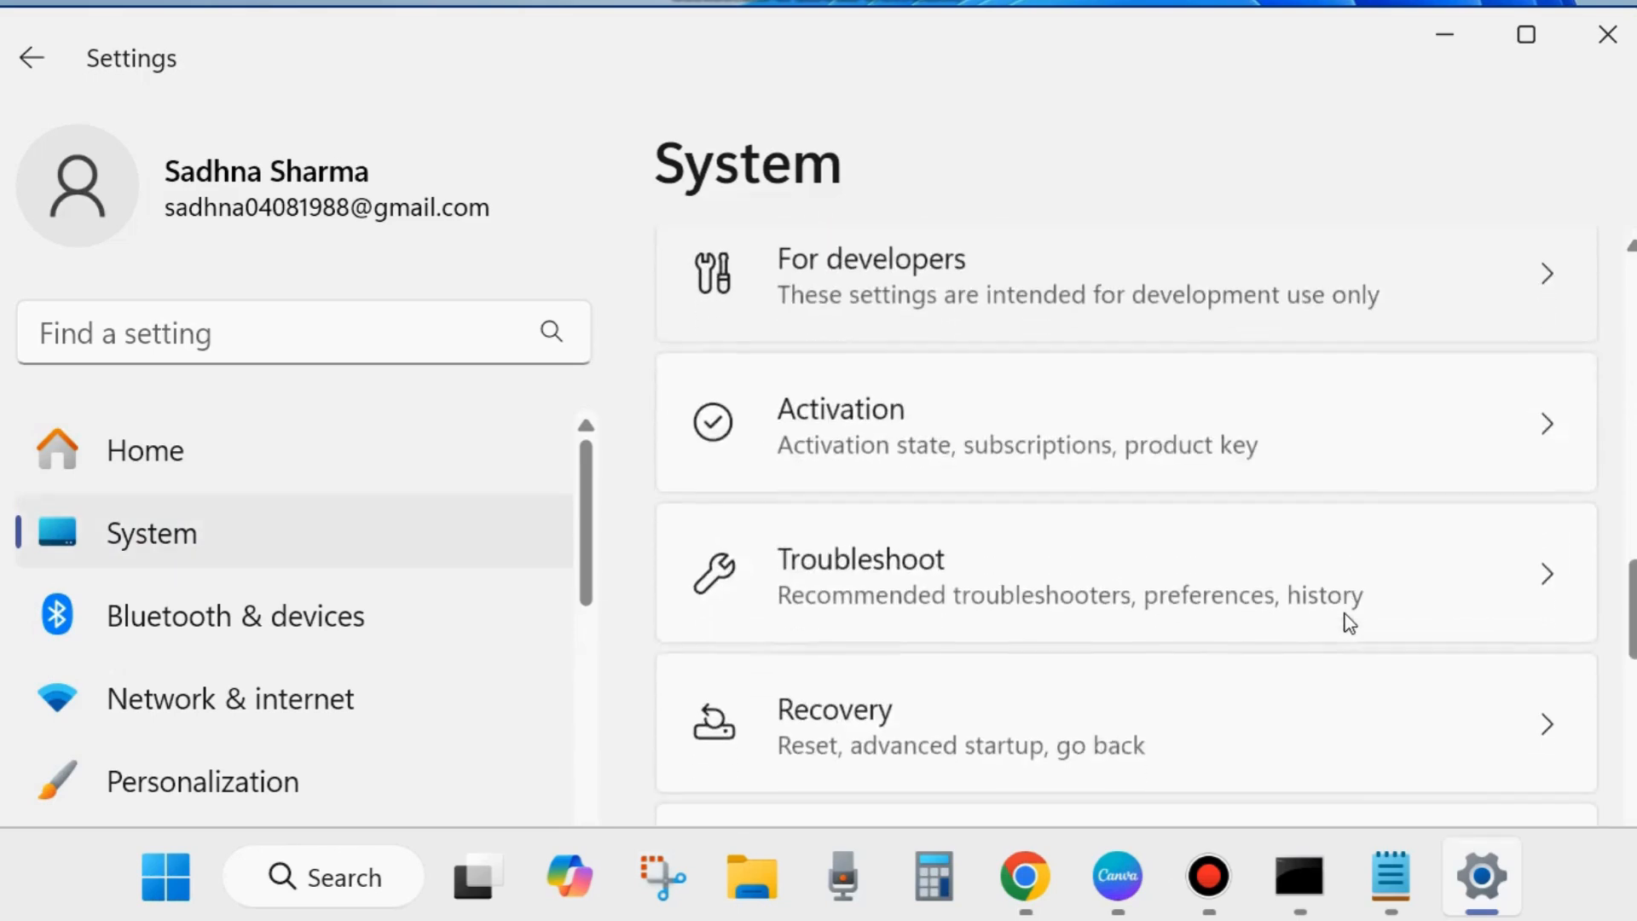
scroll("down", 3)
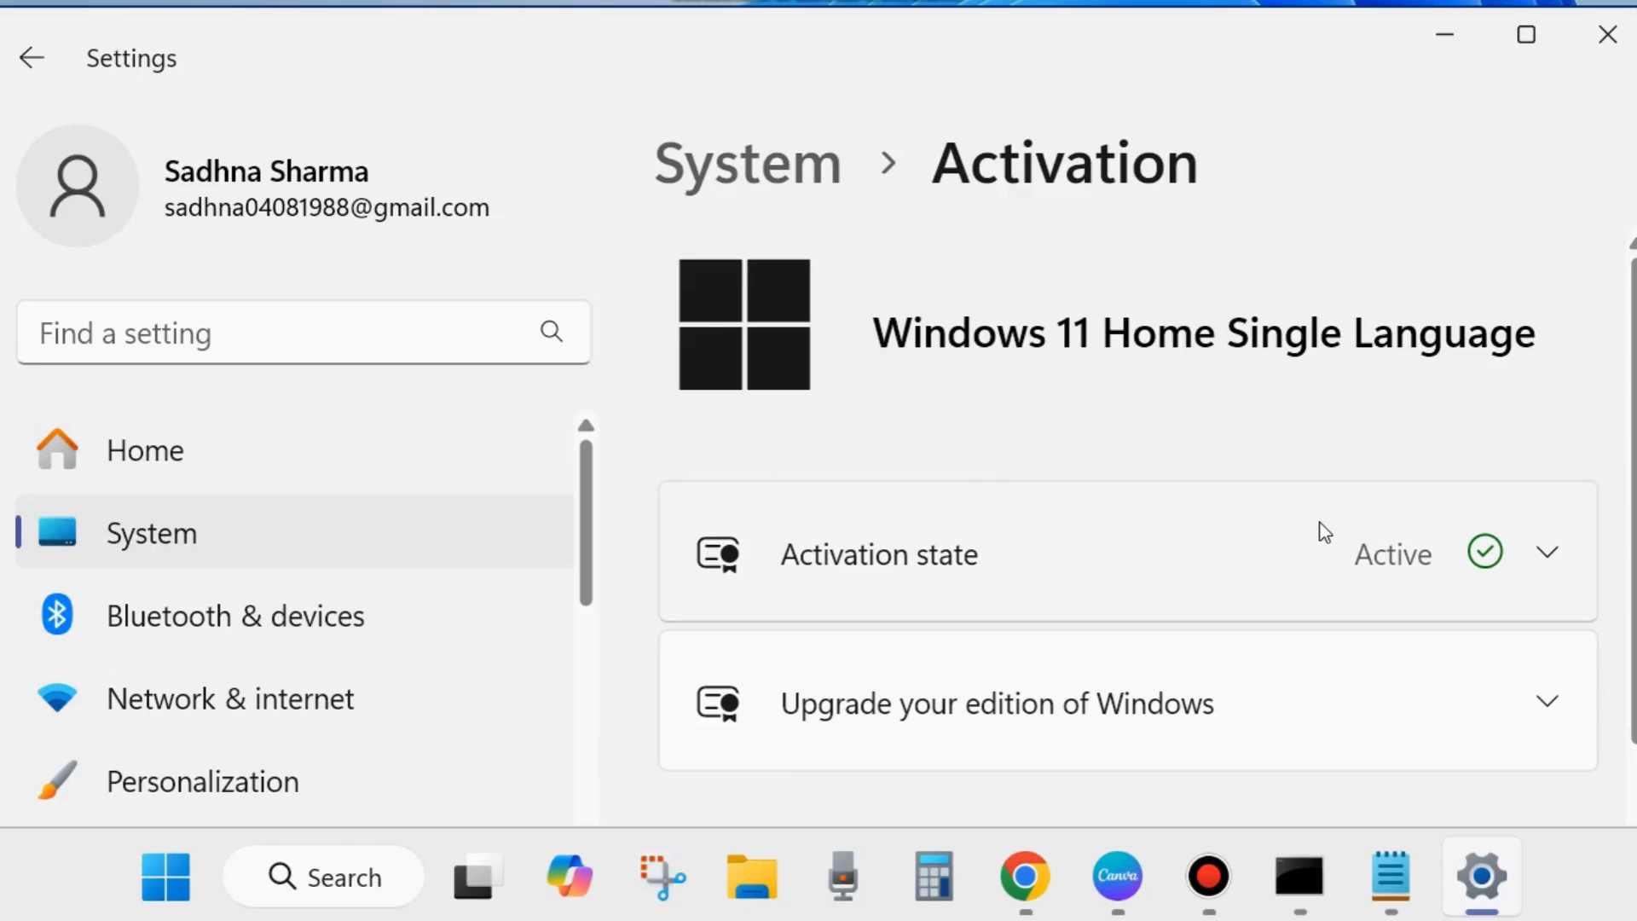
- Expand Activation state to see the digital license linked to the Microsoft account
scroll("down", 3)
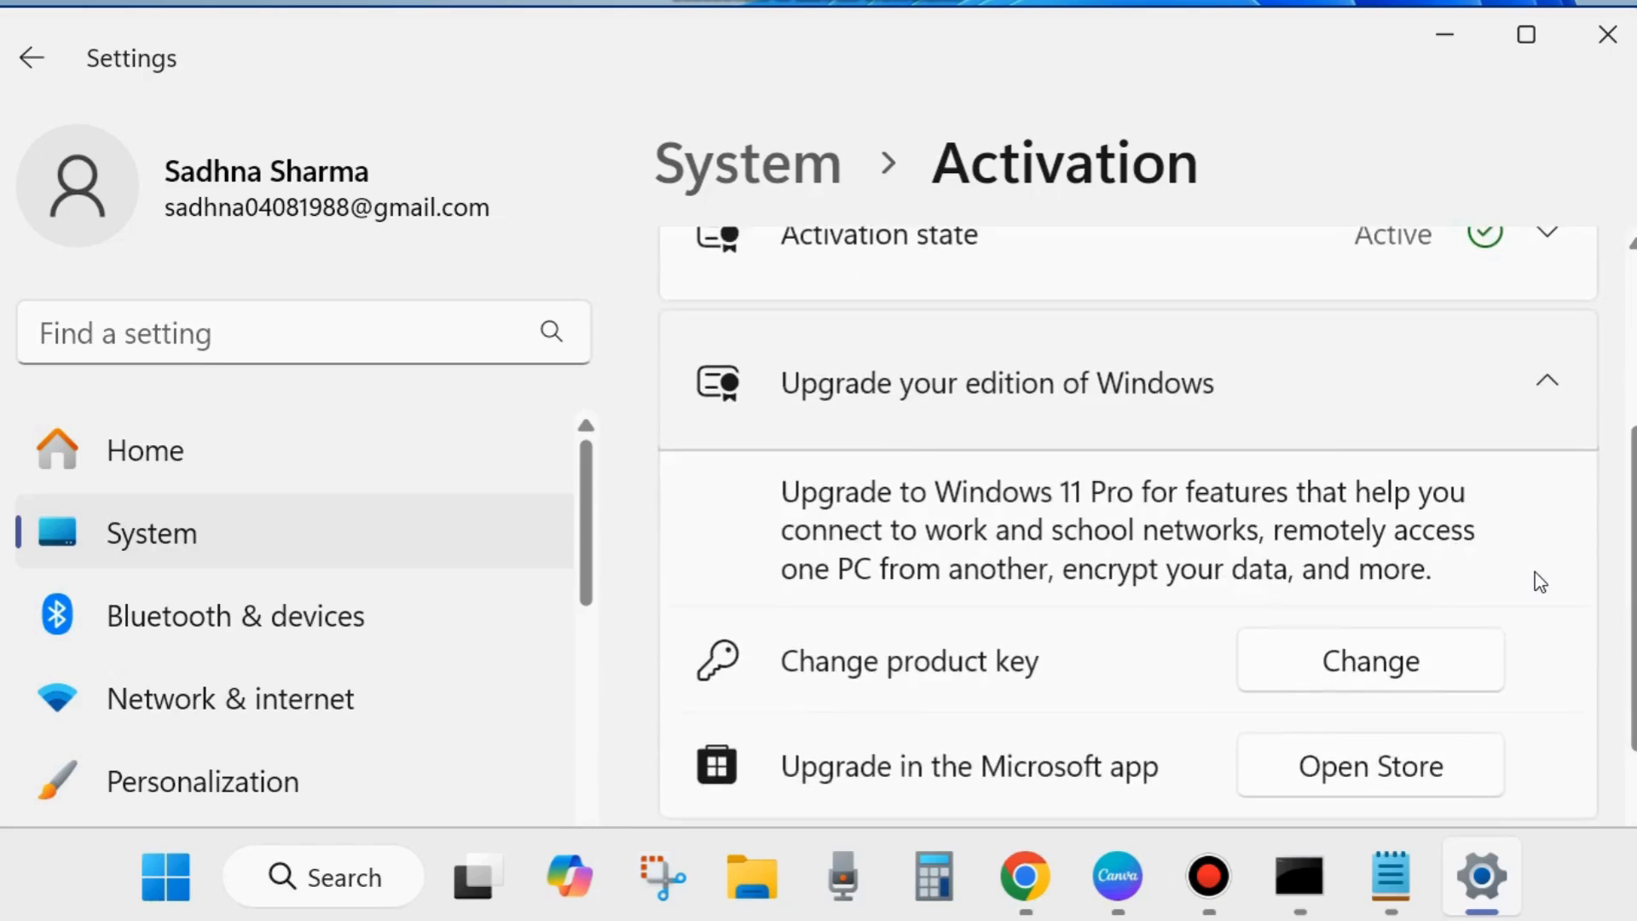
scroll("down", 3)
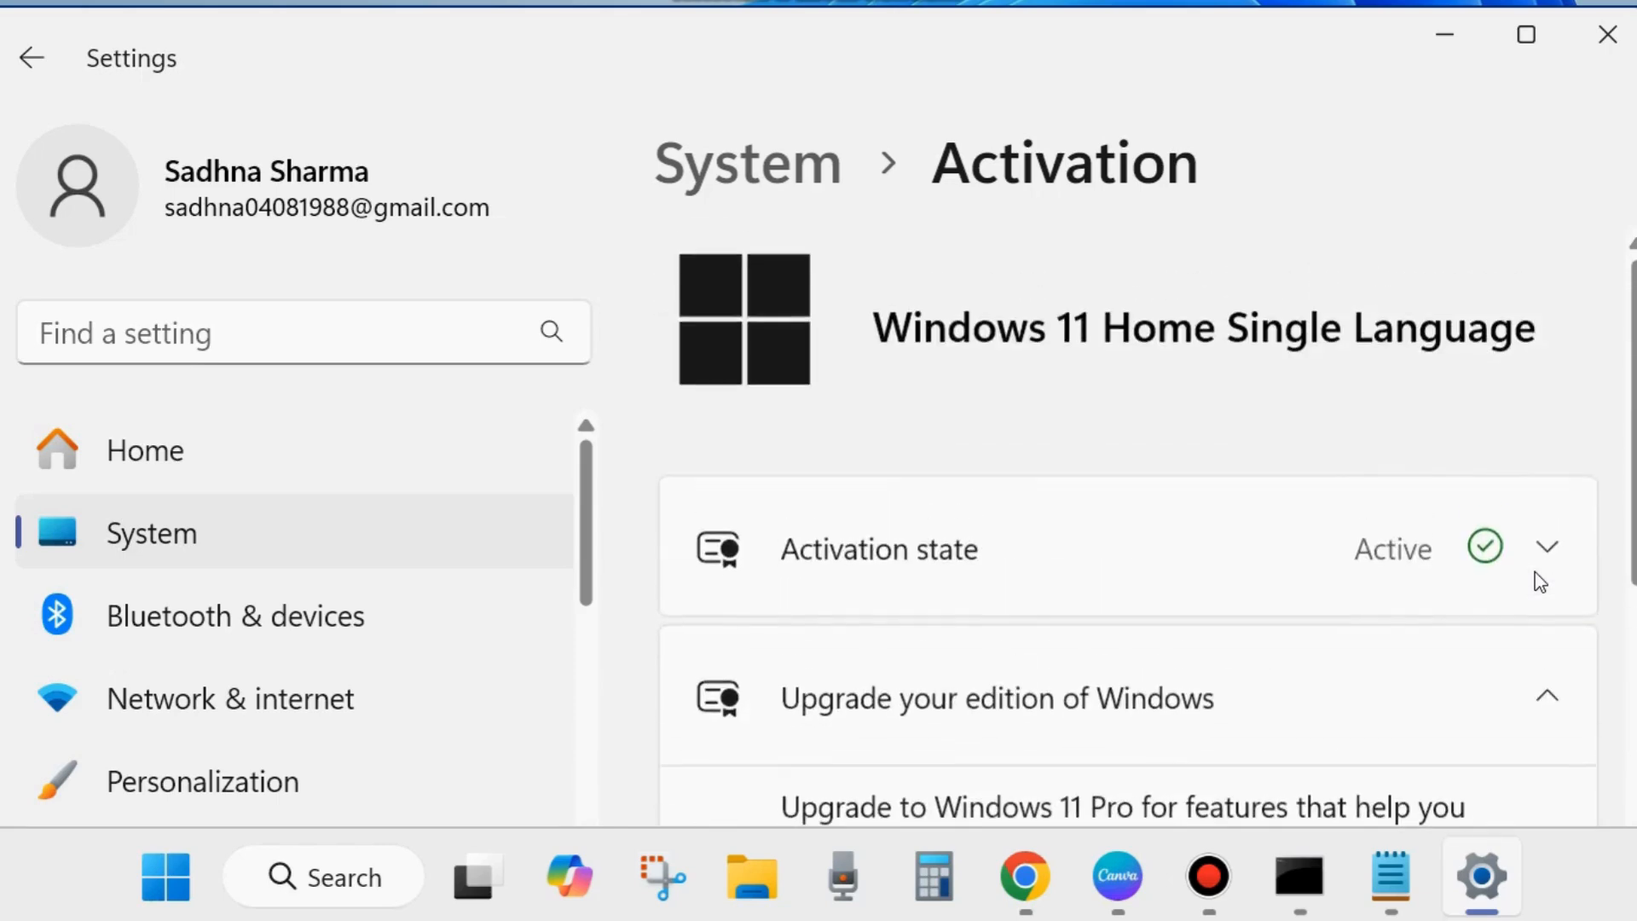
left_click(1545, 548)
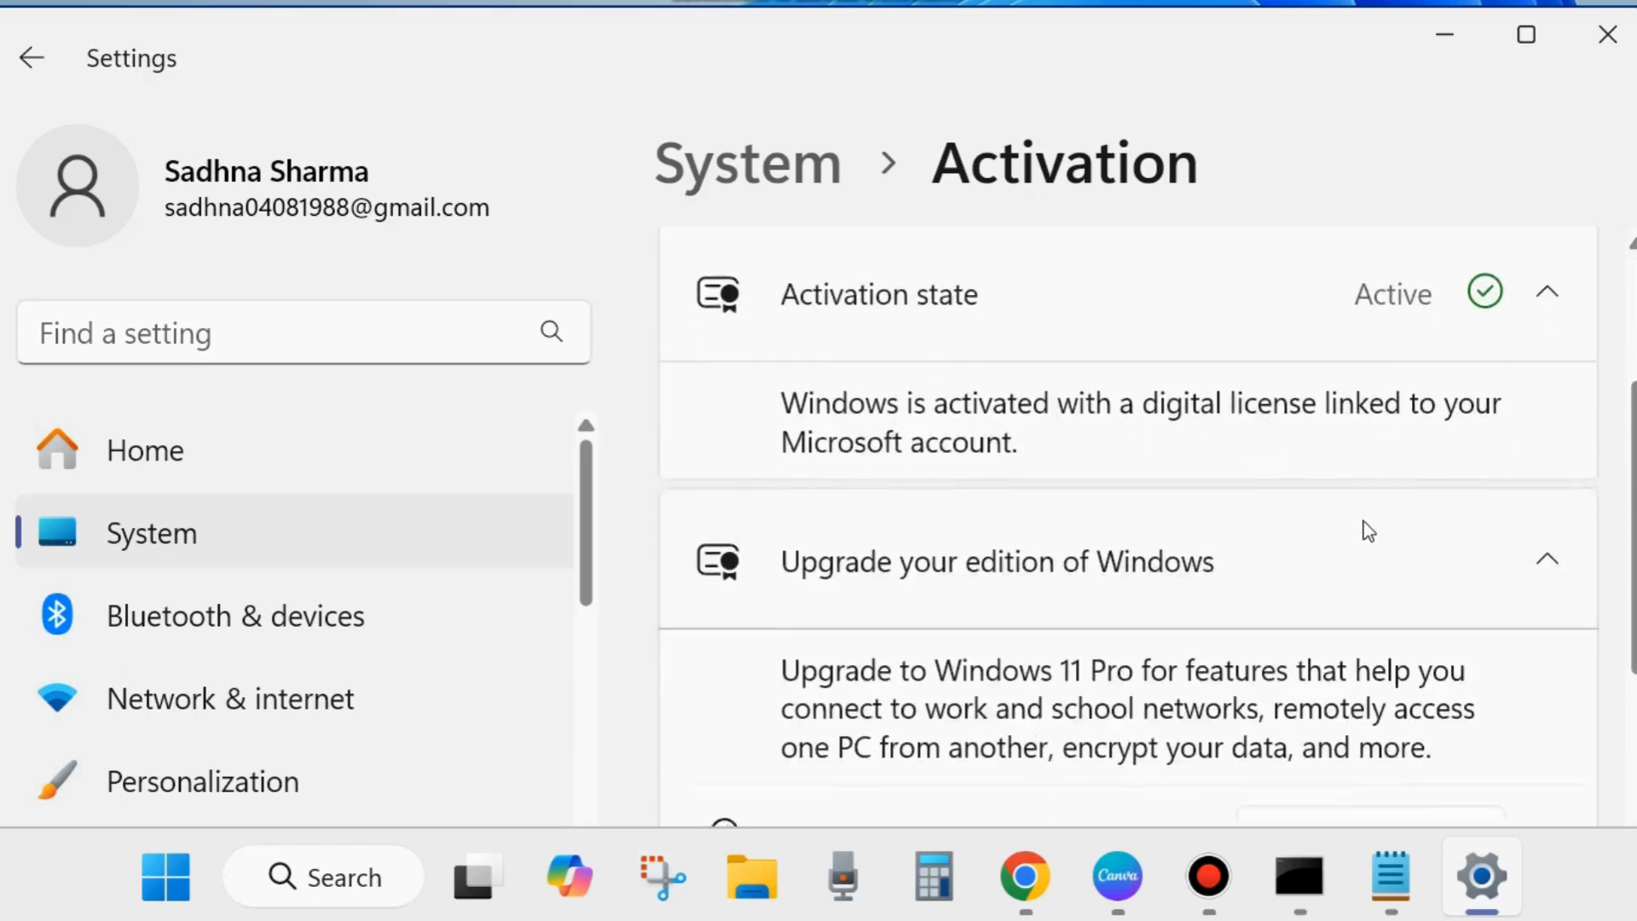
scroll("down", 3)
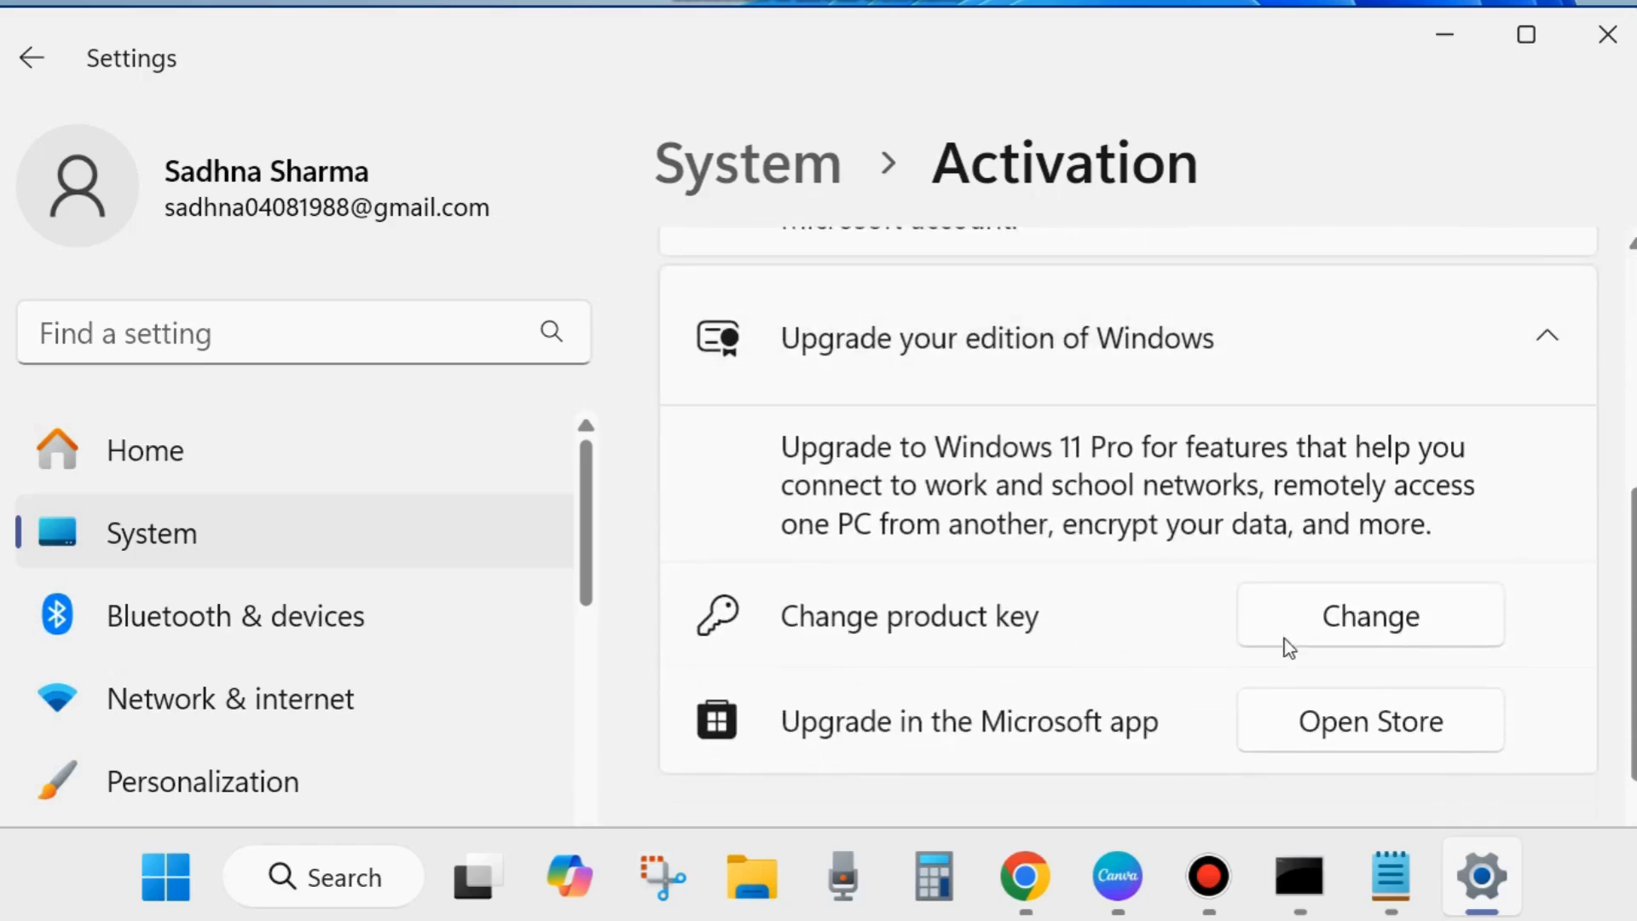
mouse_move(1379, 628)
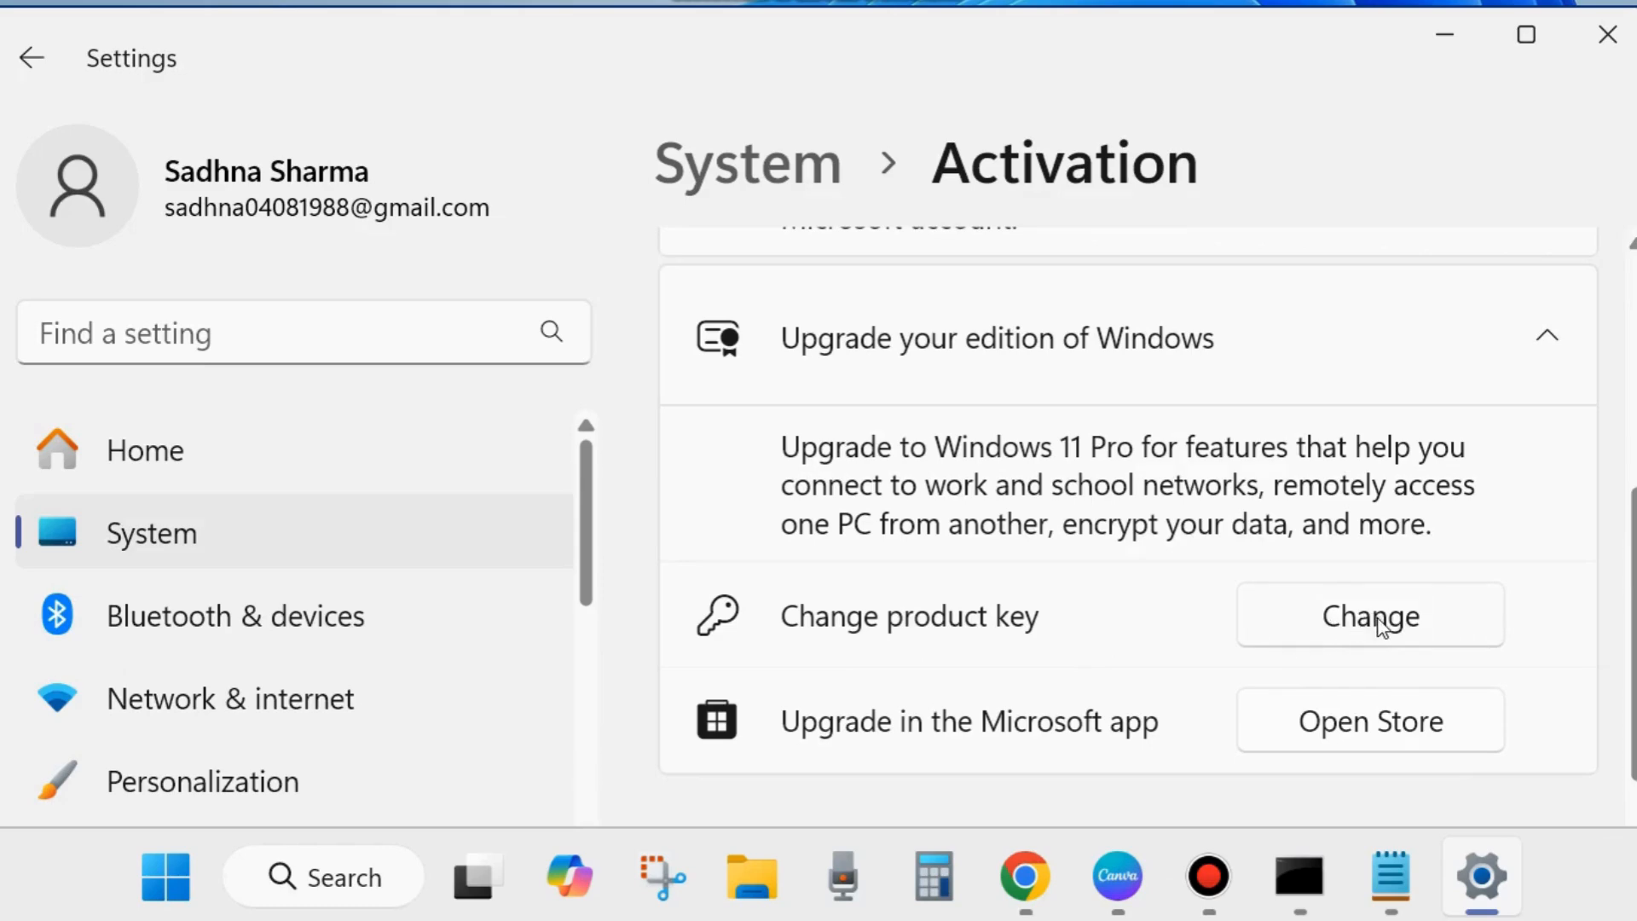
- Bring up Change product key, cancel without entering a key, and close Settings
left_click(1370, 614)
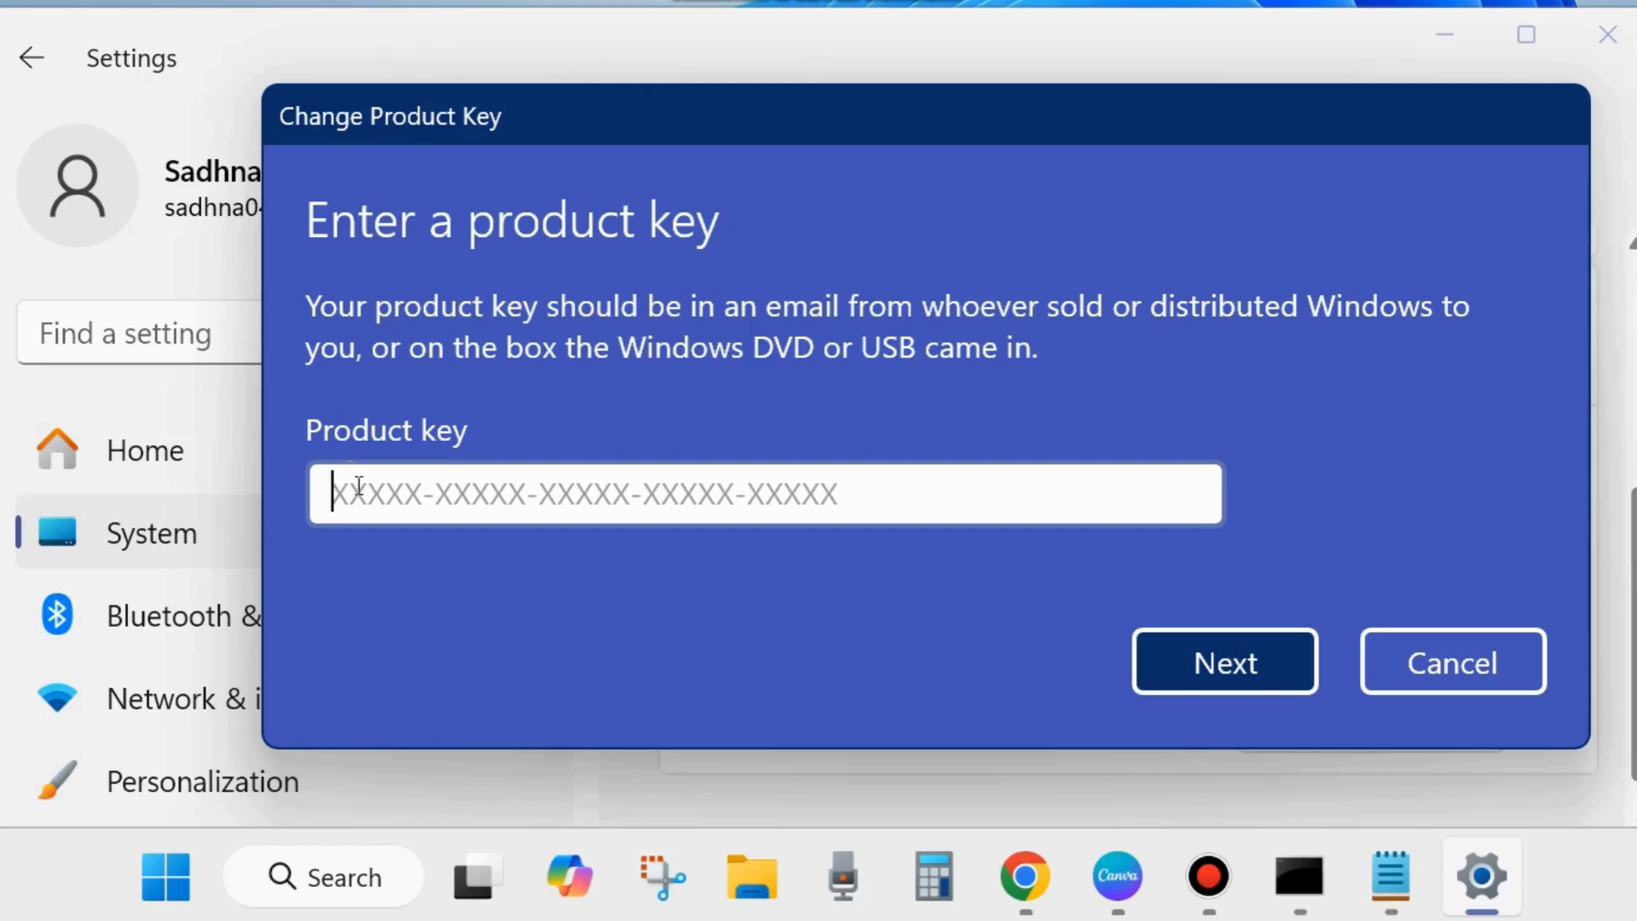
mouse_move(817, 487)
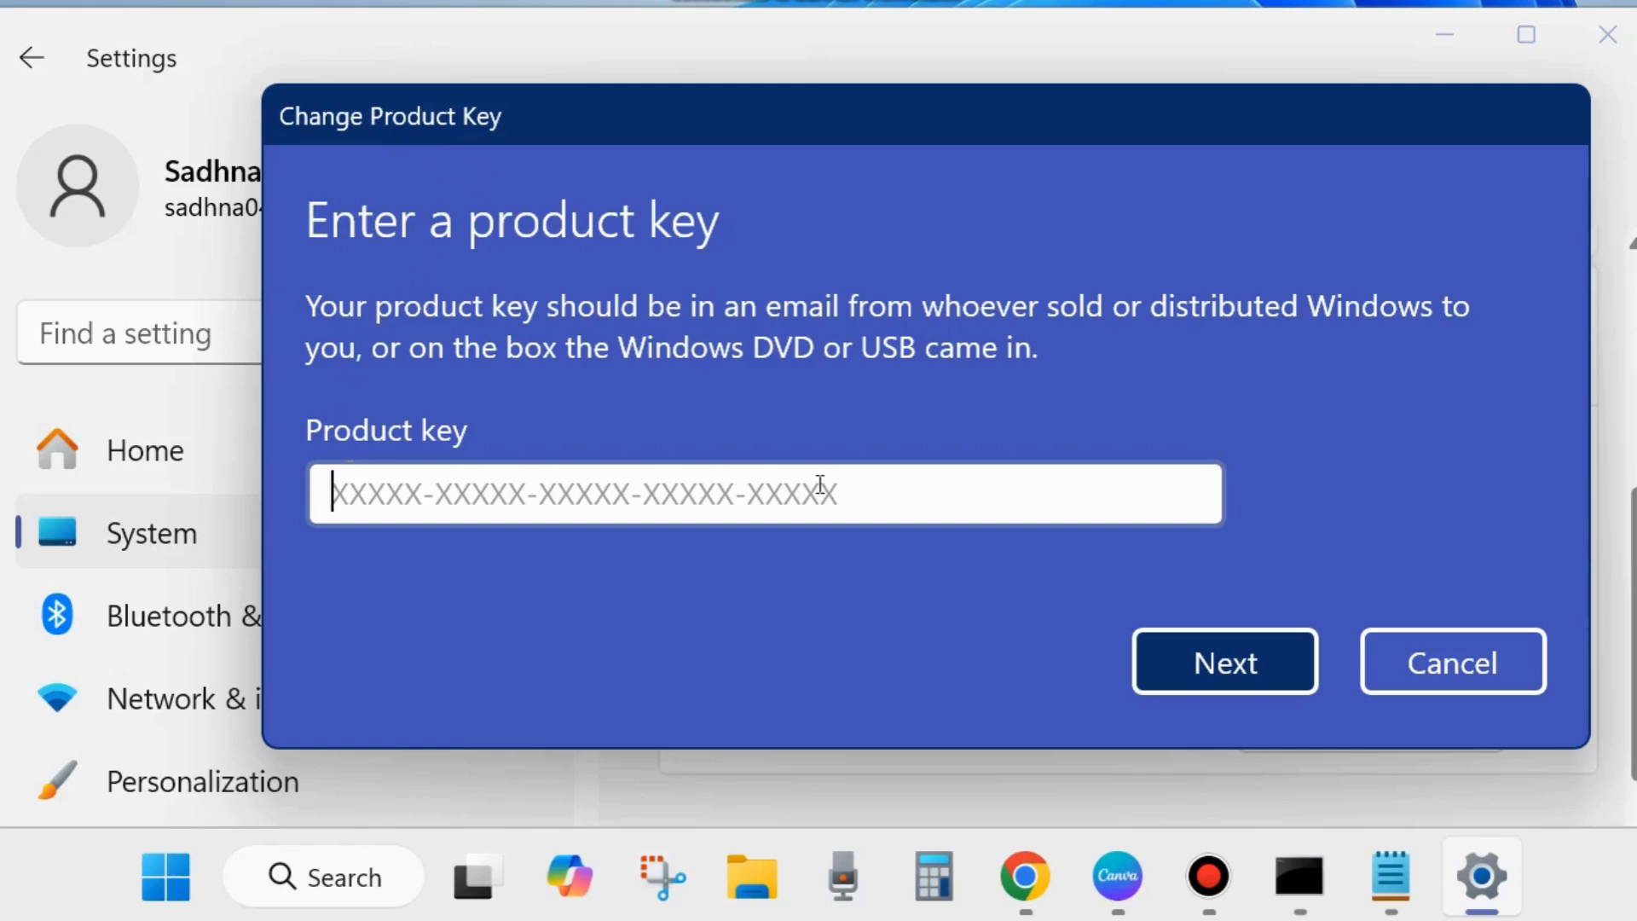
mouse_move(408, 339)
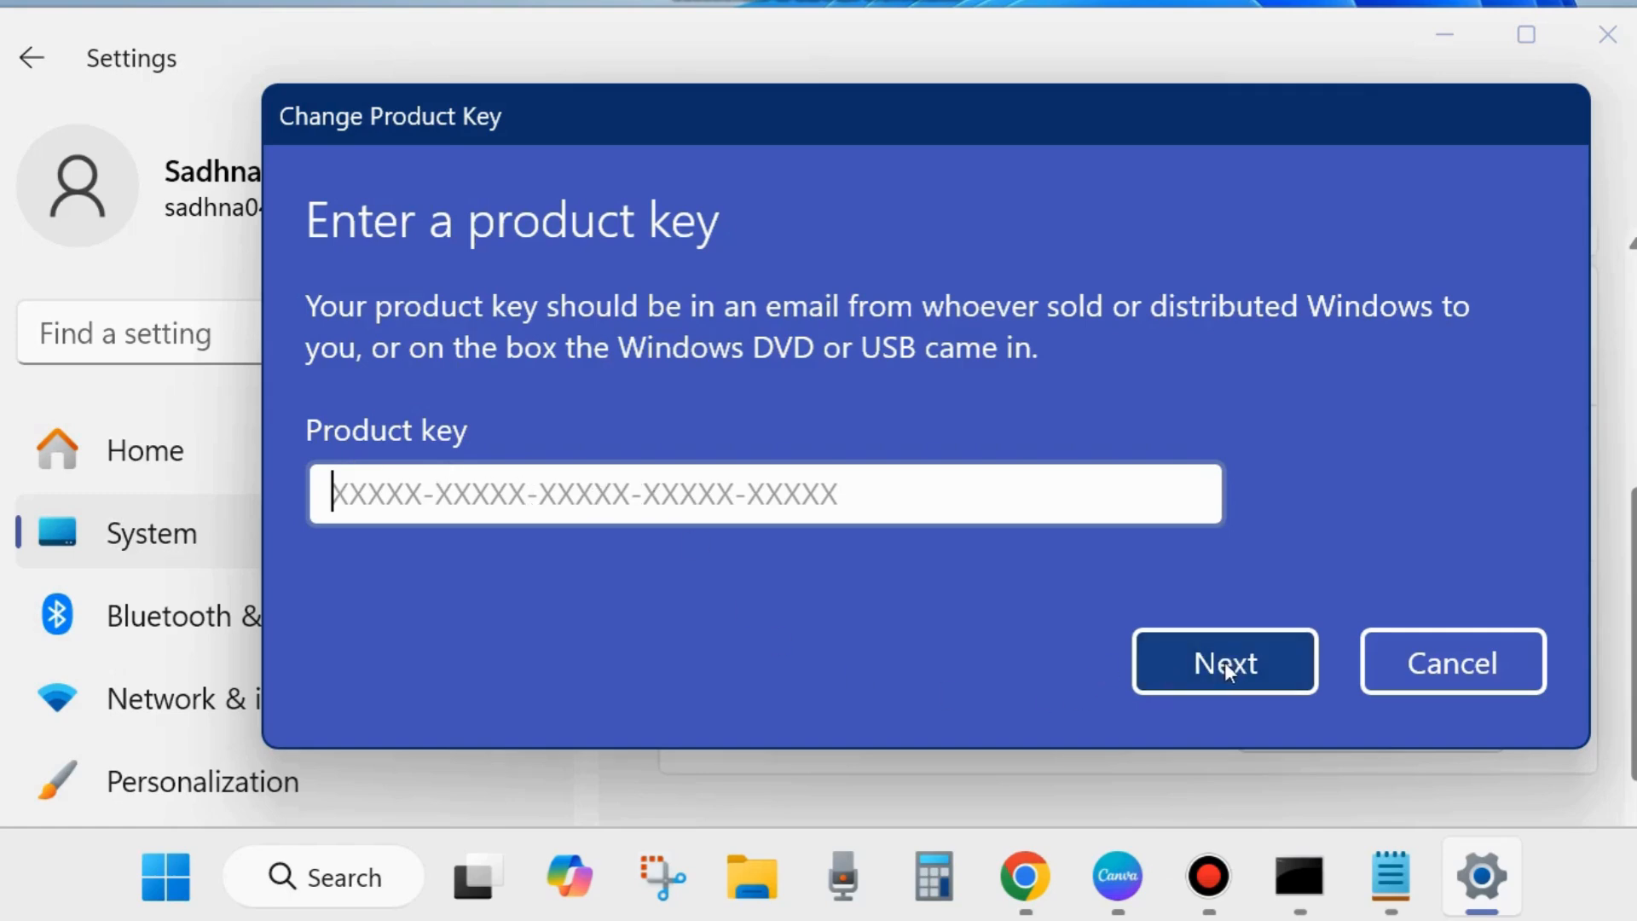
mouse_move(1200, 671)
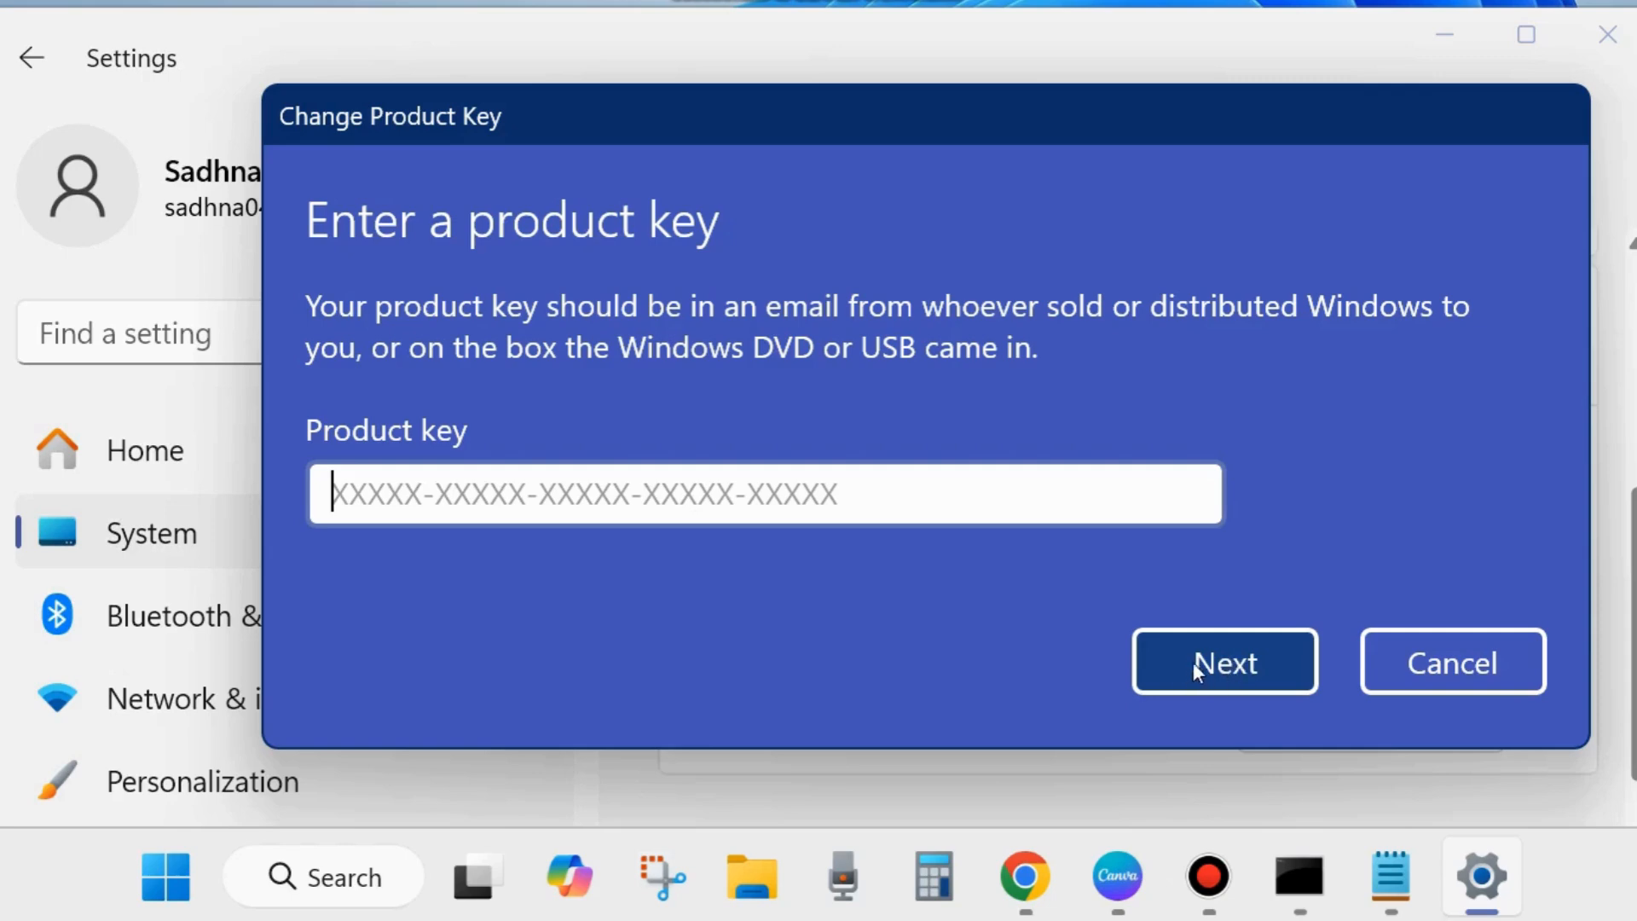
mouse_move(755, 279)
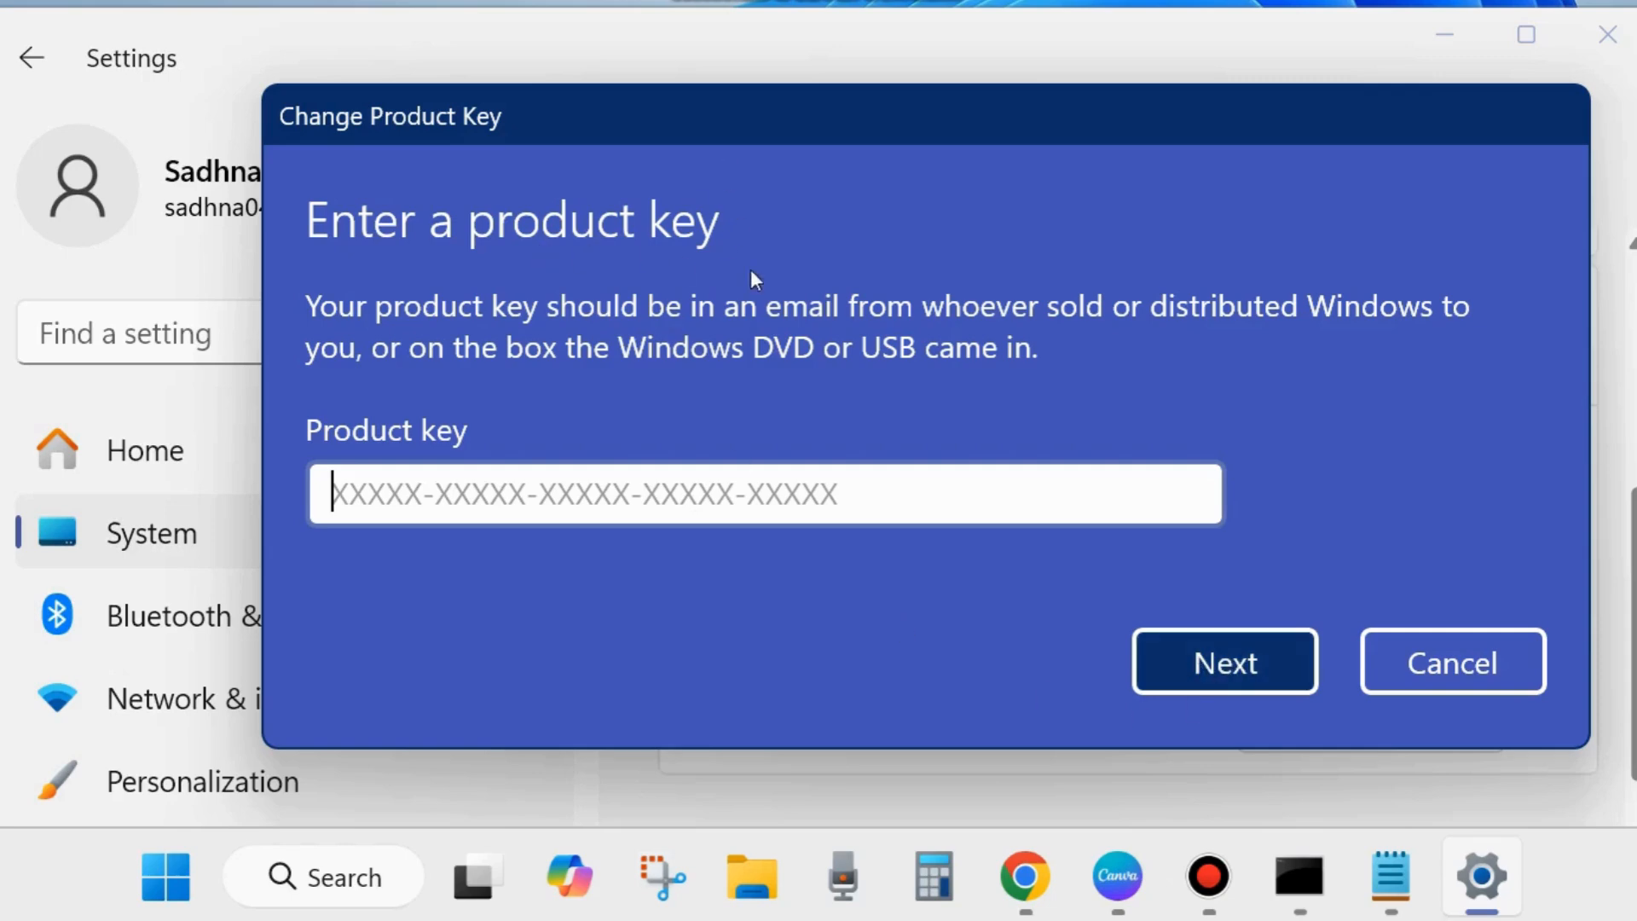
left_click(1450, 661)
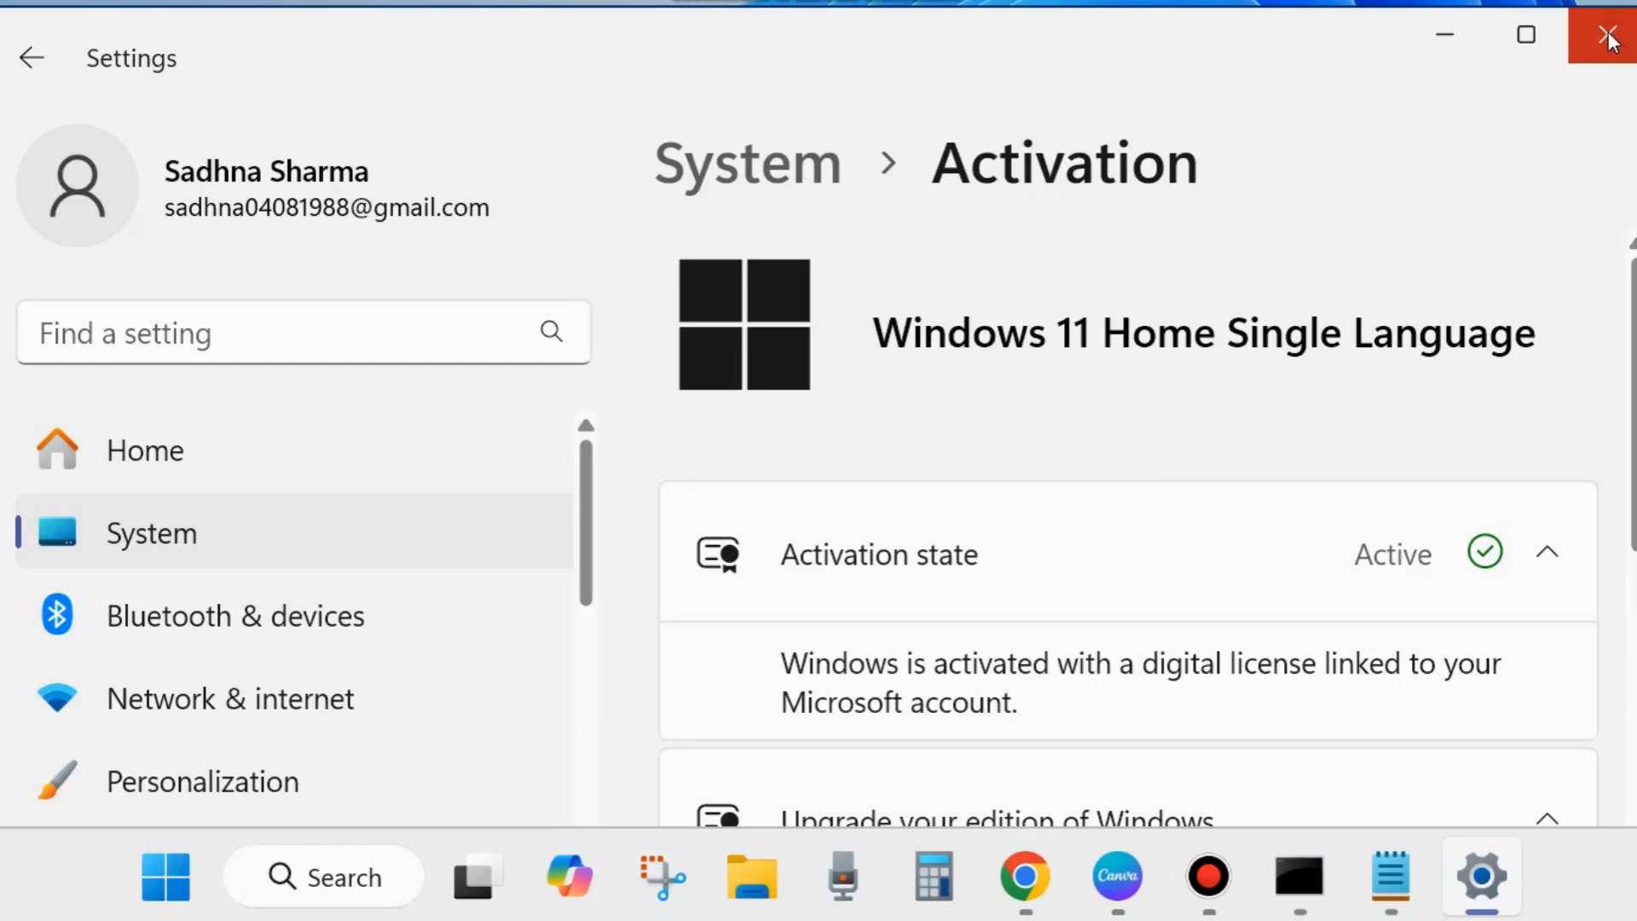
left_click(1608, 35)
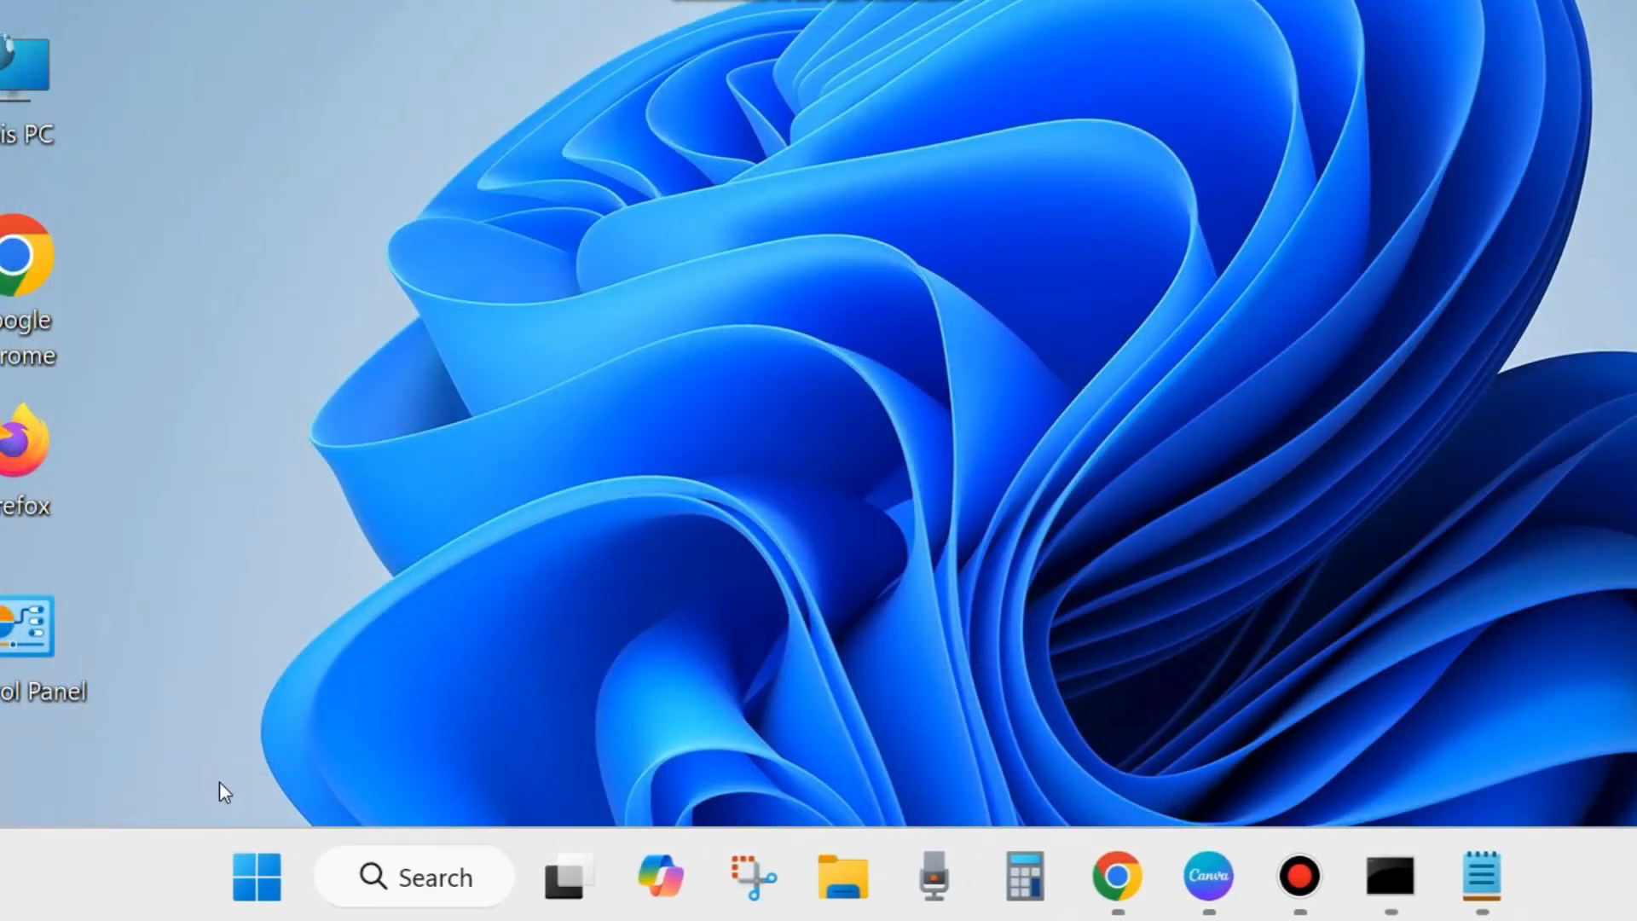
- Reopen Settings to its Home page from the Start quick links
right_click(256, 877)
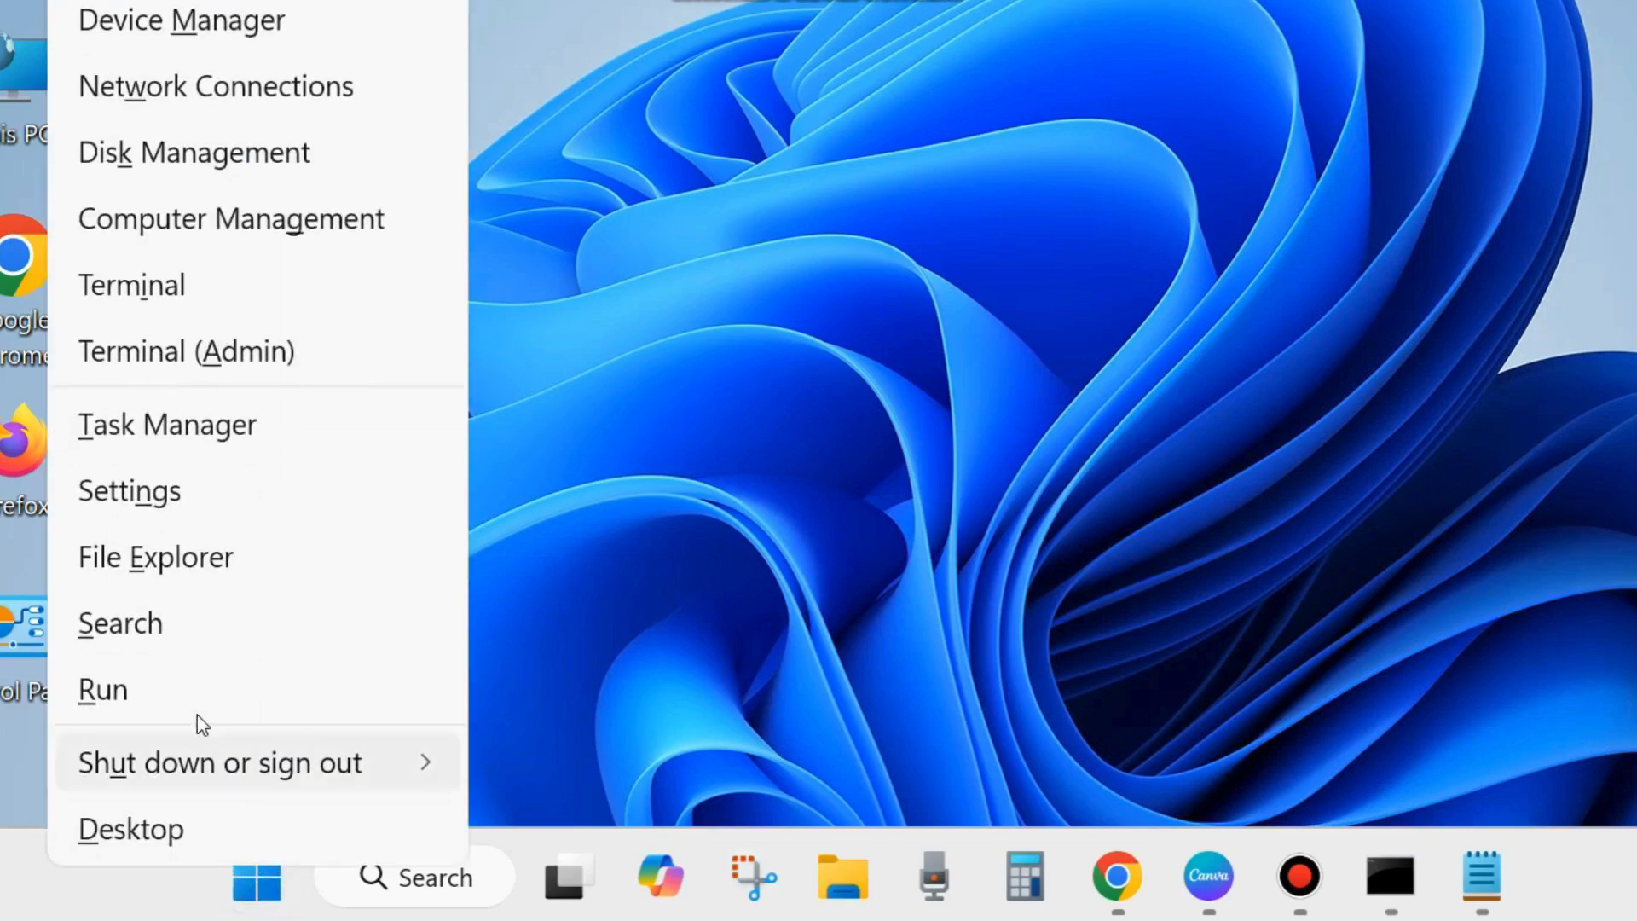
left_click(130, 491)
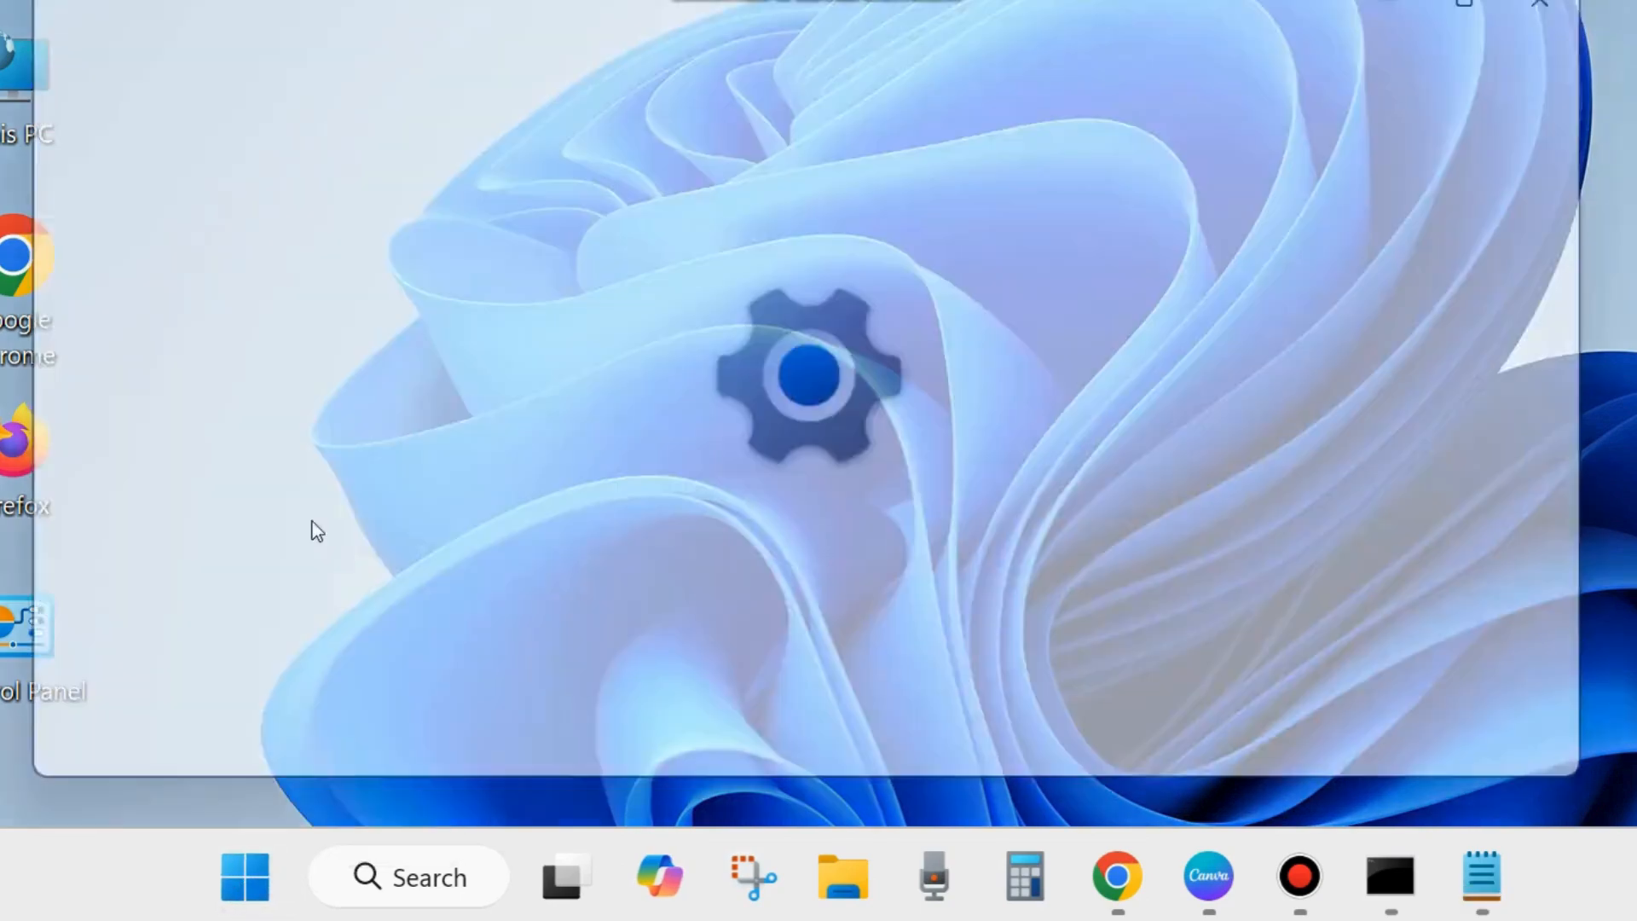
left_click(1482, 877)
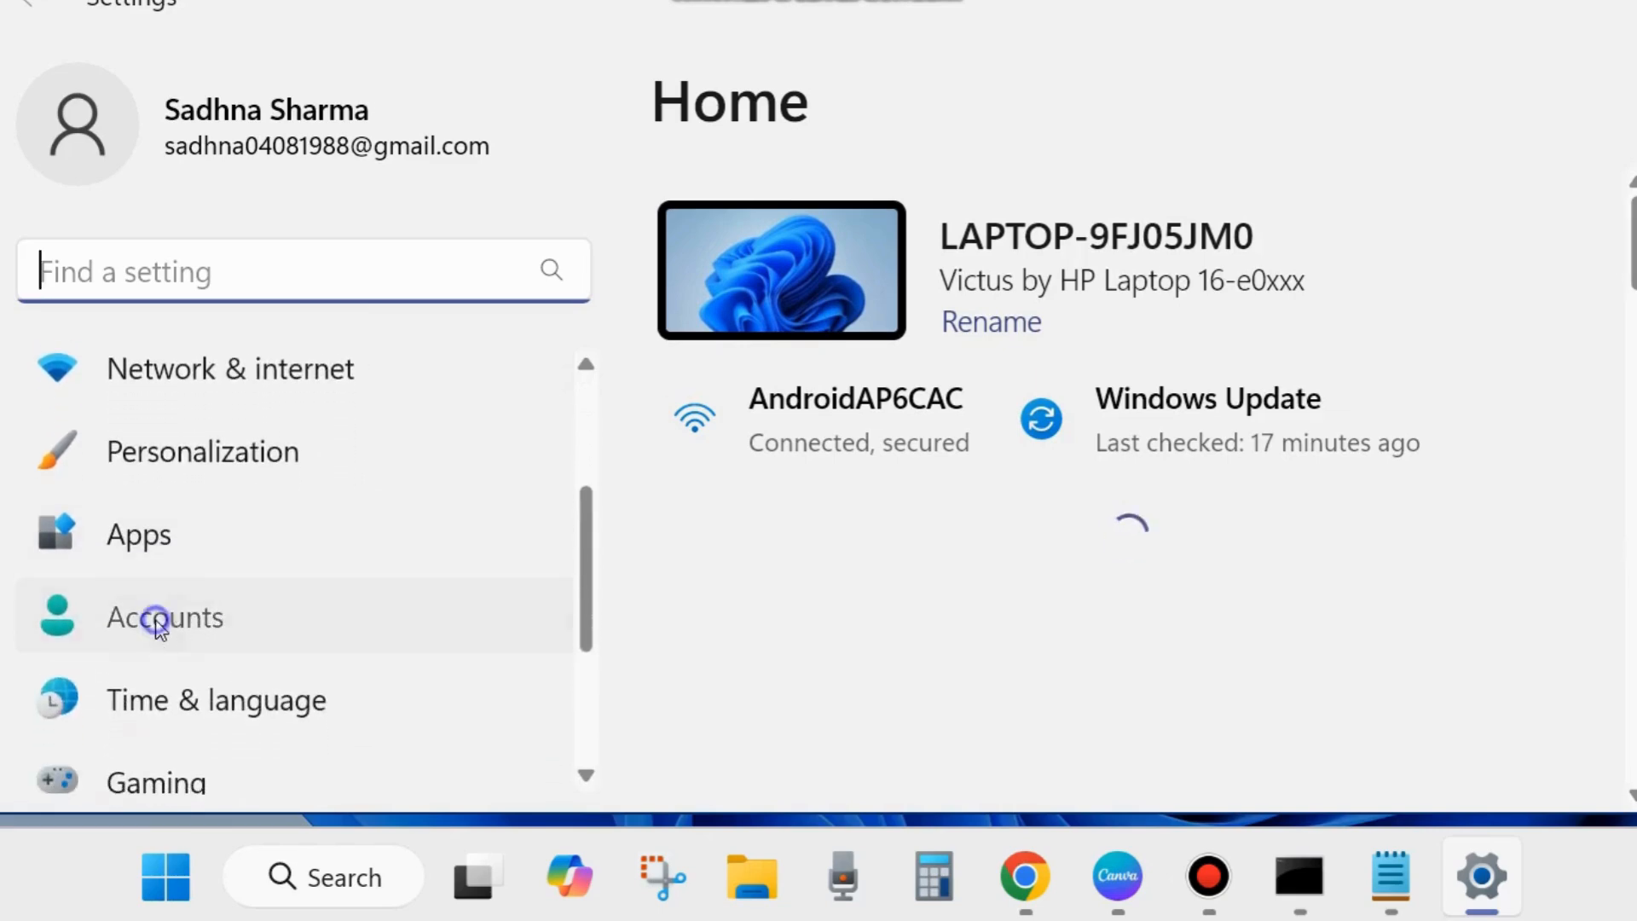
- Check under Accounts that Your info shows a Microsoft account signed in
left_click(164, 617)
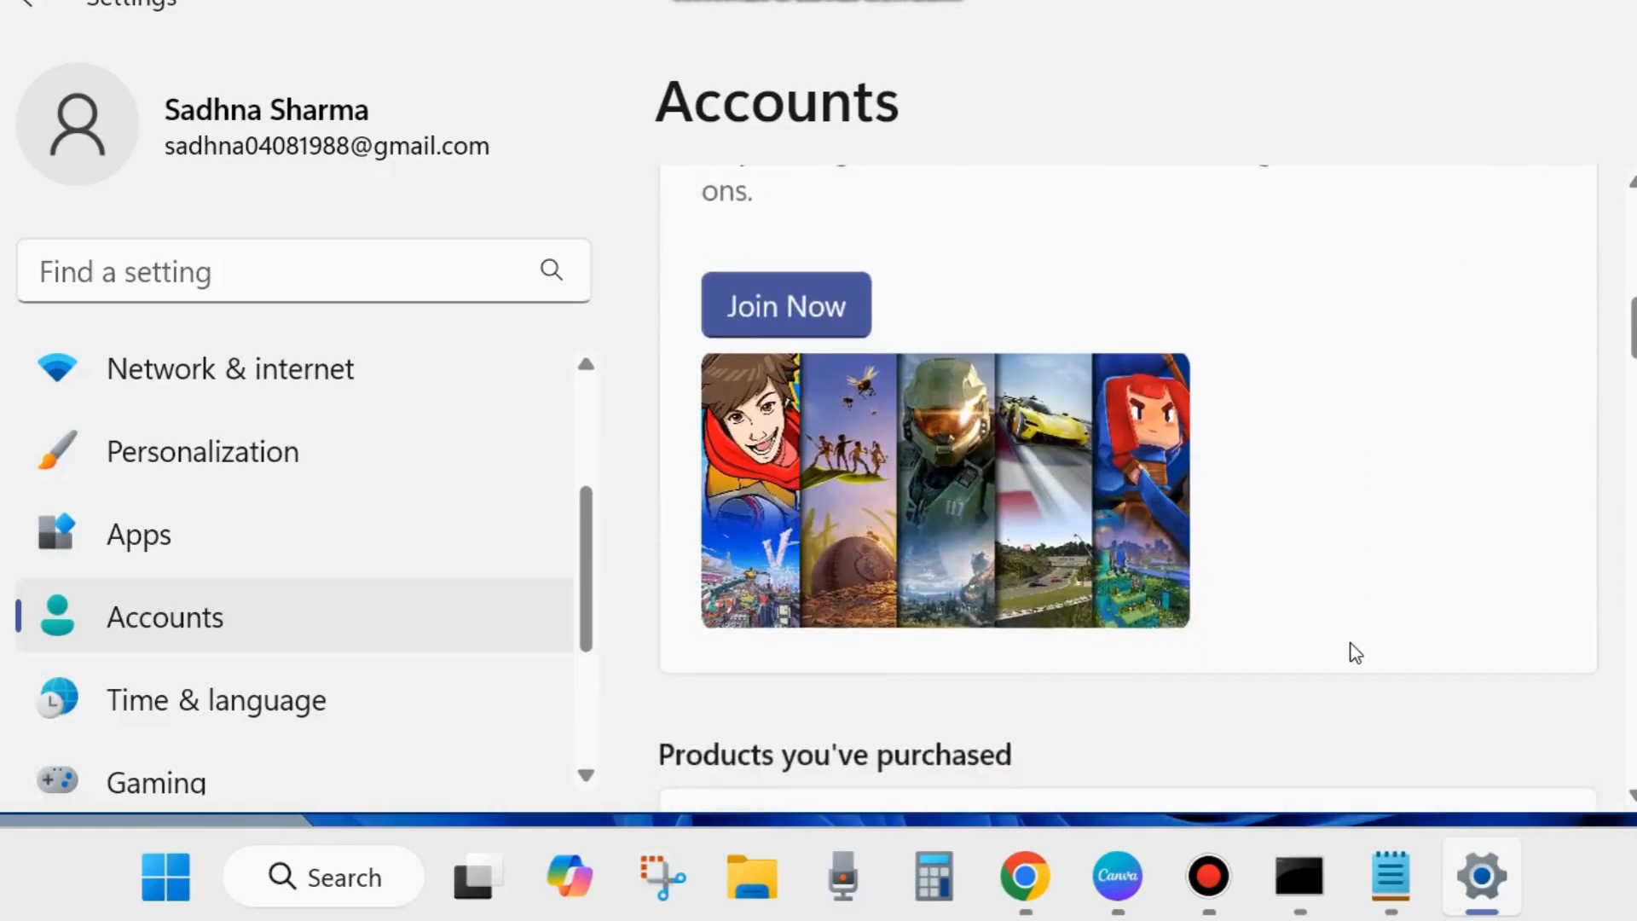
scroll("down", 3)
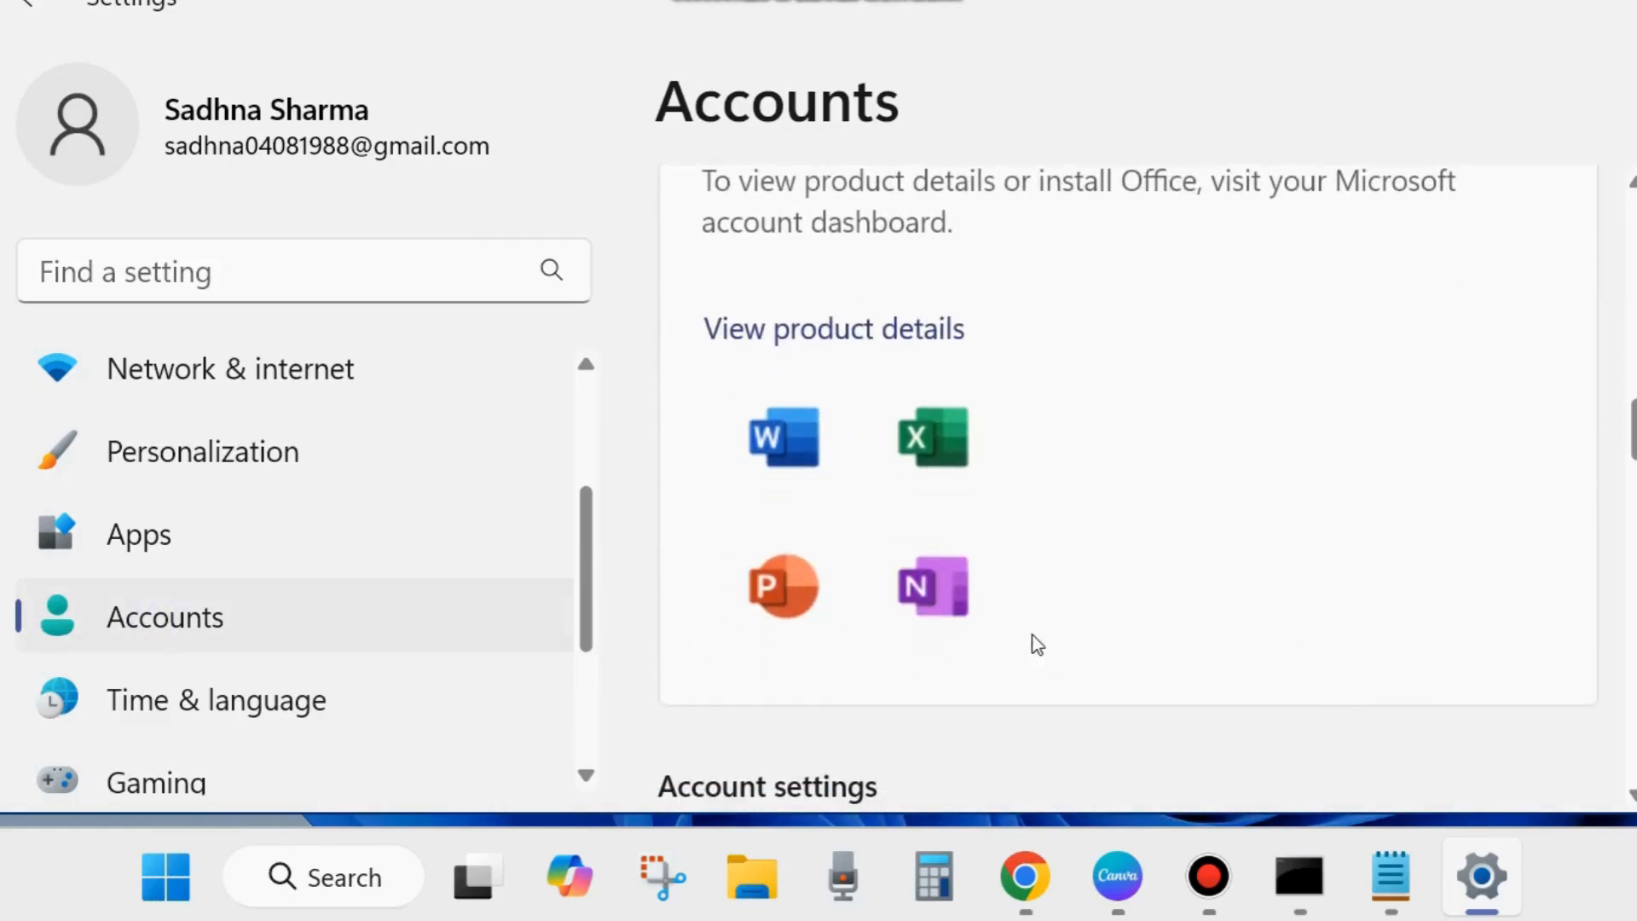
scroll("down", 3)
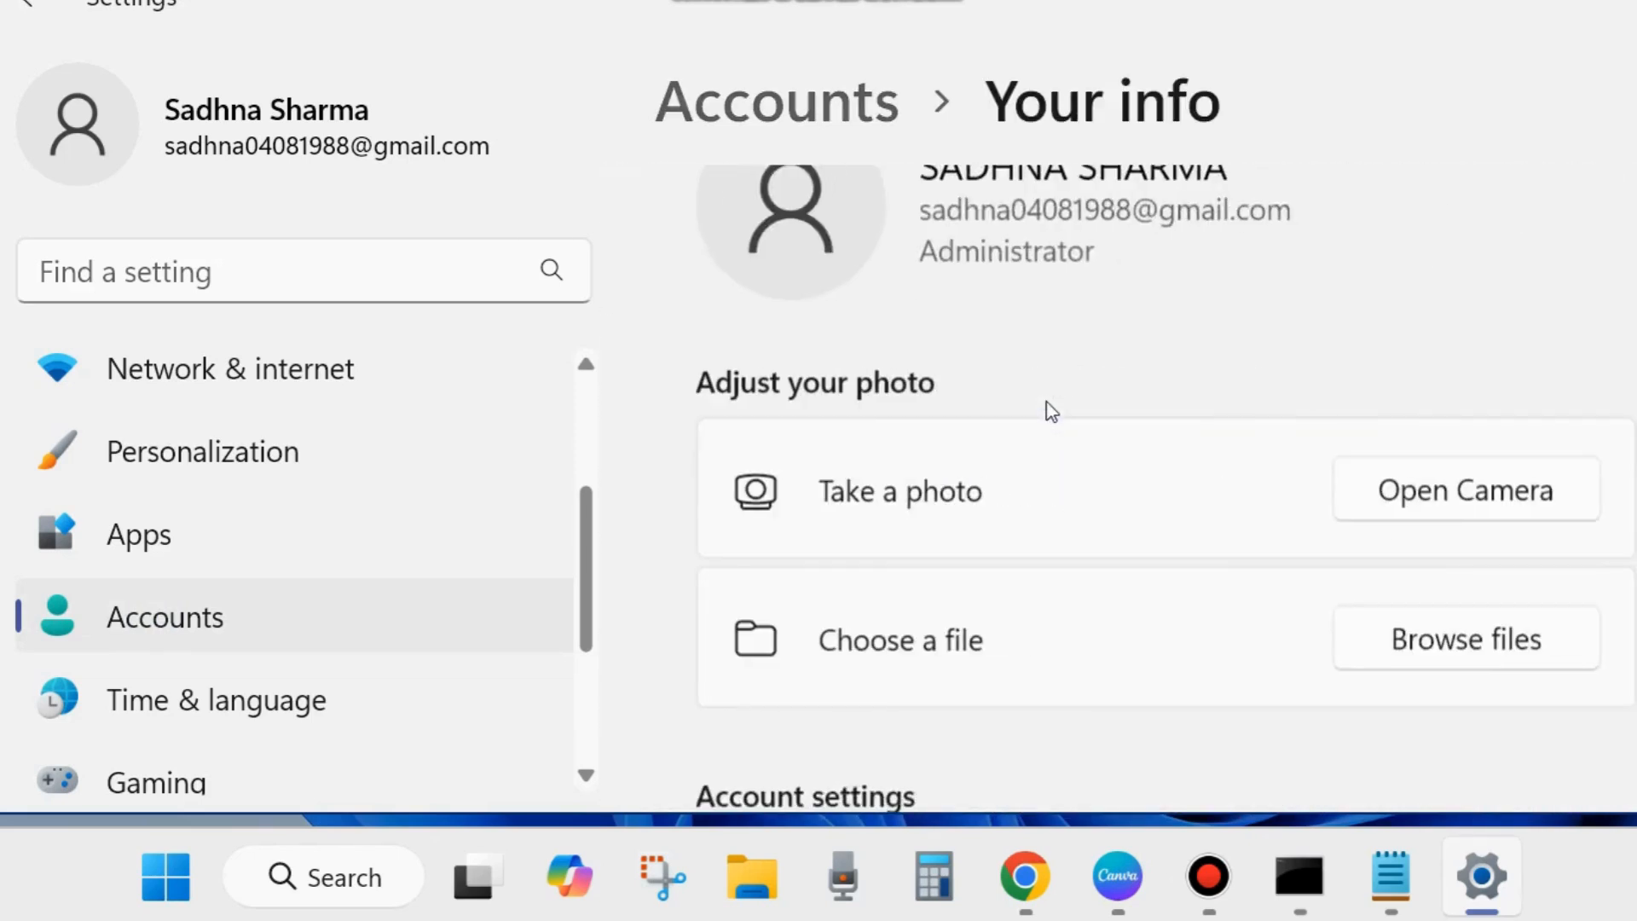
scroll("down", 3)
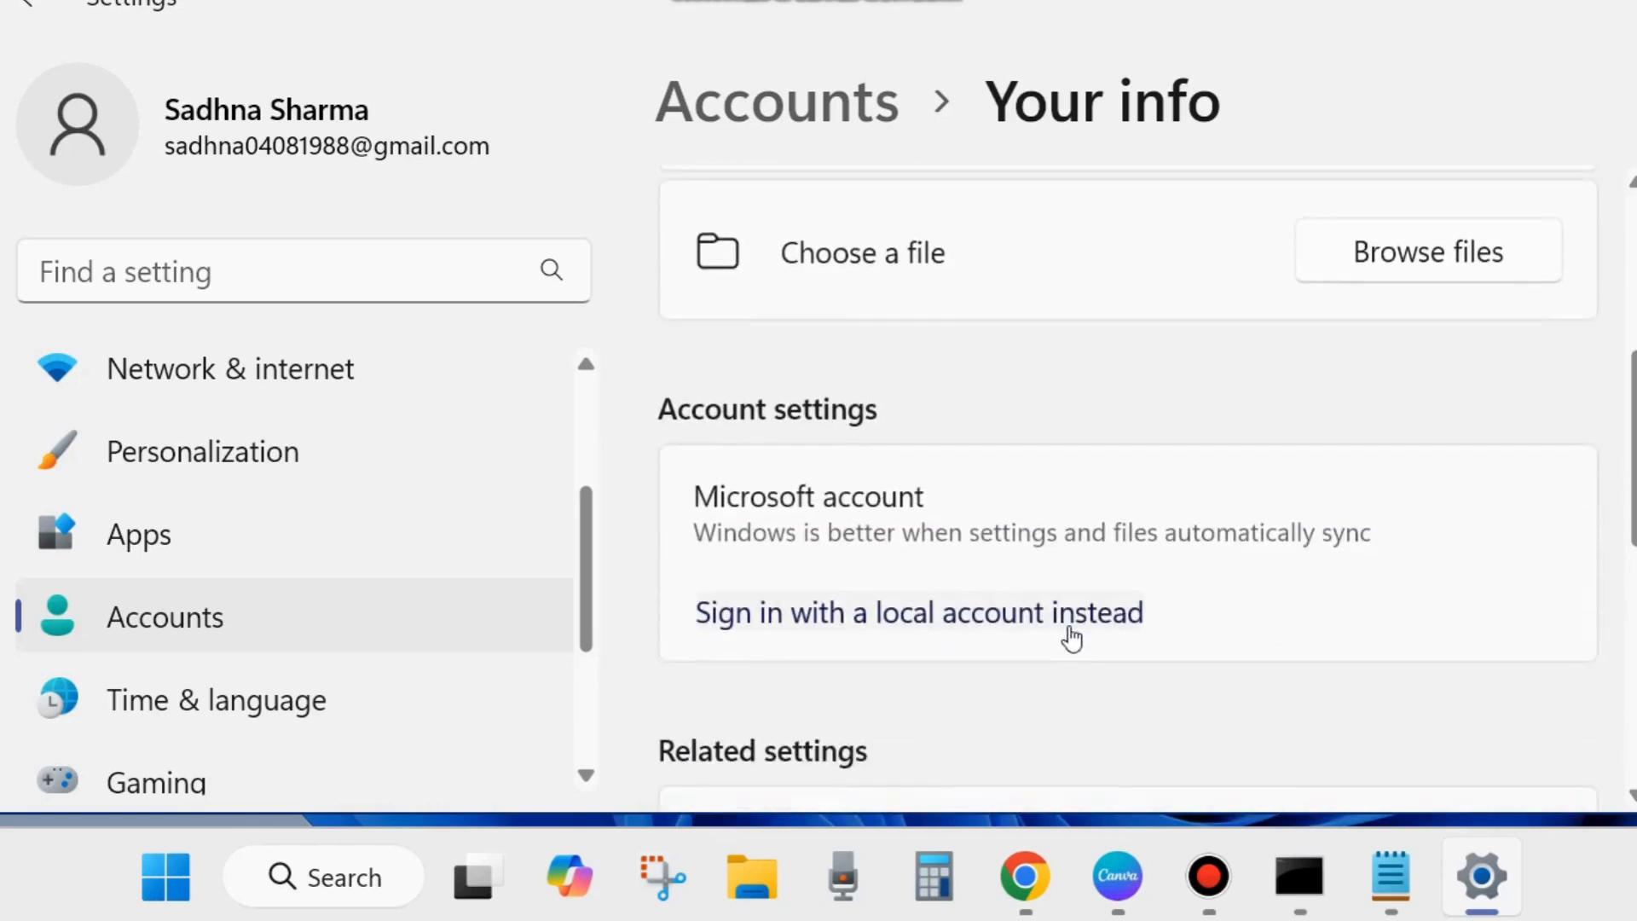
scroll("down", 3)
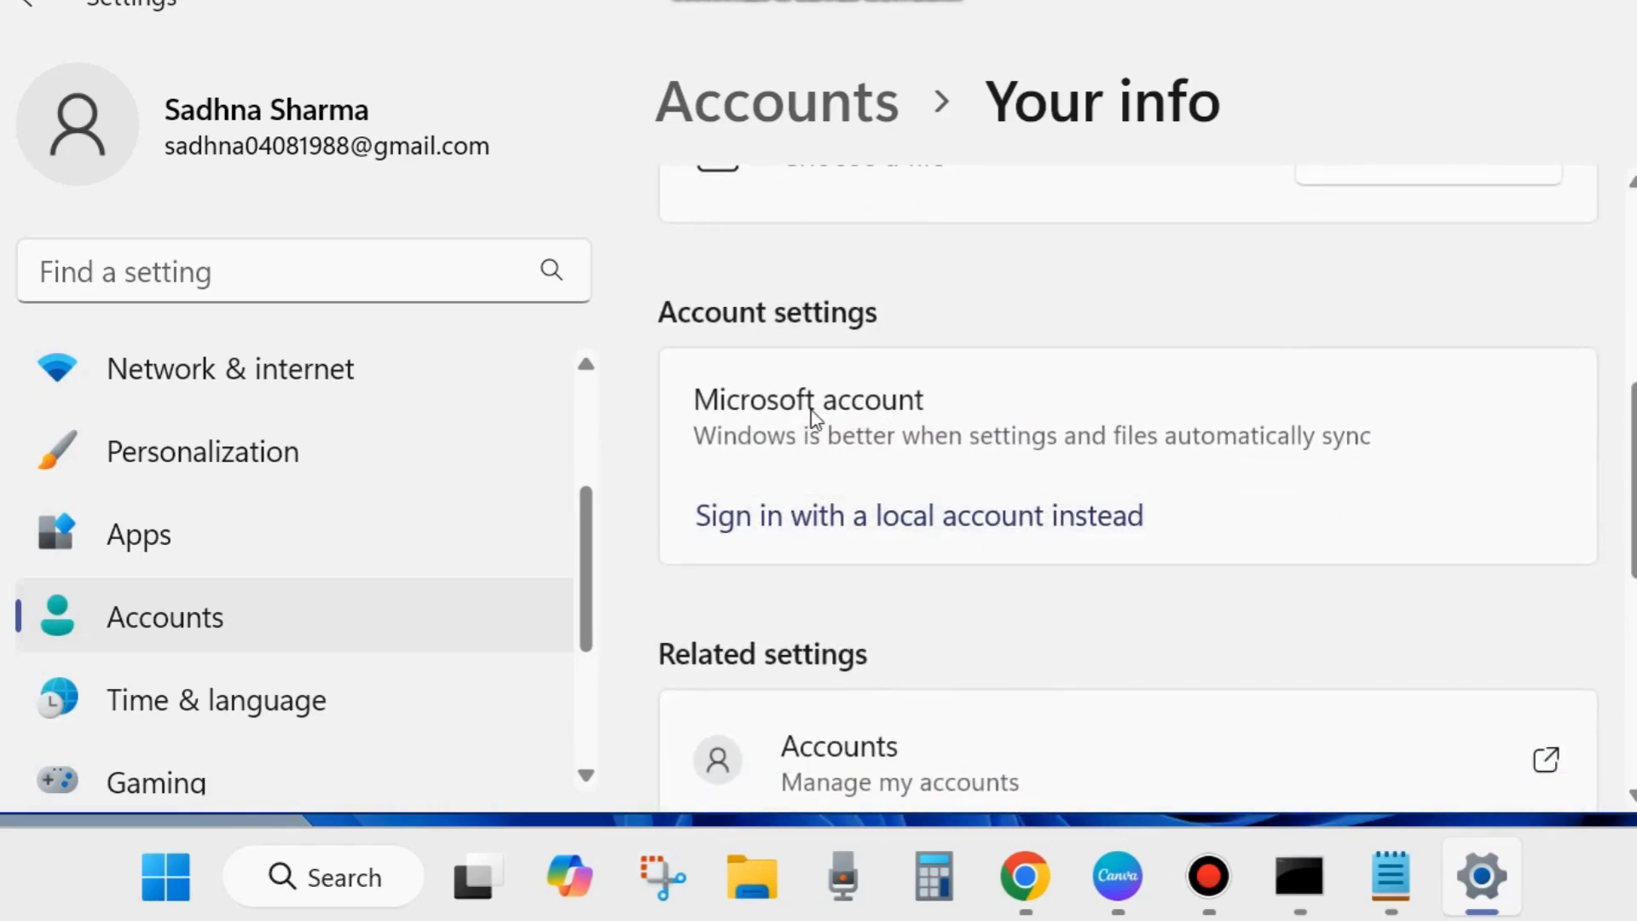
scroll("down", 3)
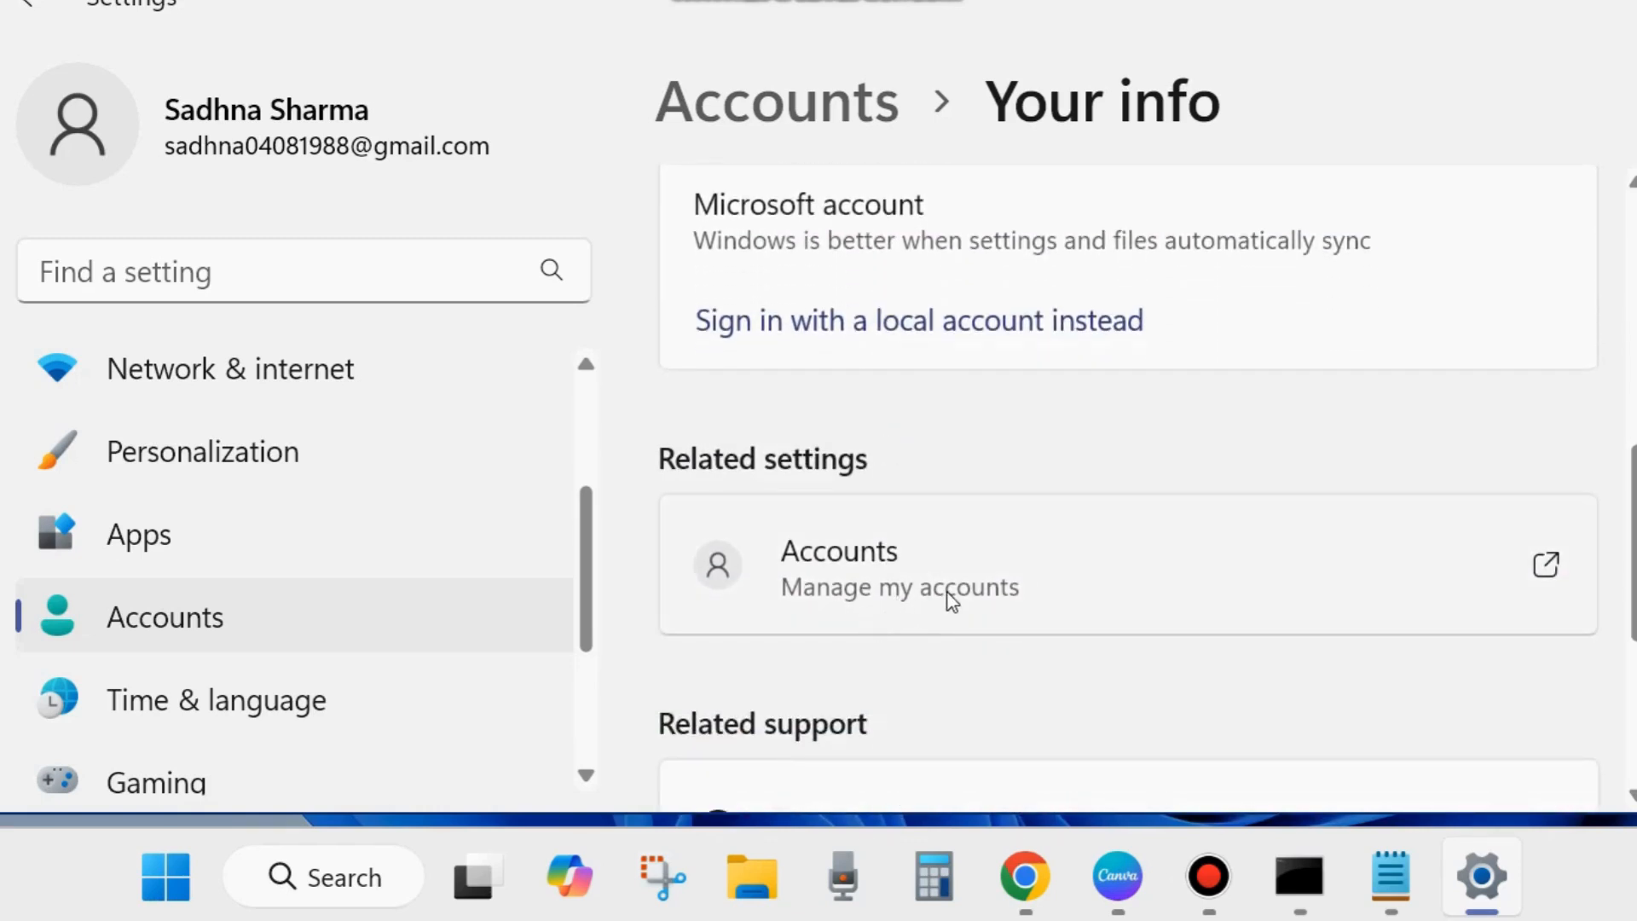
mouse_move(1047, 629)
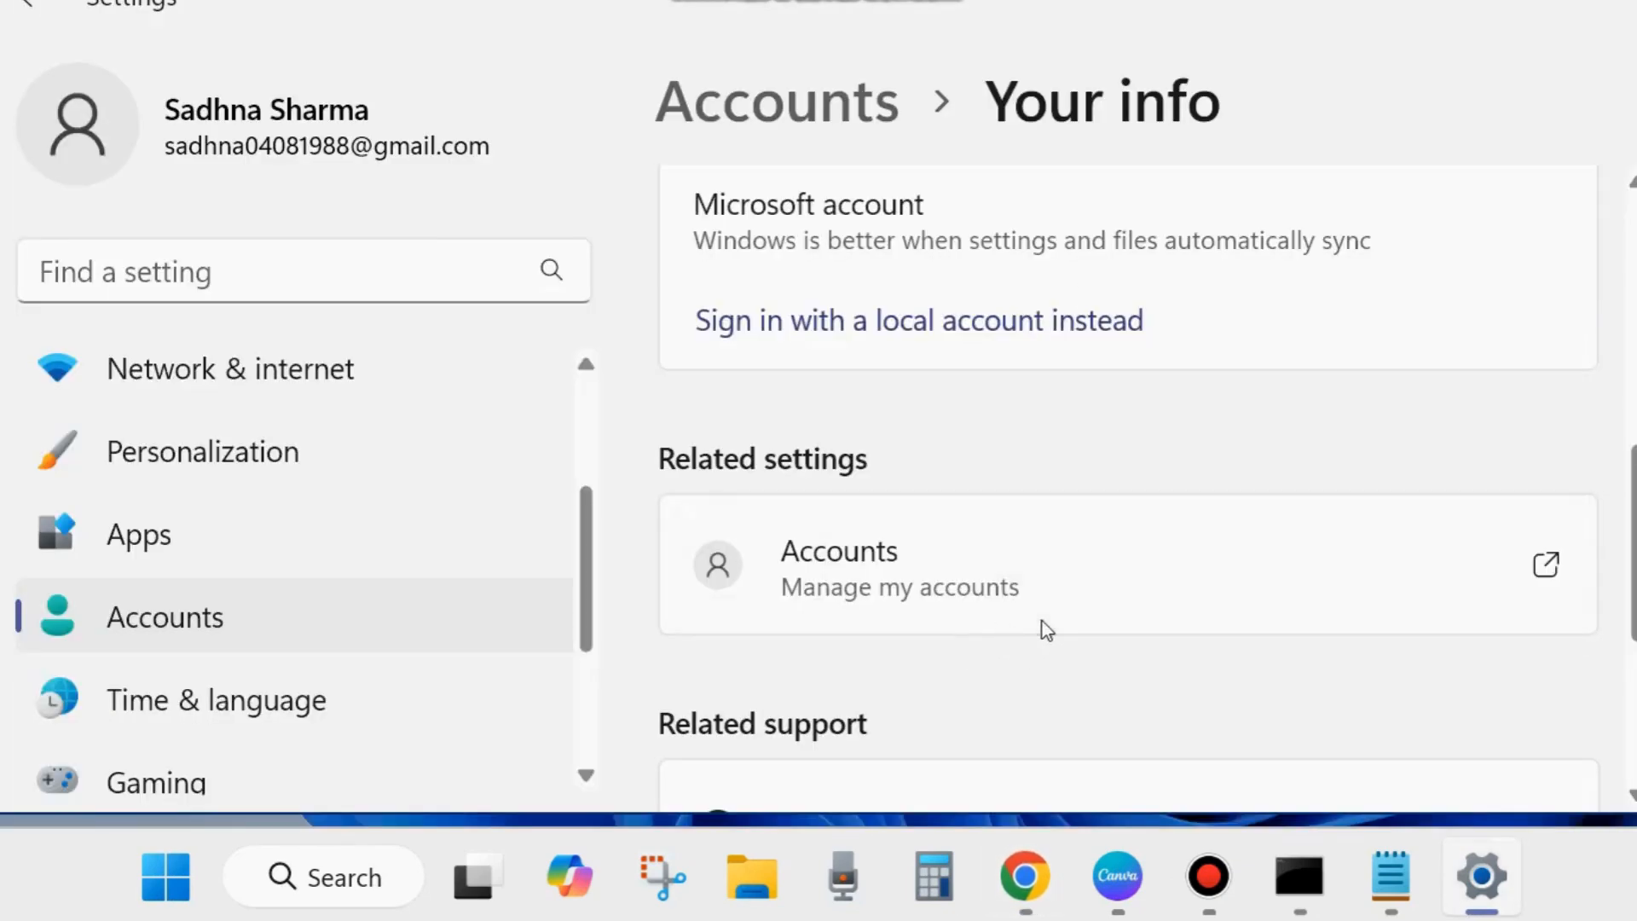
scroll("down", 3)
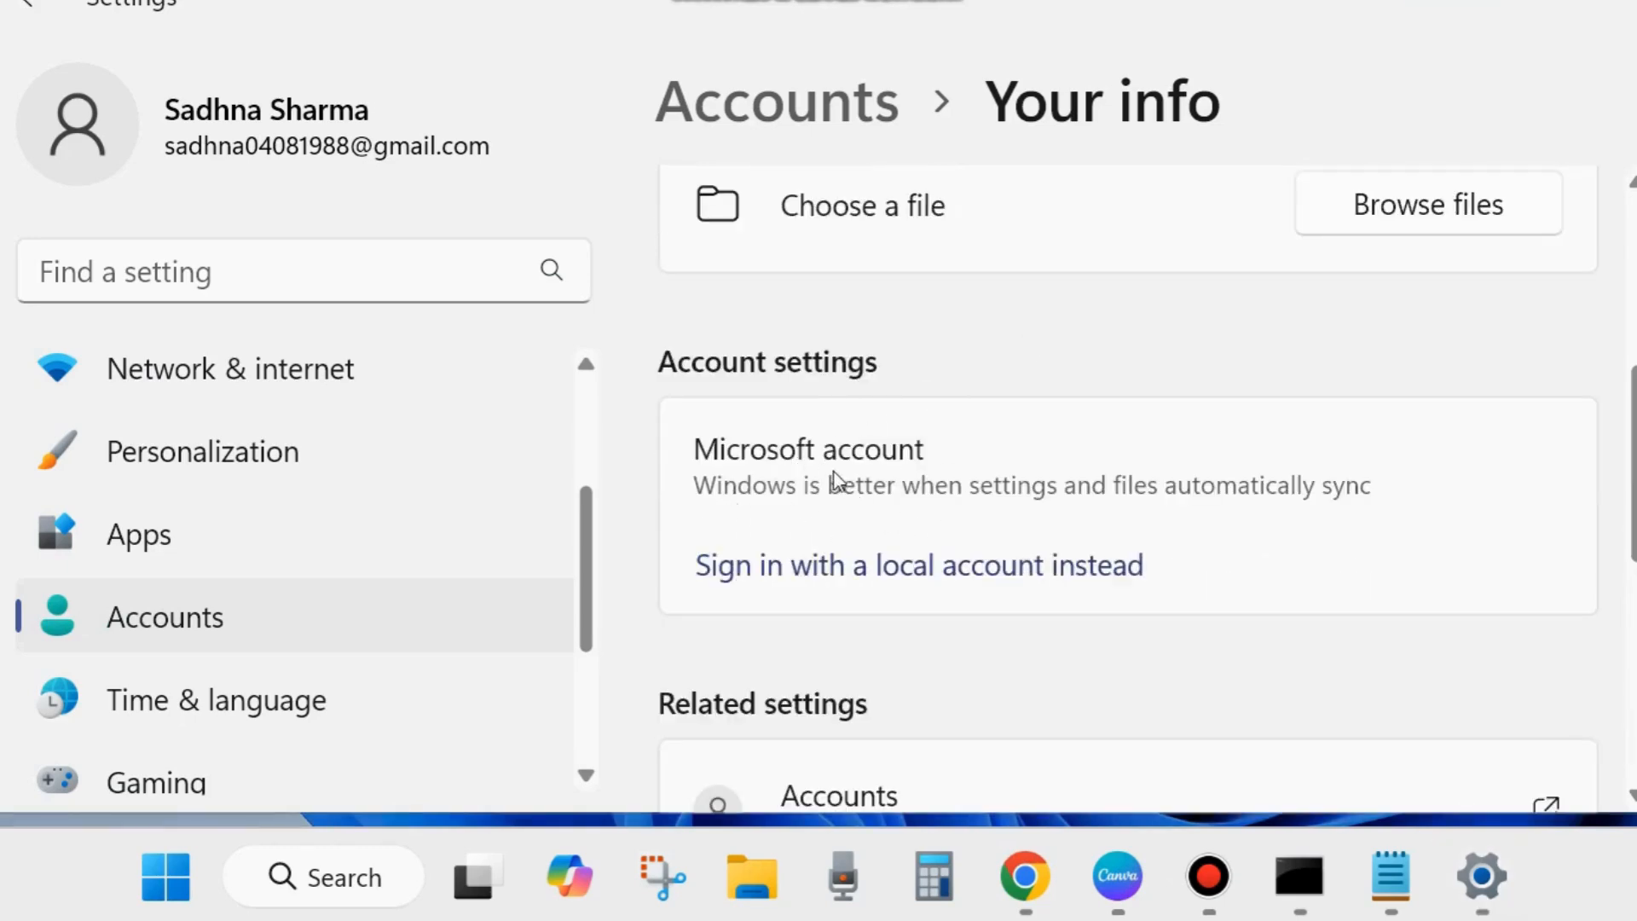
mouse_move(840, 499)
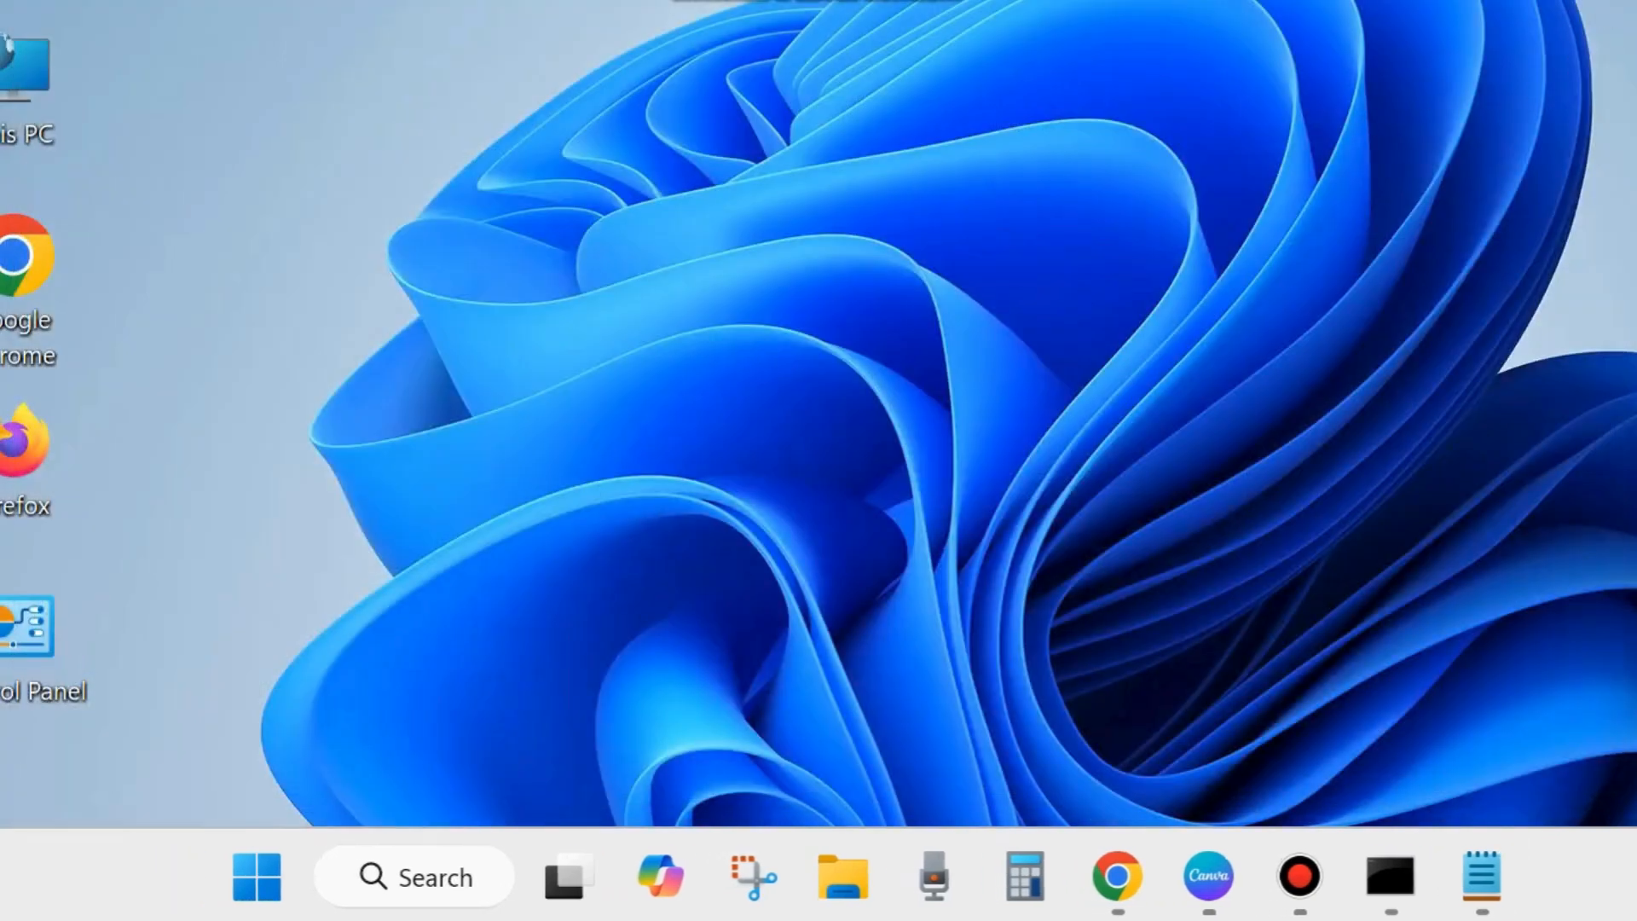
mouse_move(725, 519)
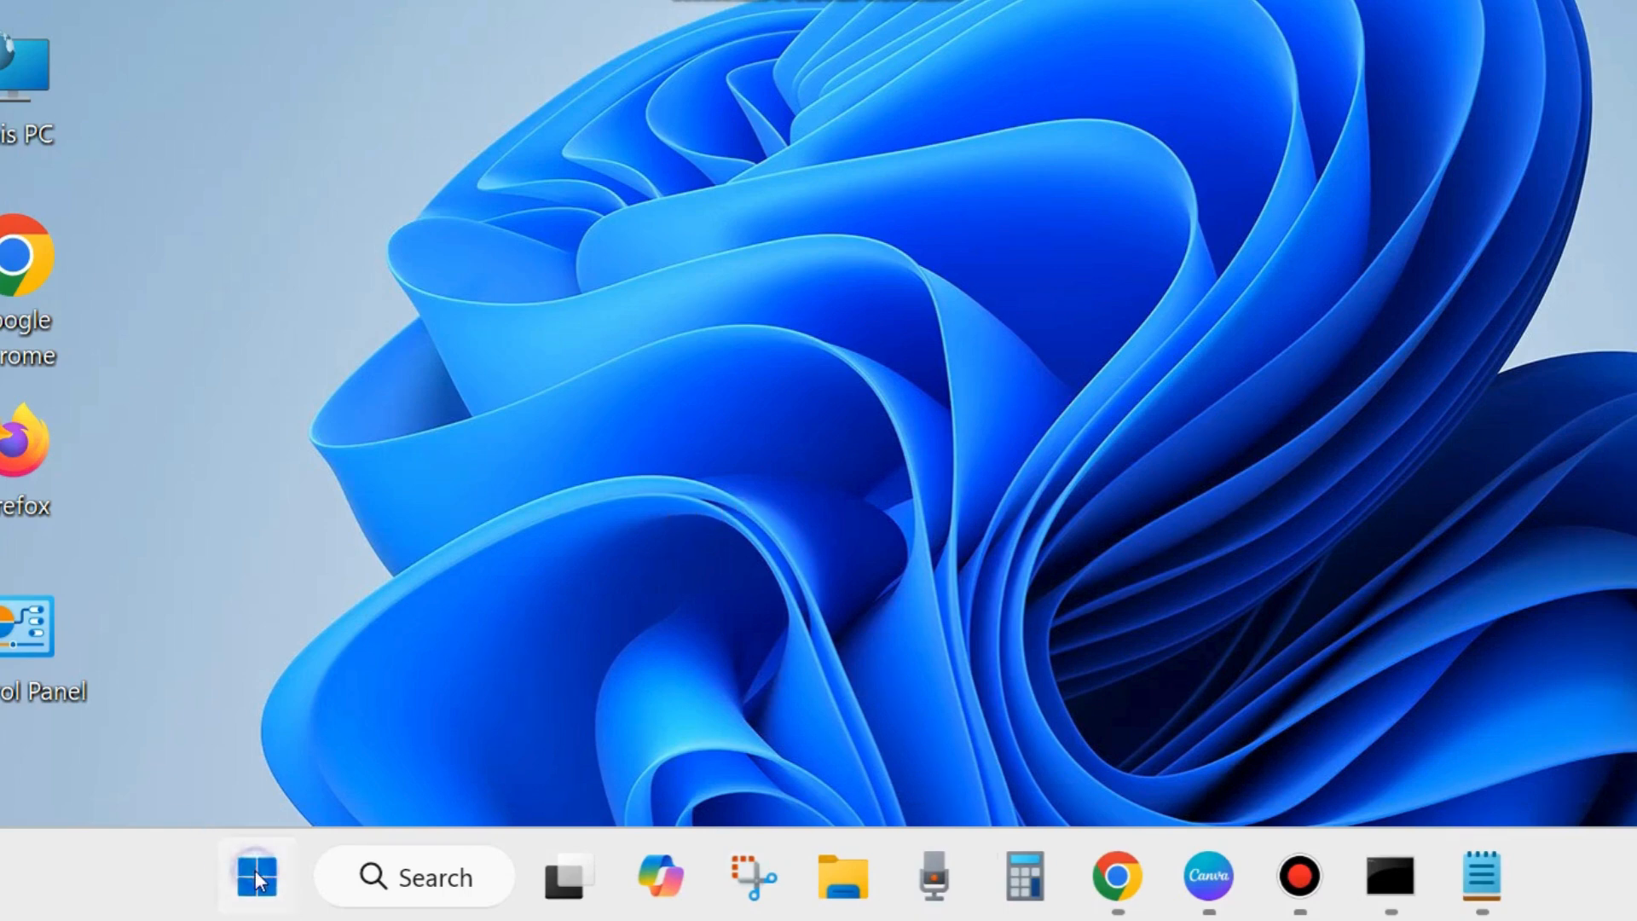
- Launch the phone activation wizard by running slui 4 from the Run dialog
right_click(256, 875)
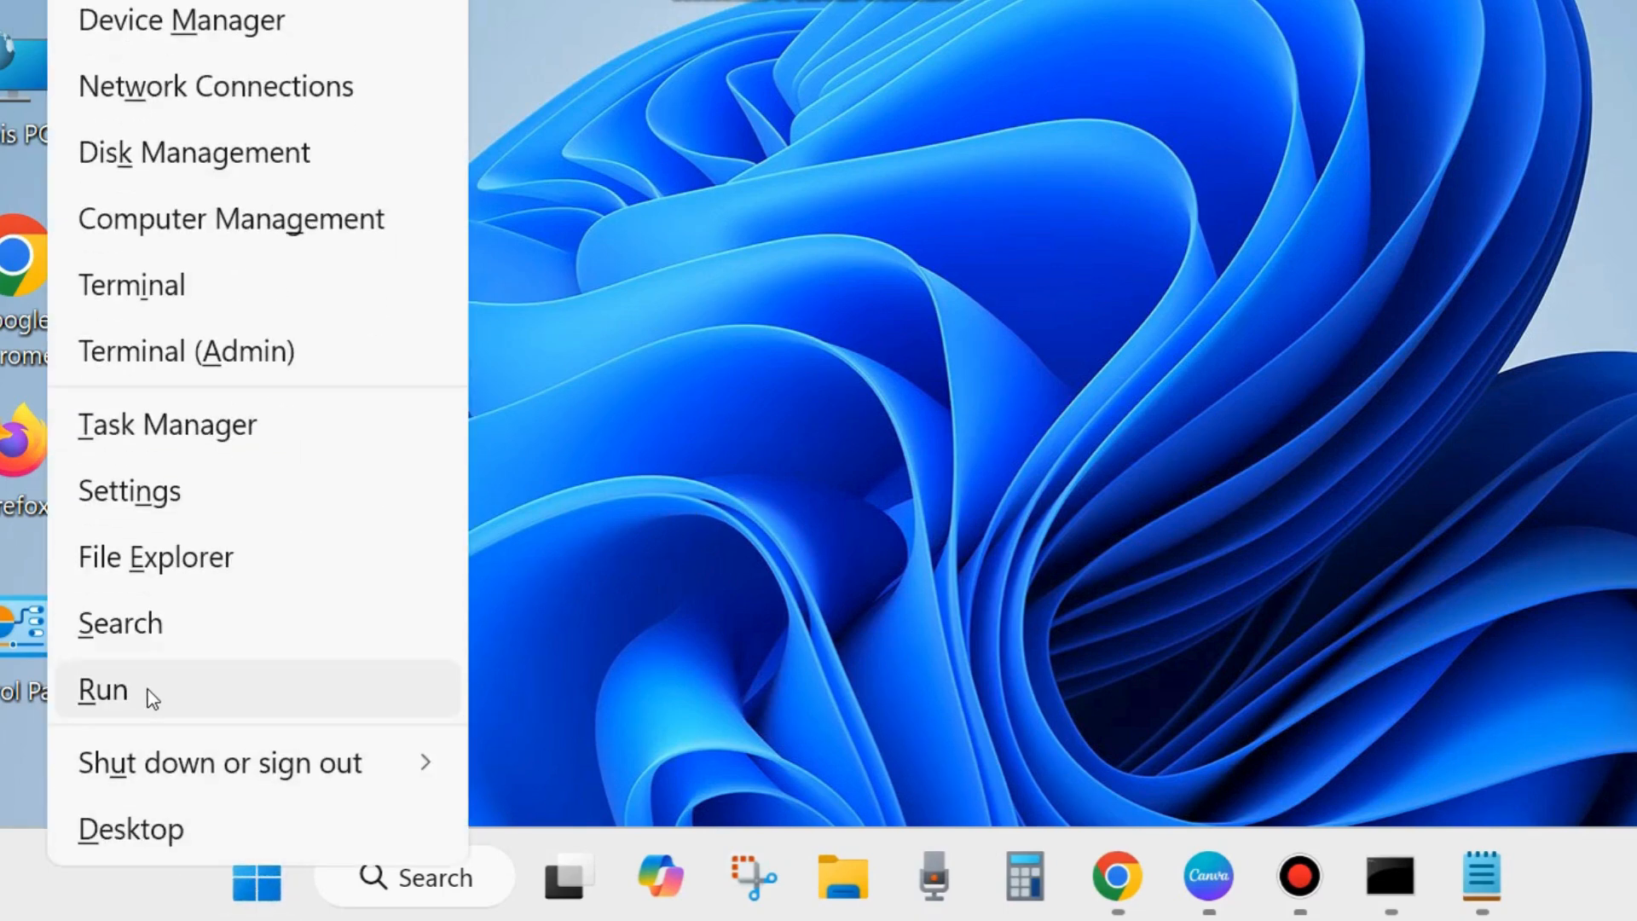
left_click(102, 689)
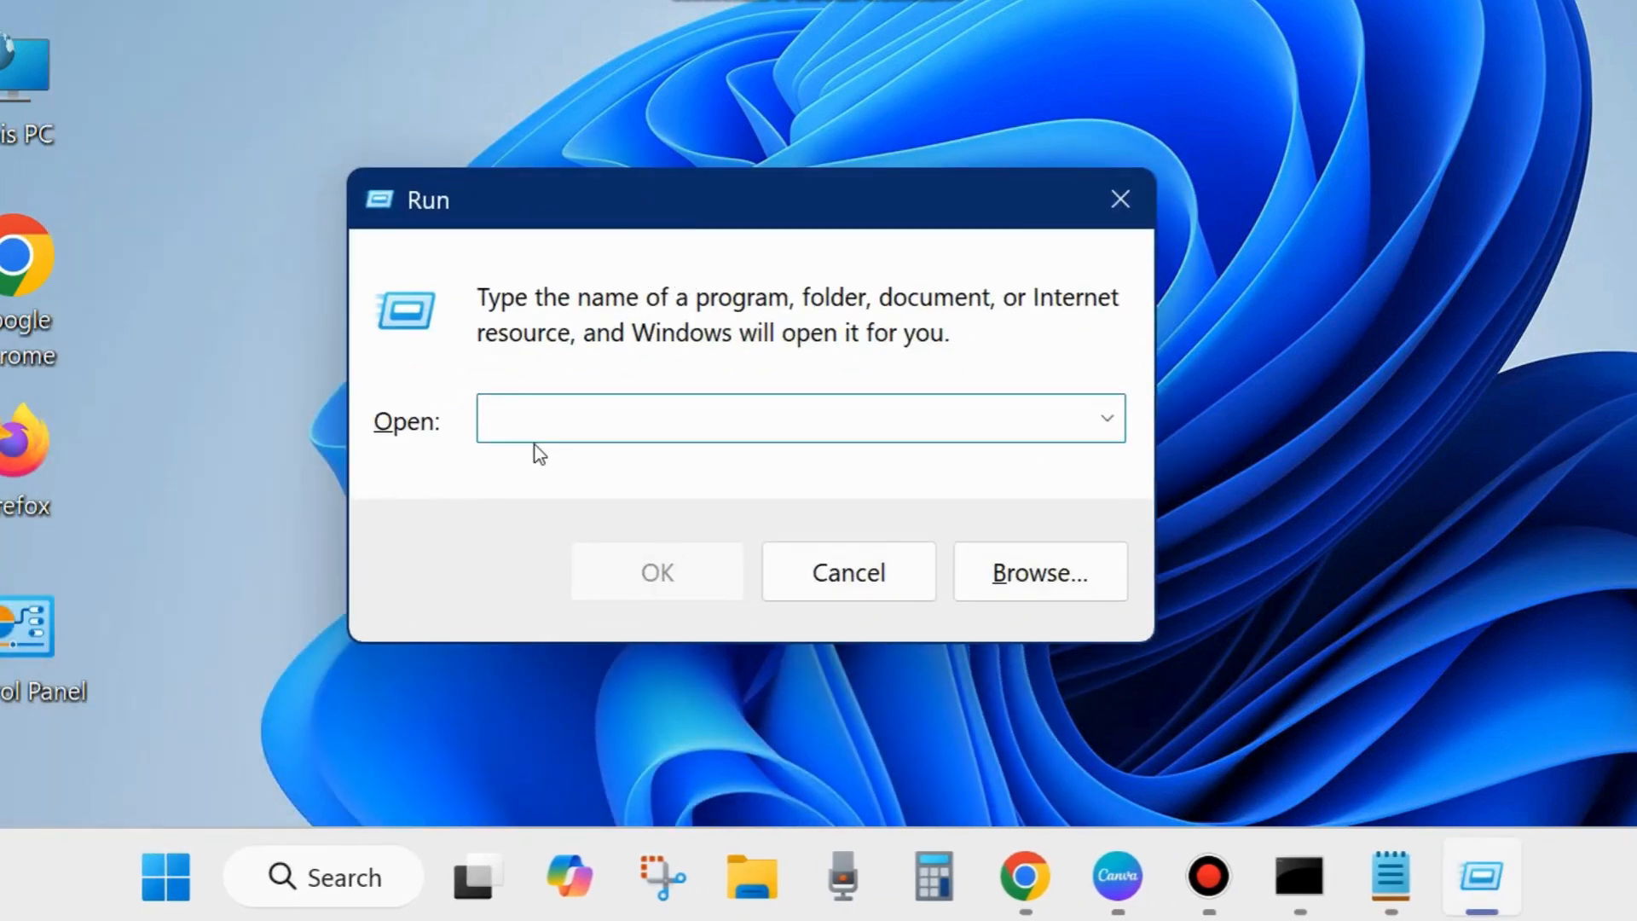
type("slui 4")
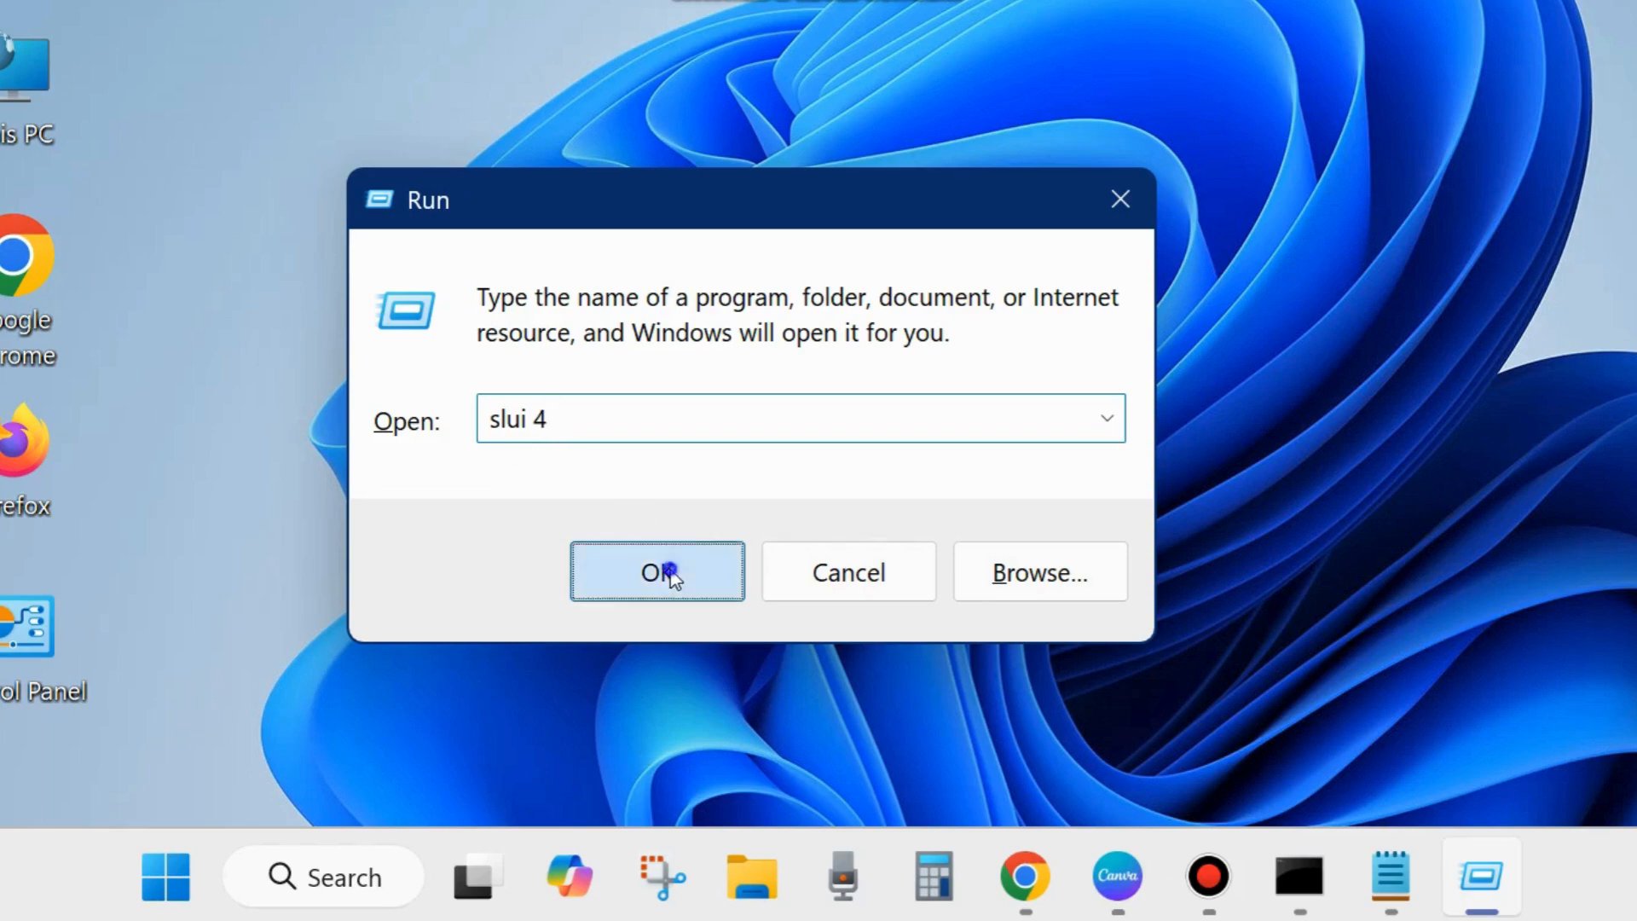
left_click(657, 572)
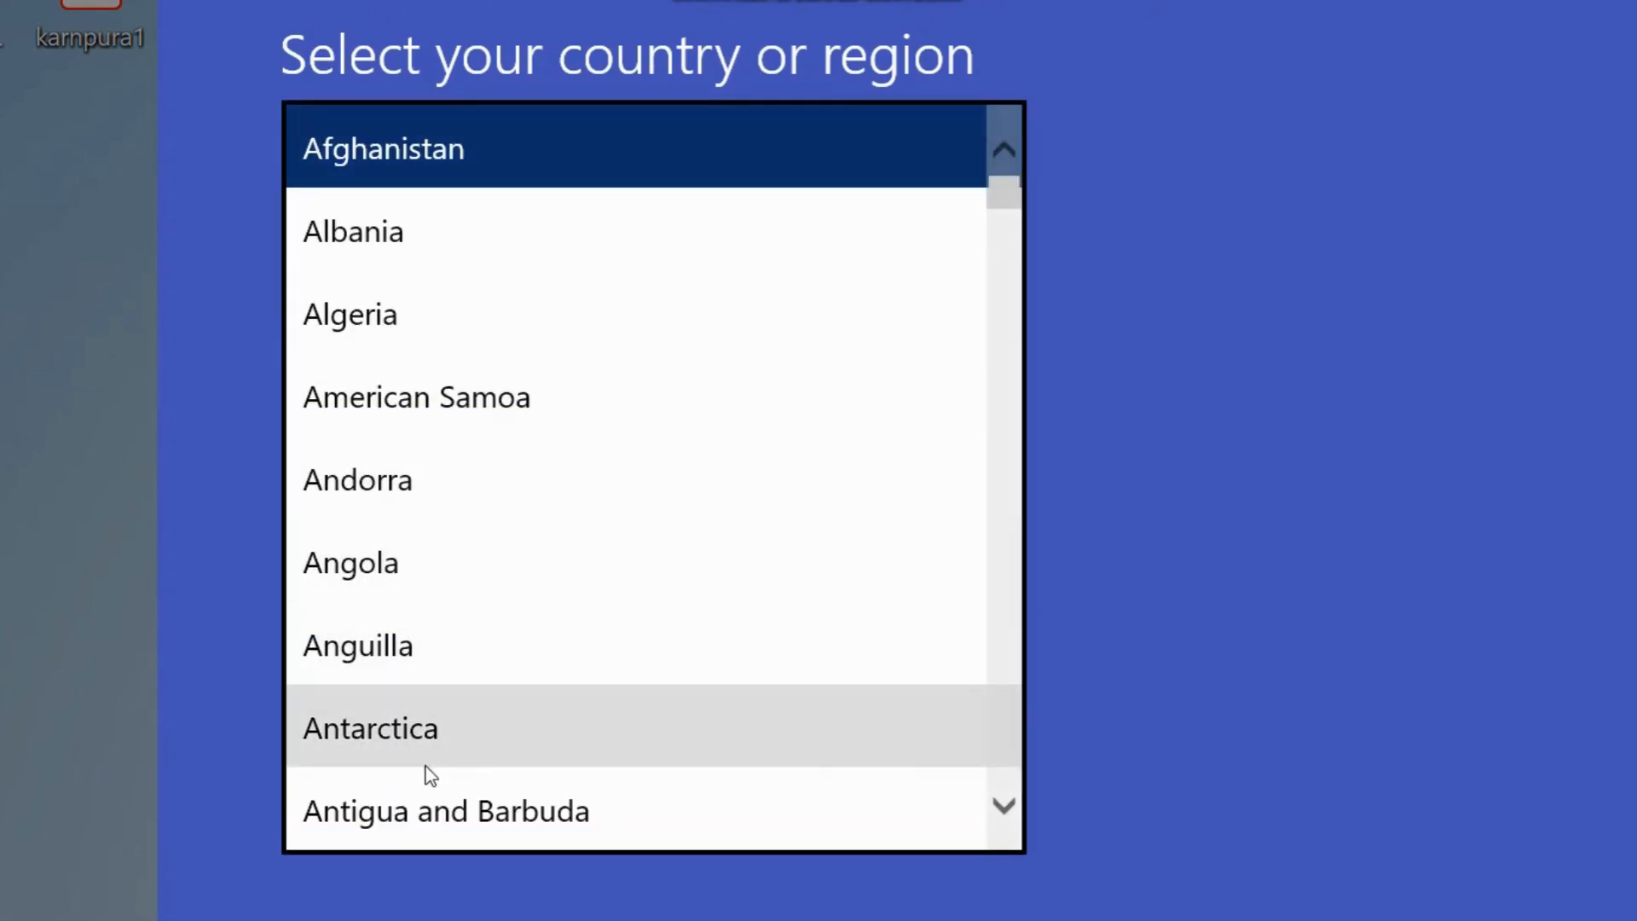
- Choose India as the country or region for phone activation
scroll("down", 3)
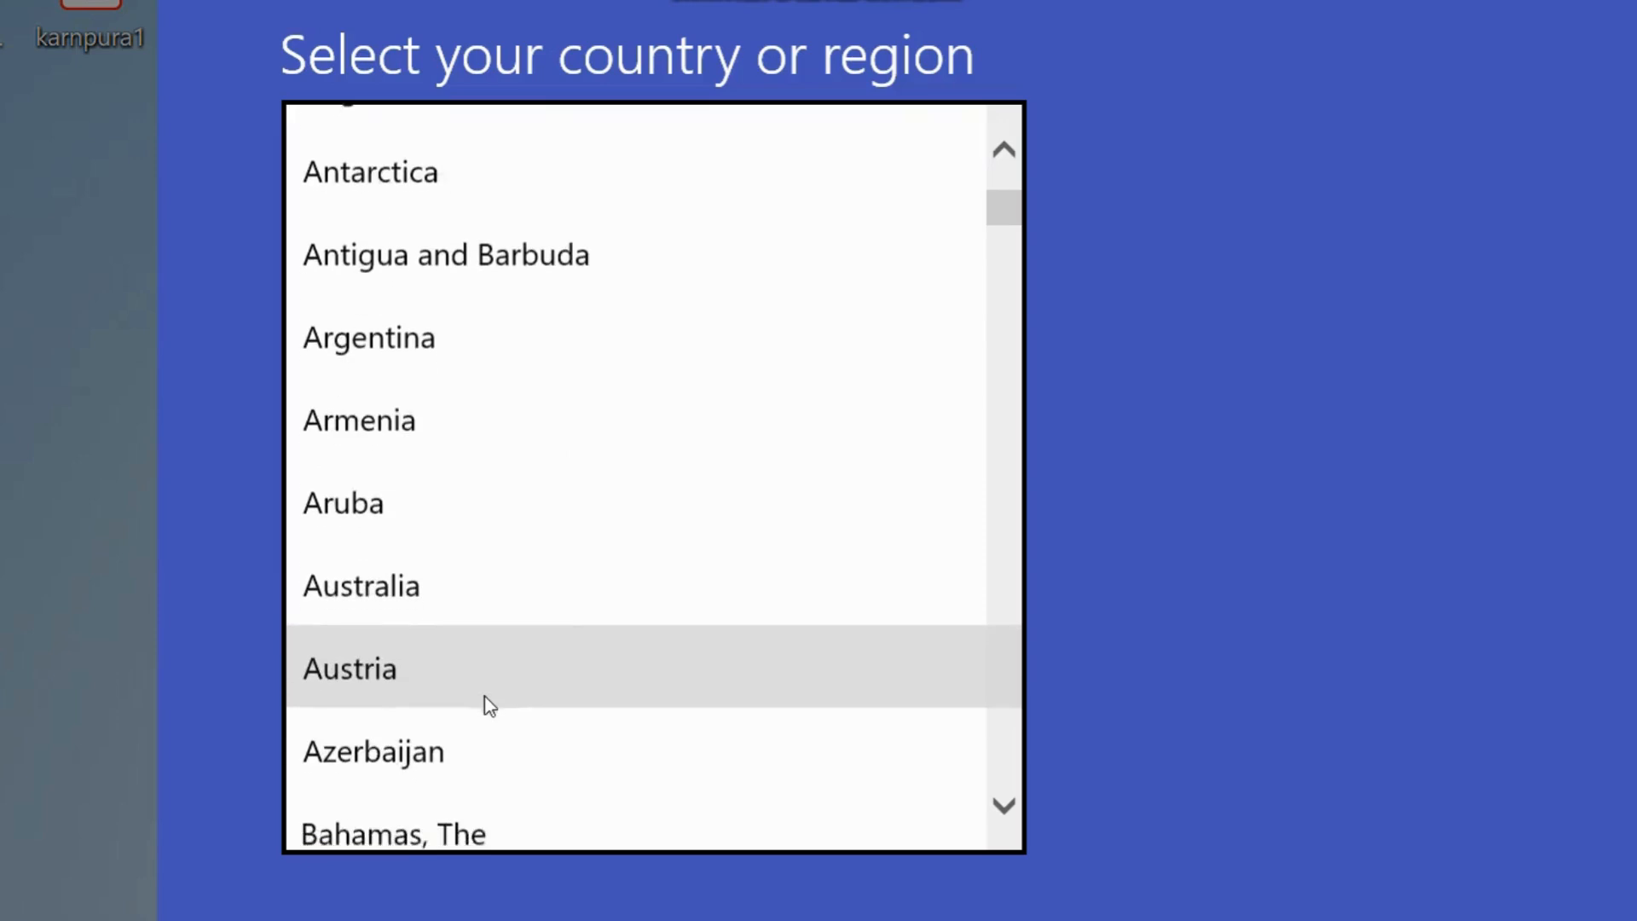
scroll("down", 3)
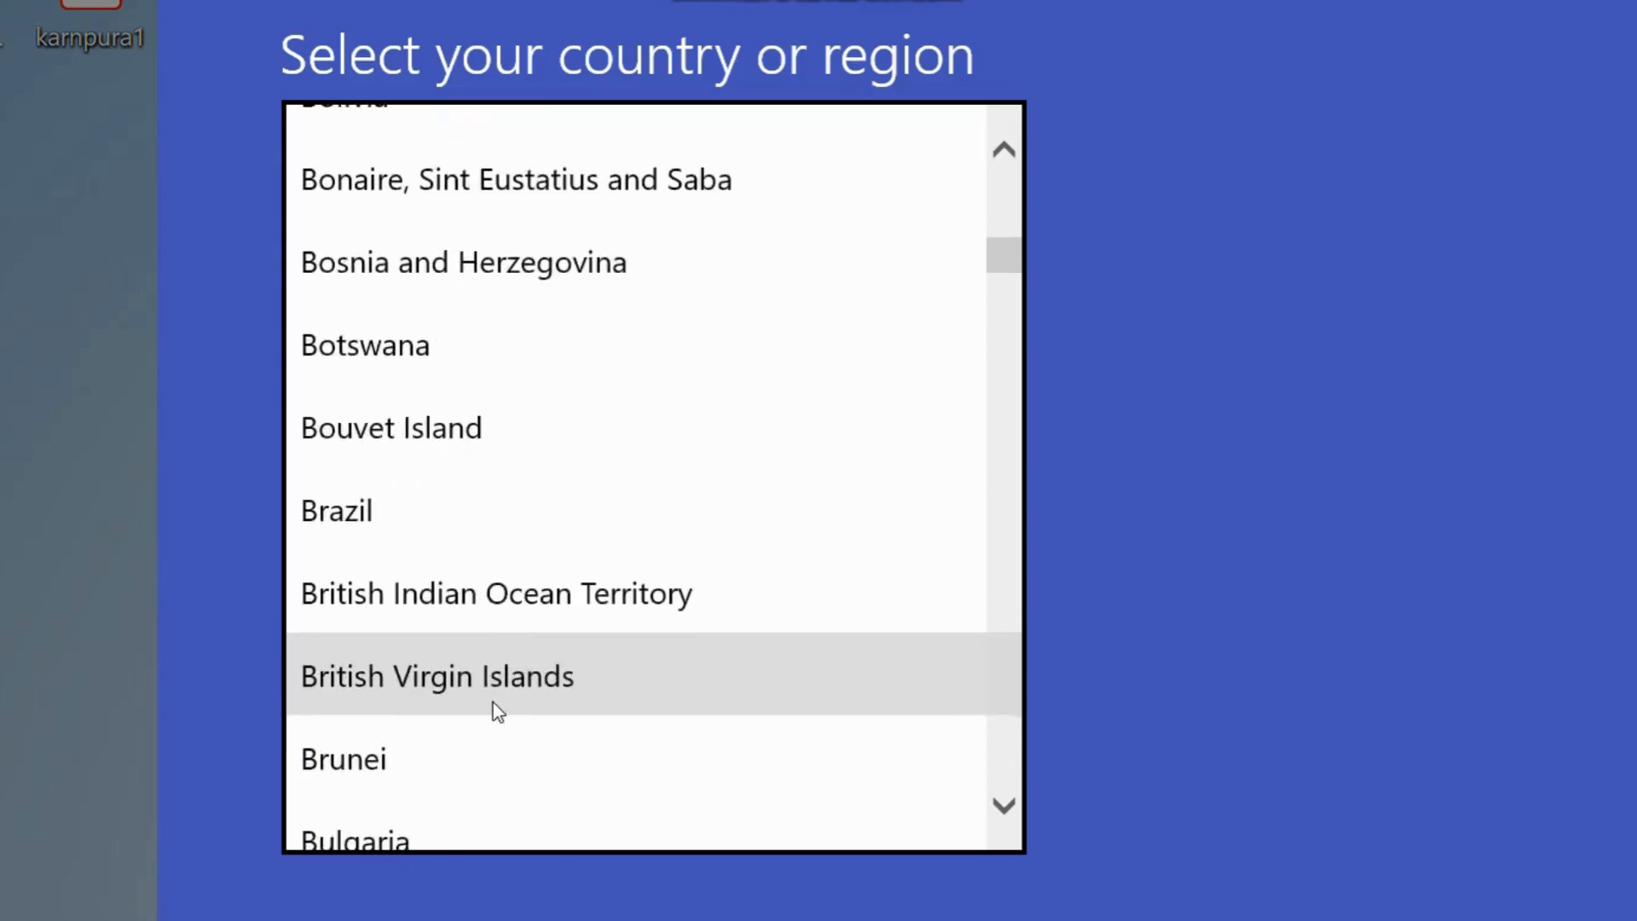
scroll("down", 3)
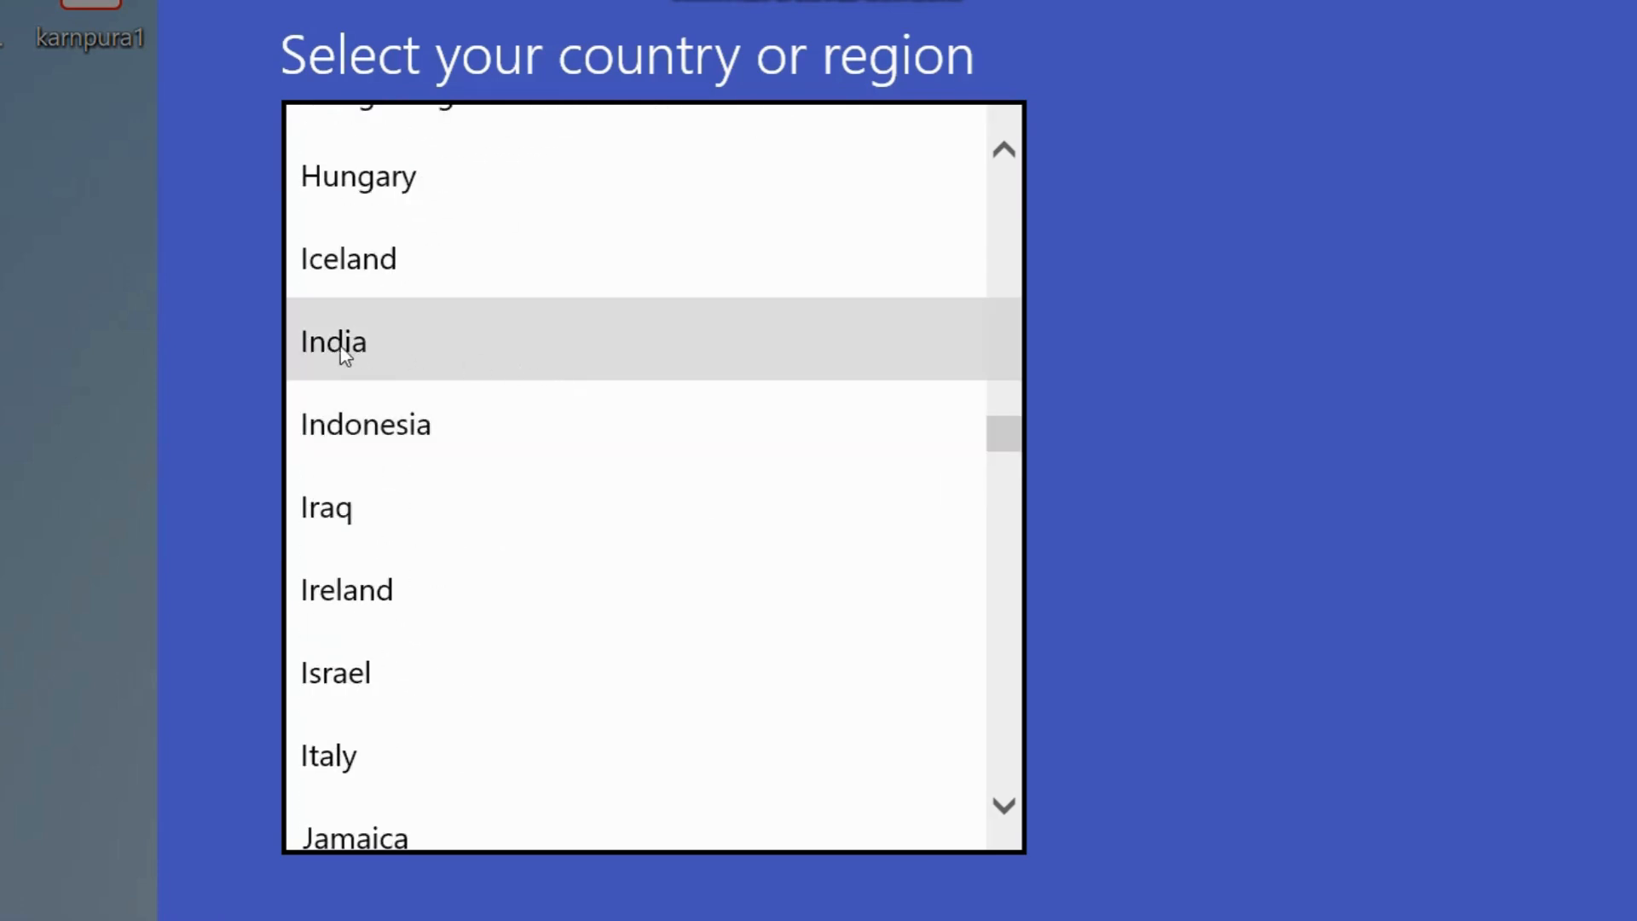
left_click(331, 341)
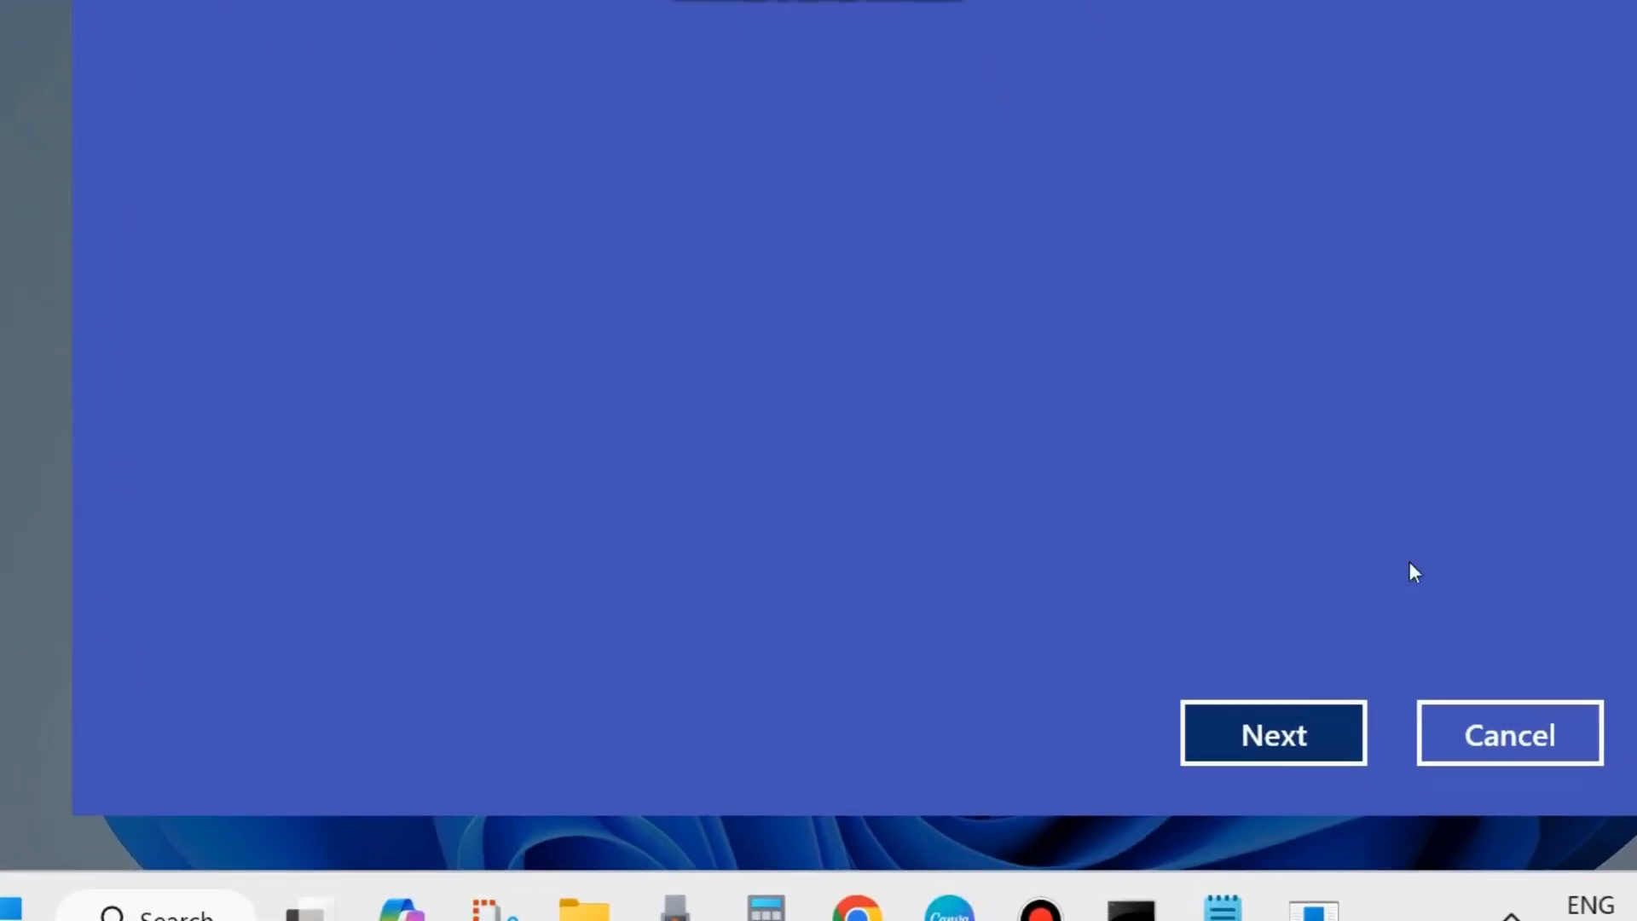
- Continue to the call page showing the toll-free number and installation ID
left_click(1271, 731)
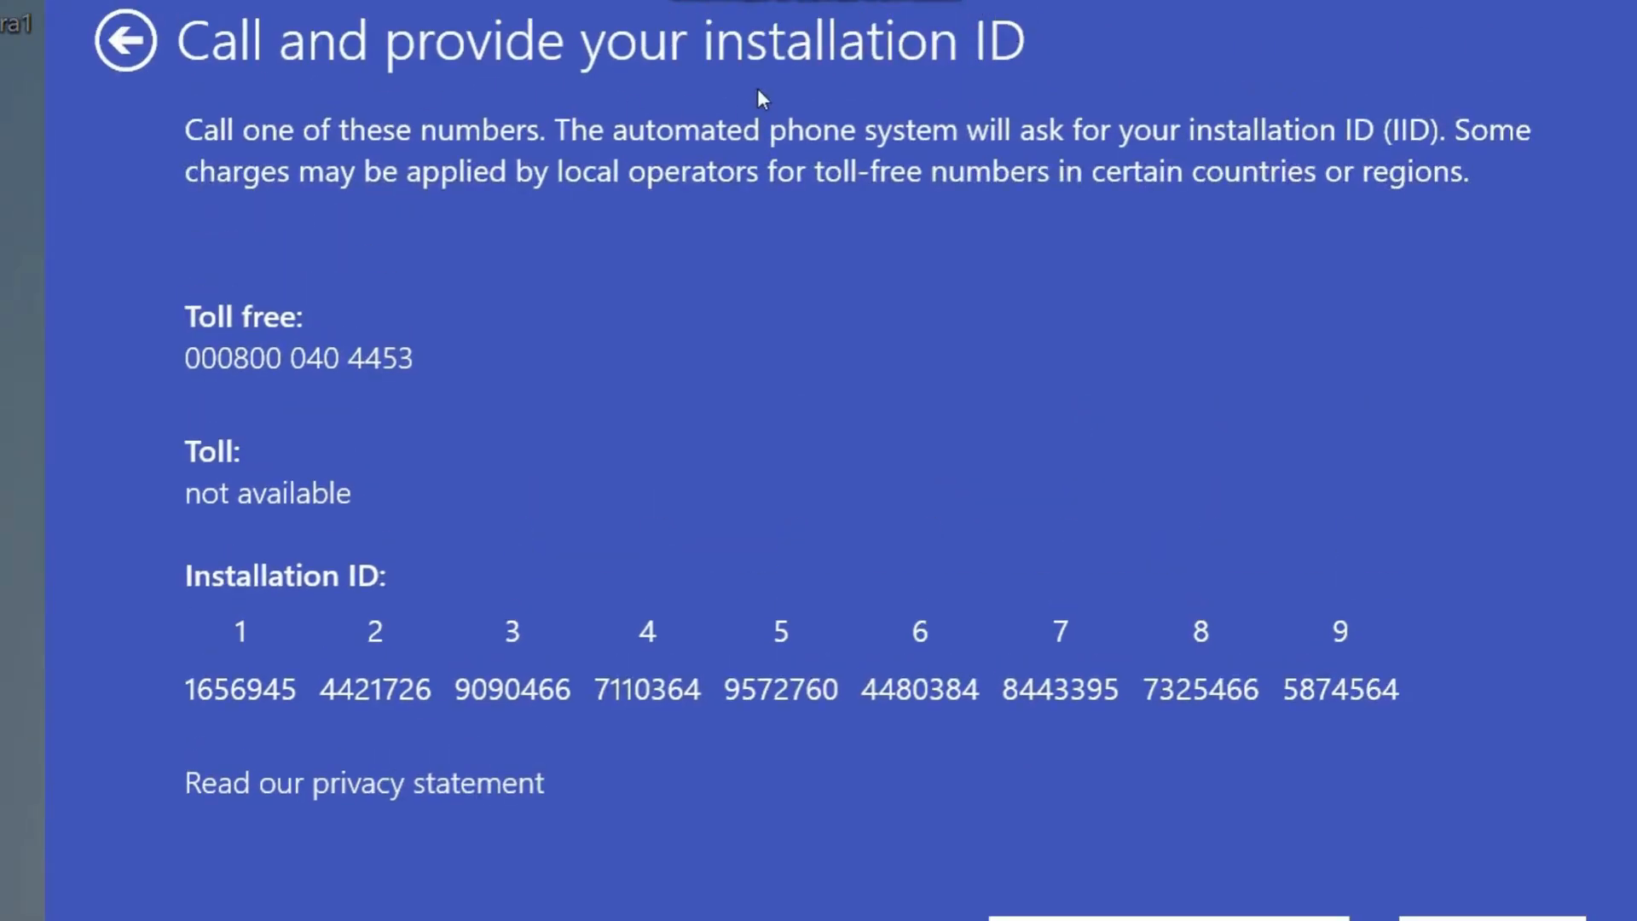
mouse_move(274, 603)
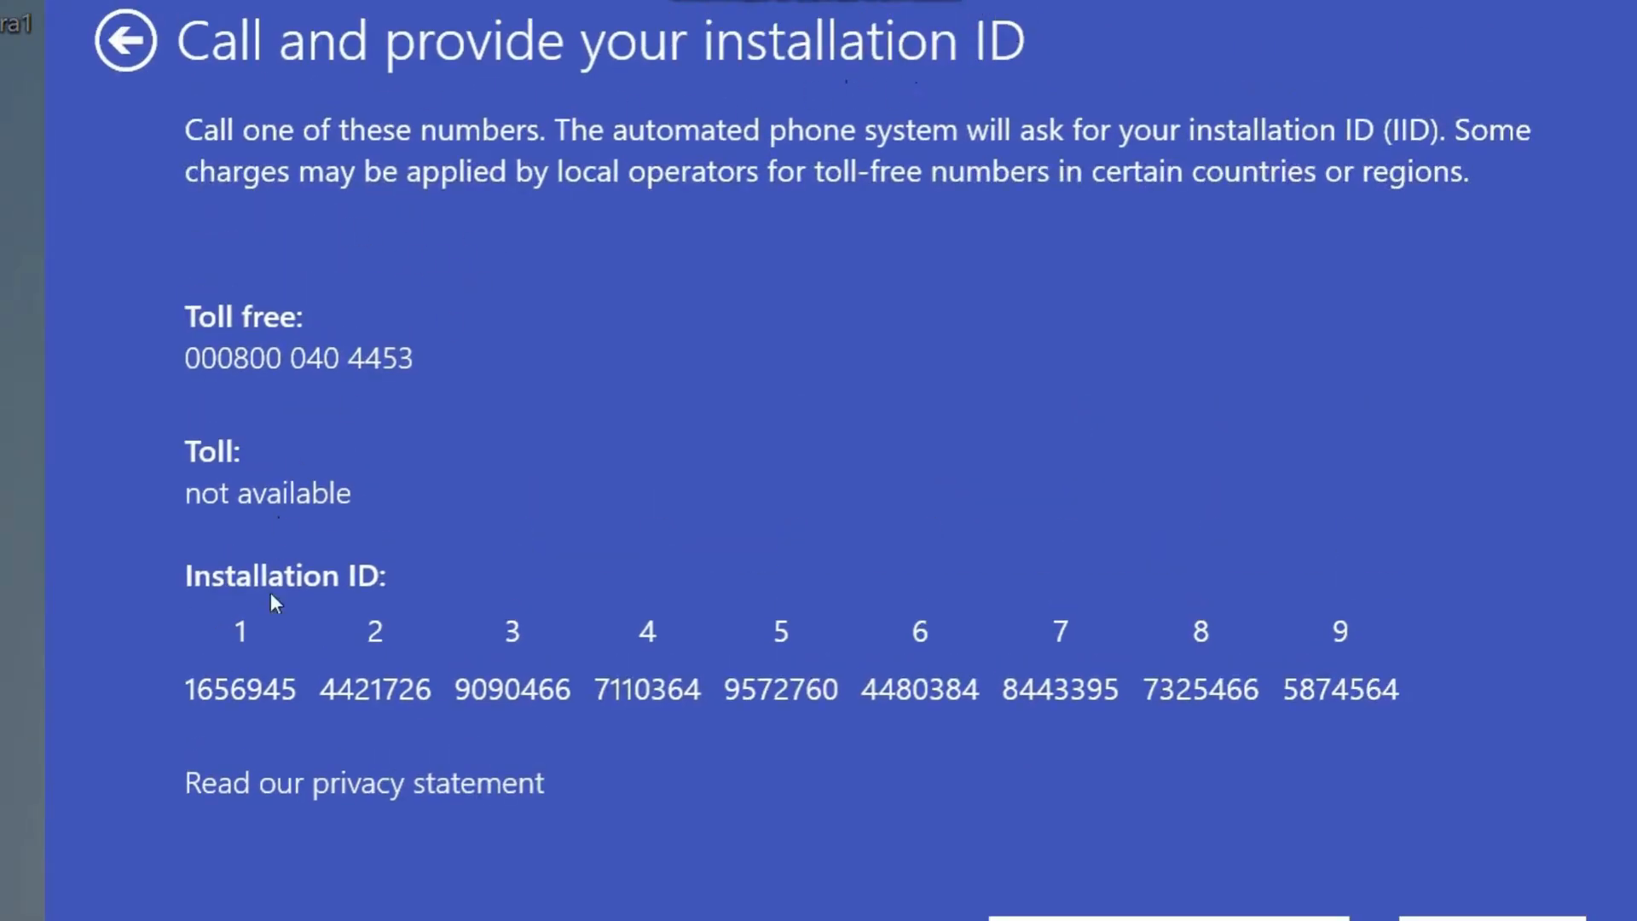
mouse_move(373, 799)
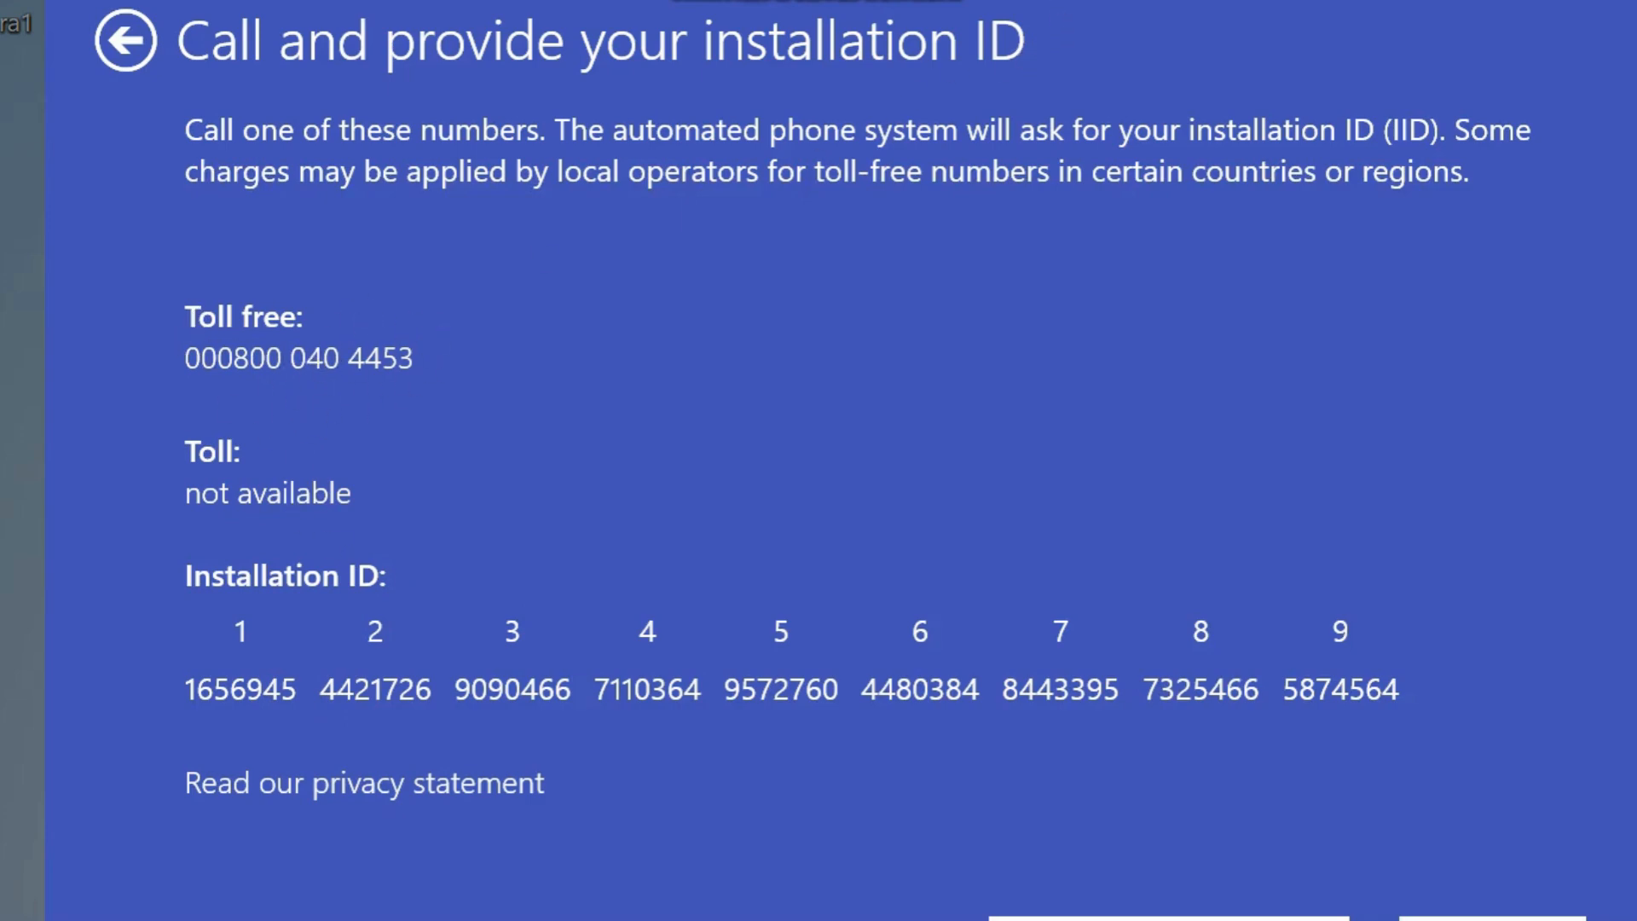
scroll("down", 3)
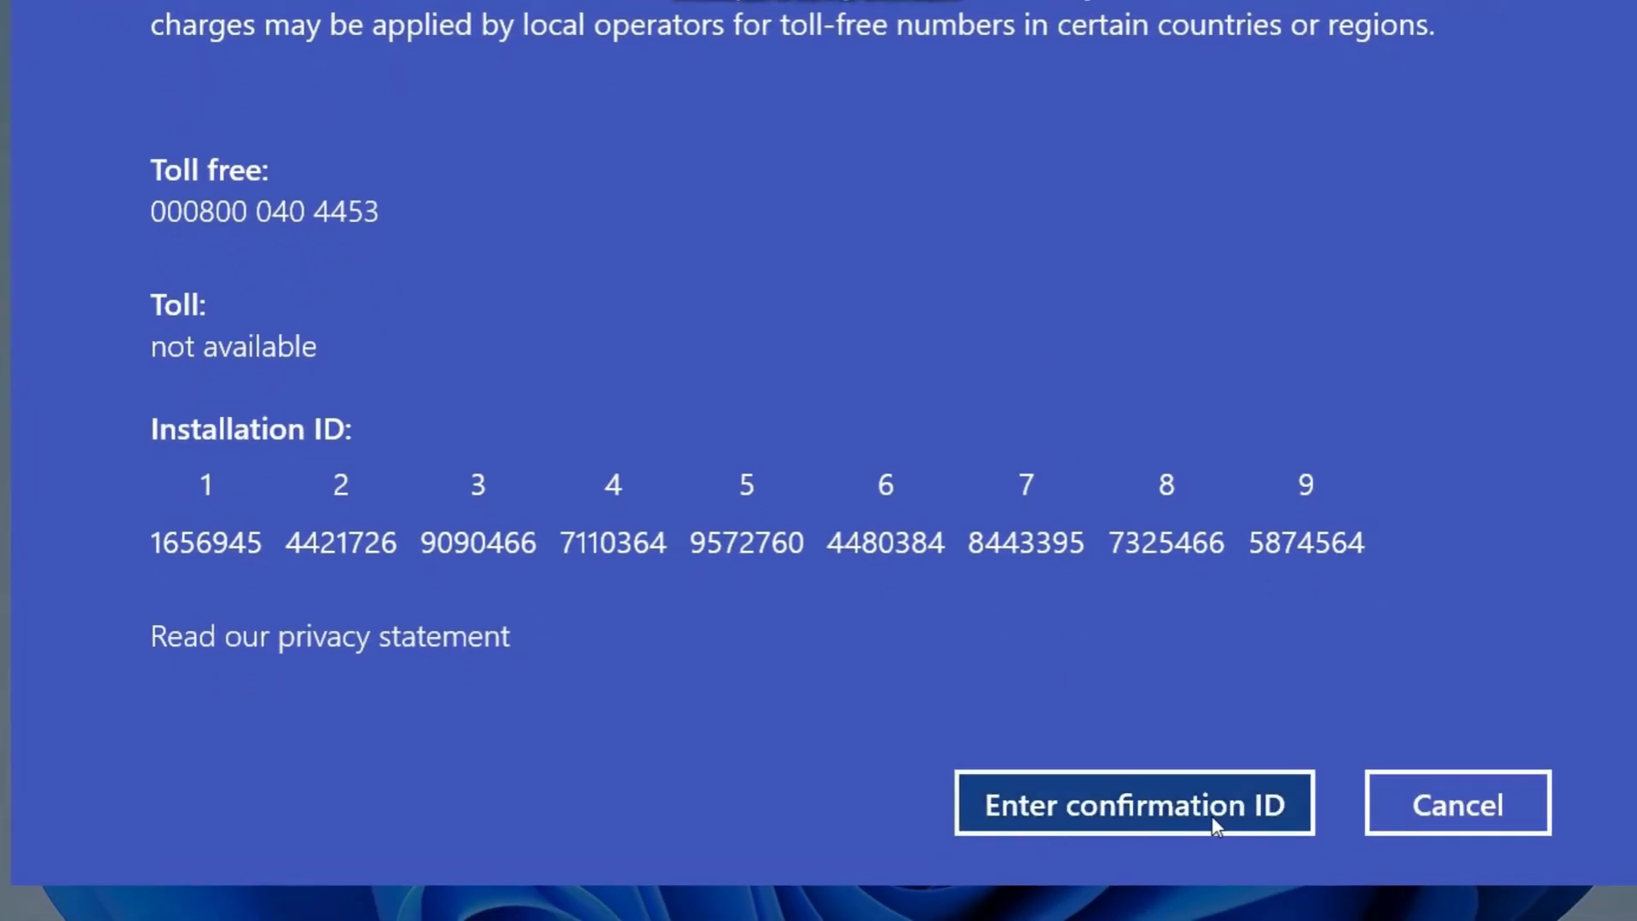
mouse_move(766, 660)
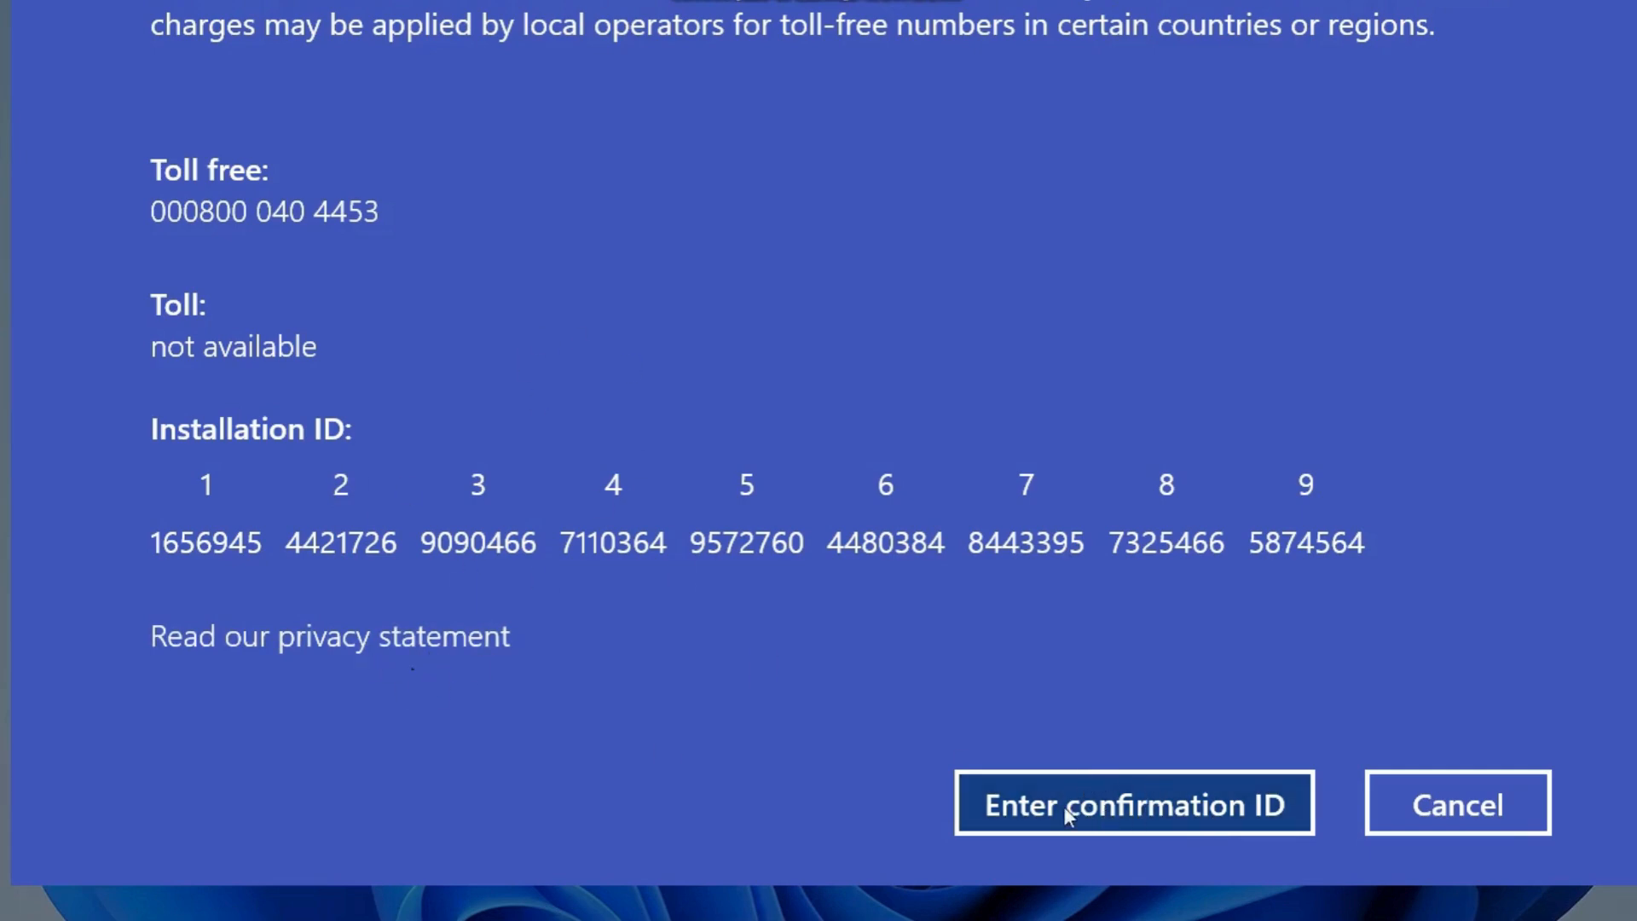
mouse_move(366, 232)
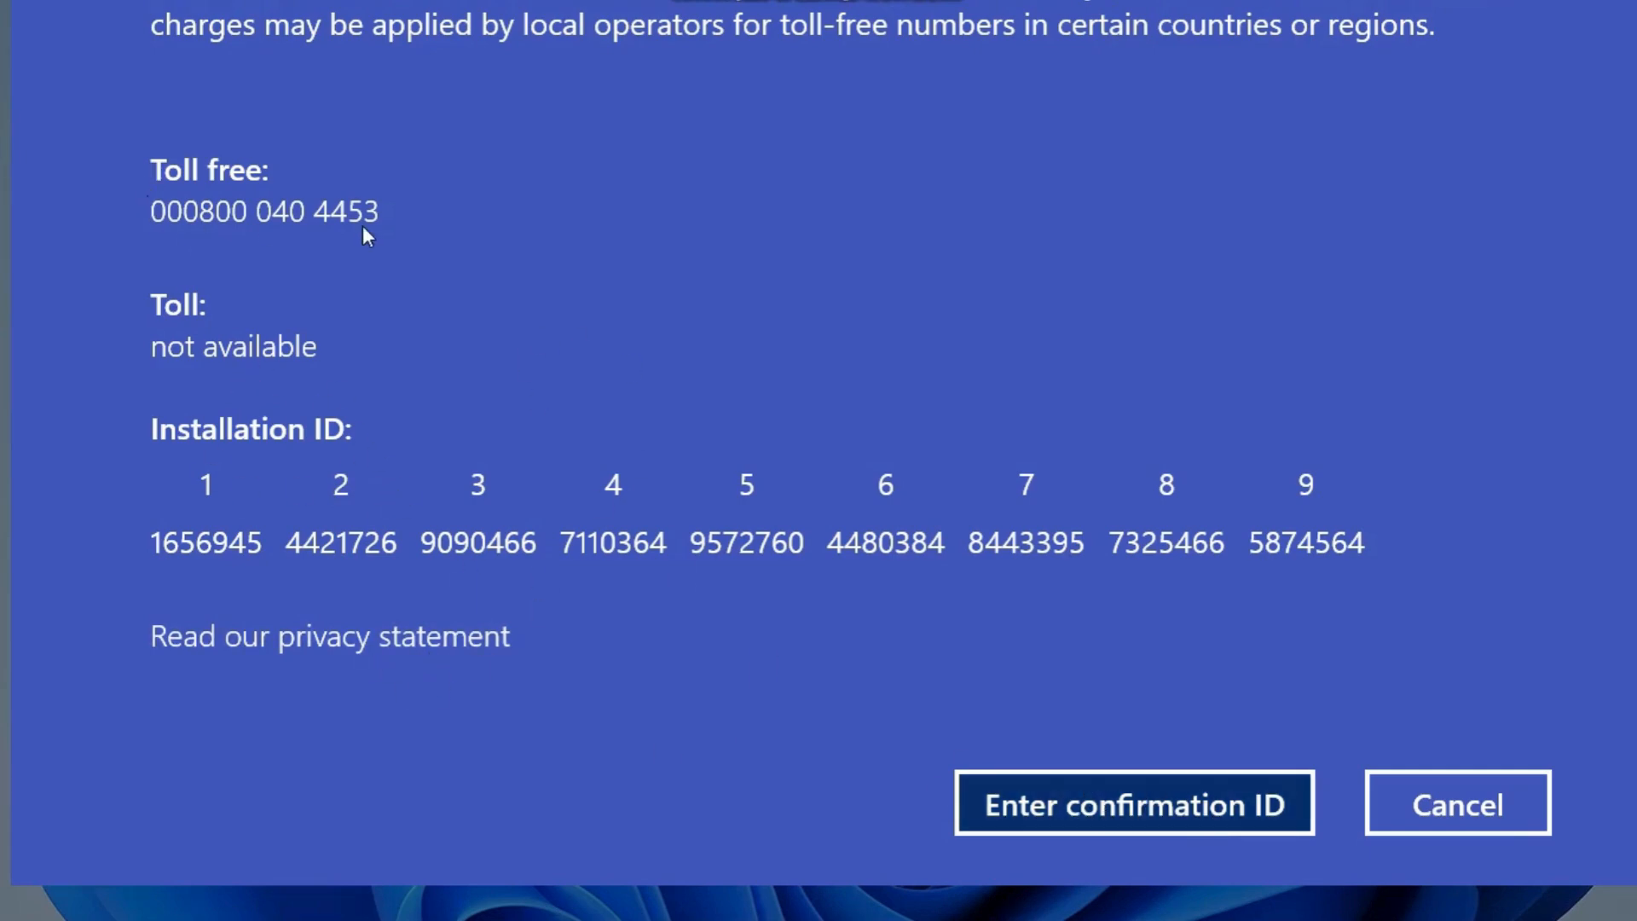
mouse_move(899, 329)
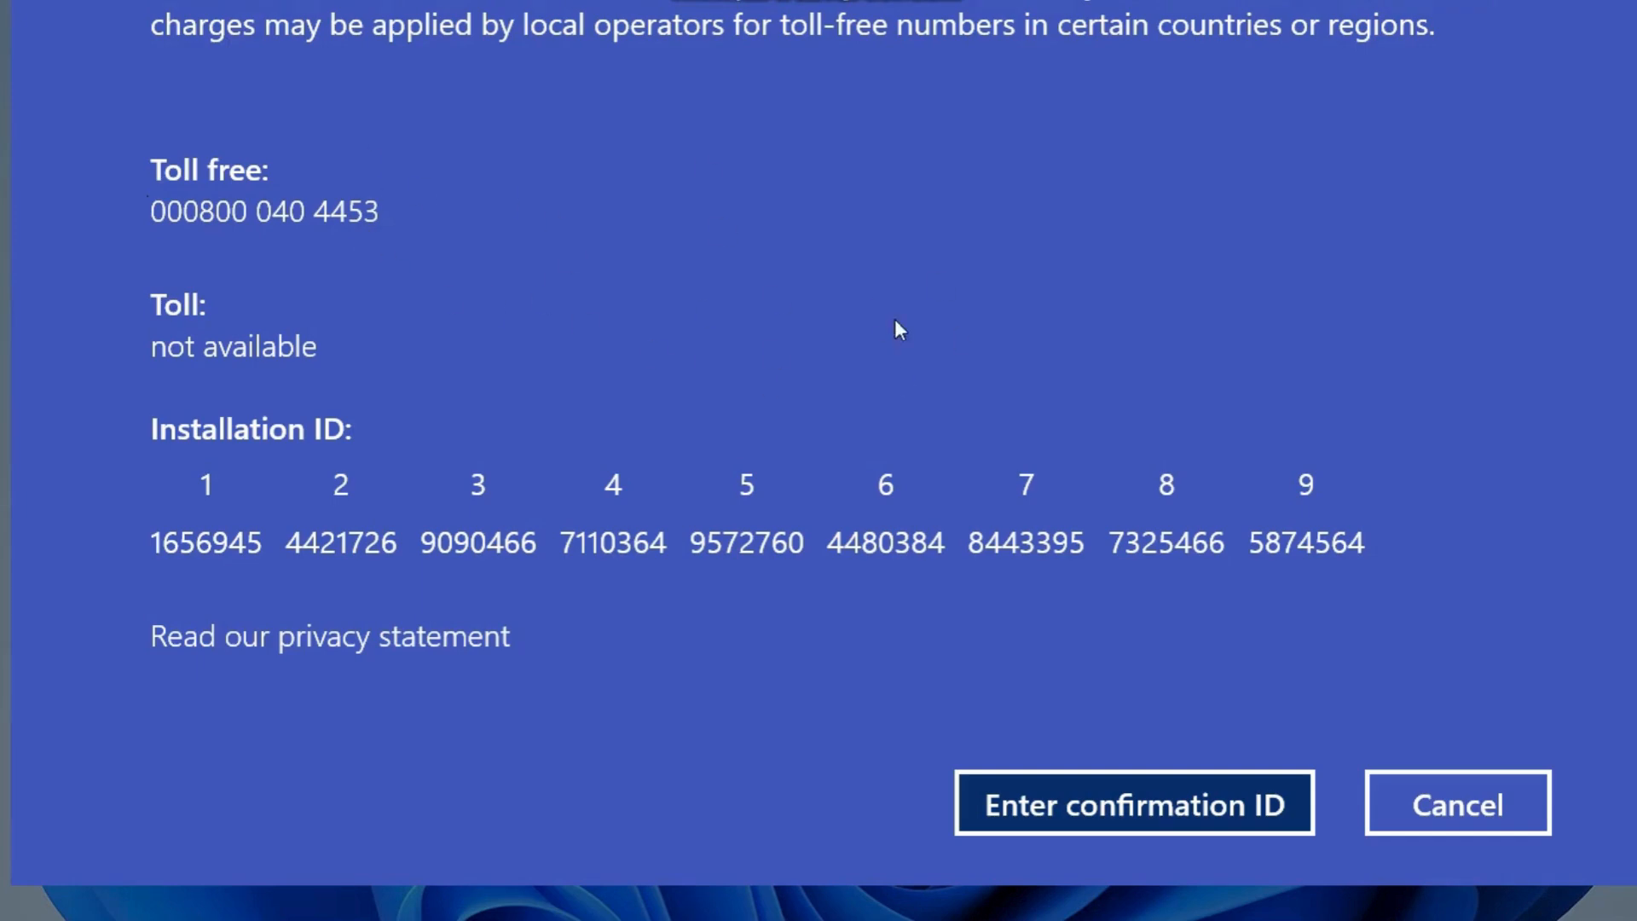
mouse_move(1167, 488)
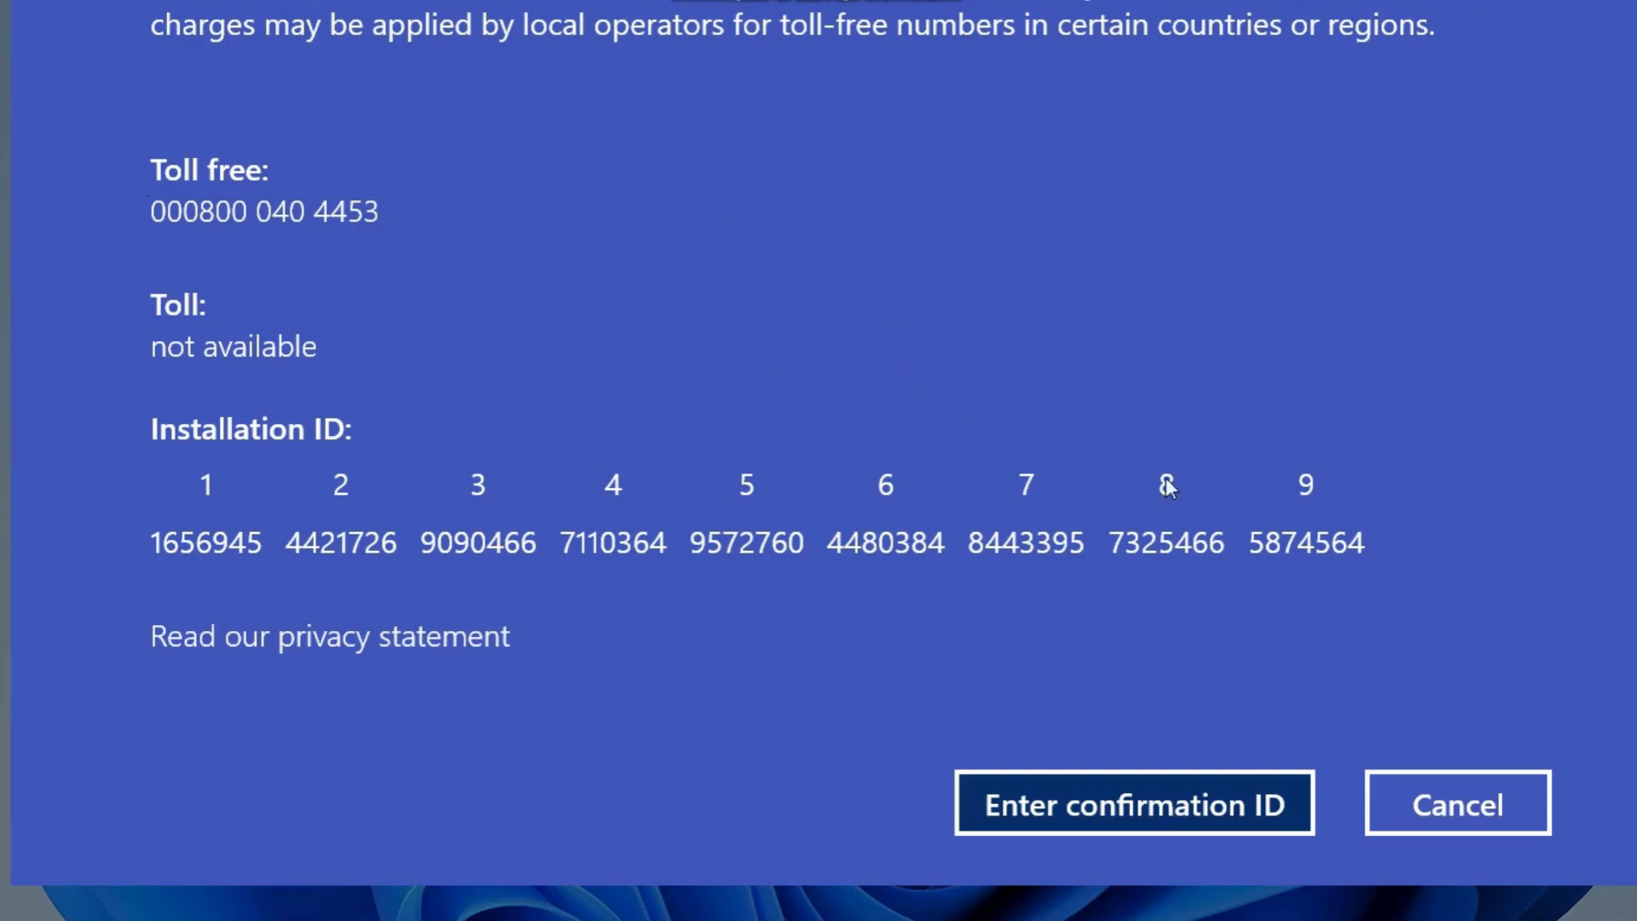